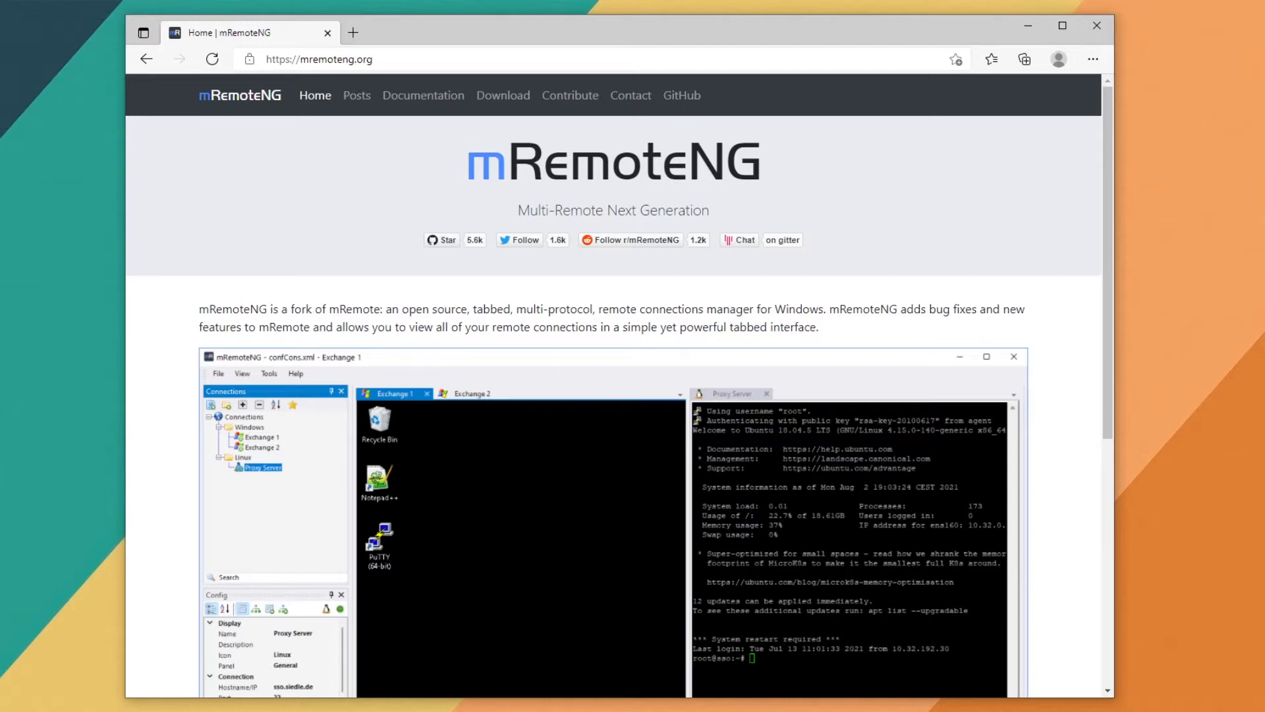
pyautogui.moveTo(352, 406)
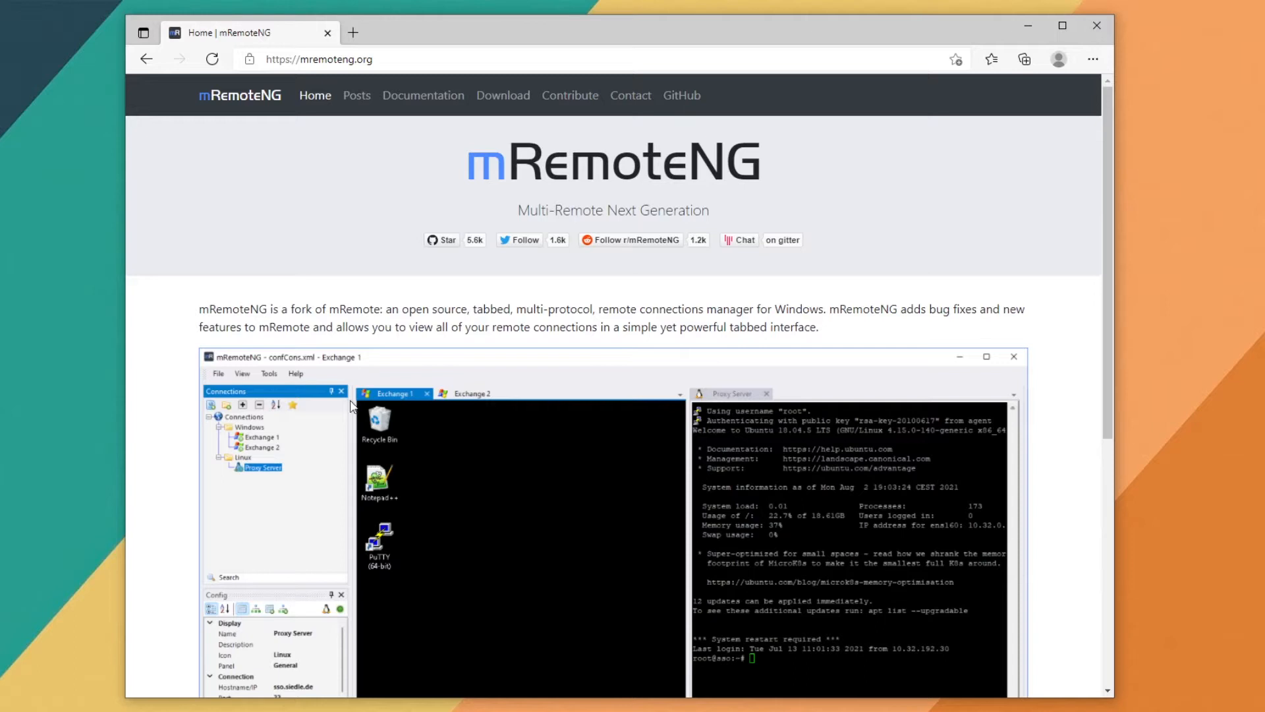
pyautogui.moveTo(403, 255)
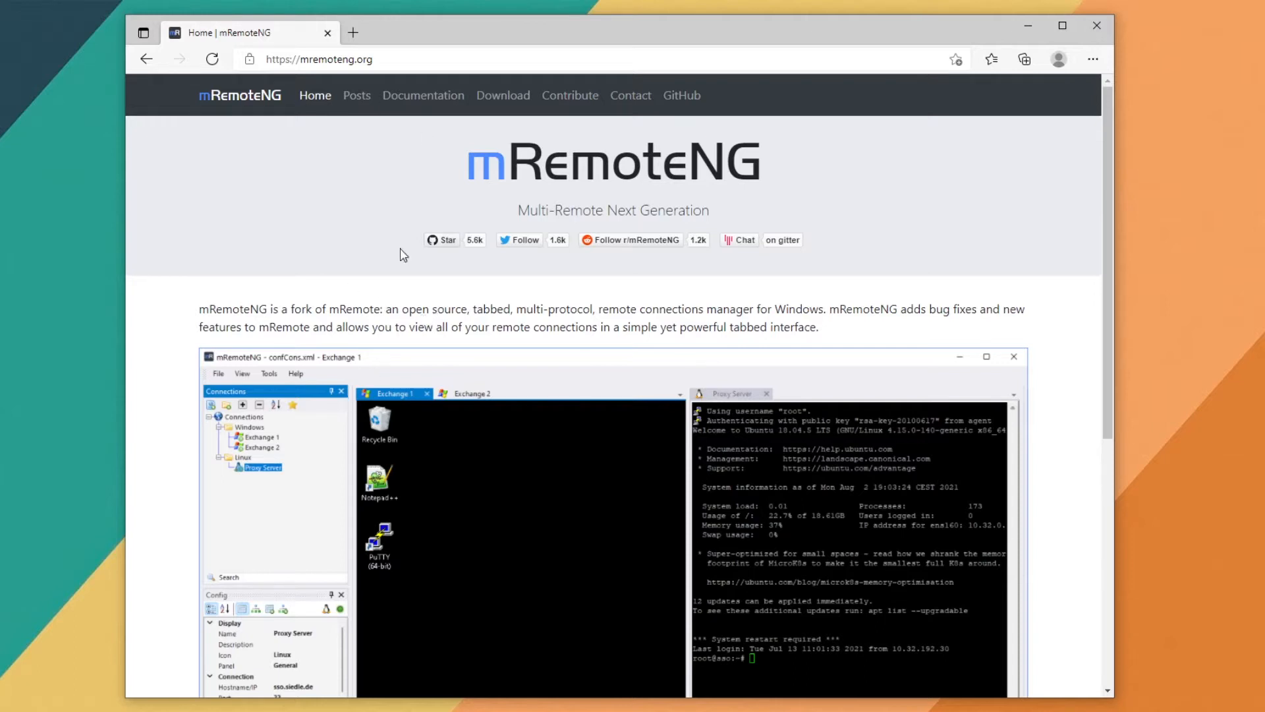
# Browse the mRemoteNG download page and the home page from the site navigation
pyautogui.click(318, 59)
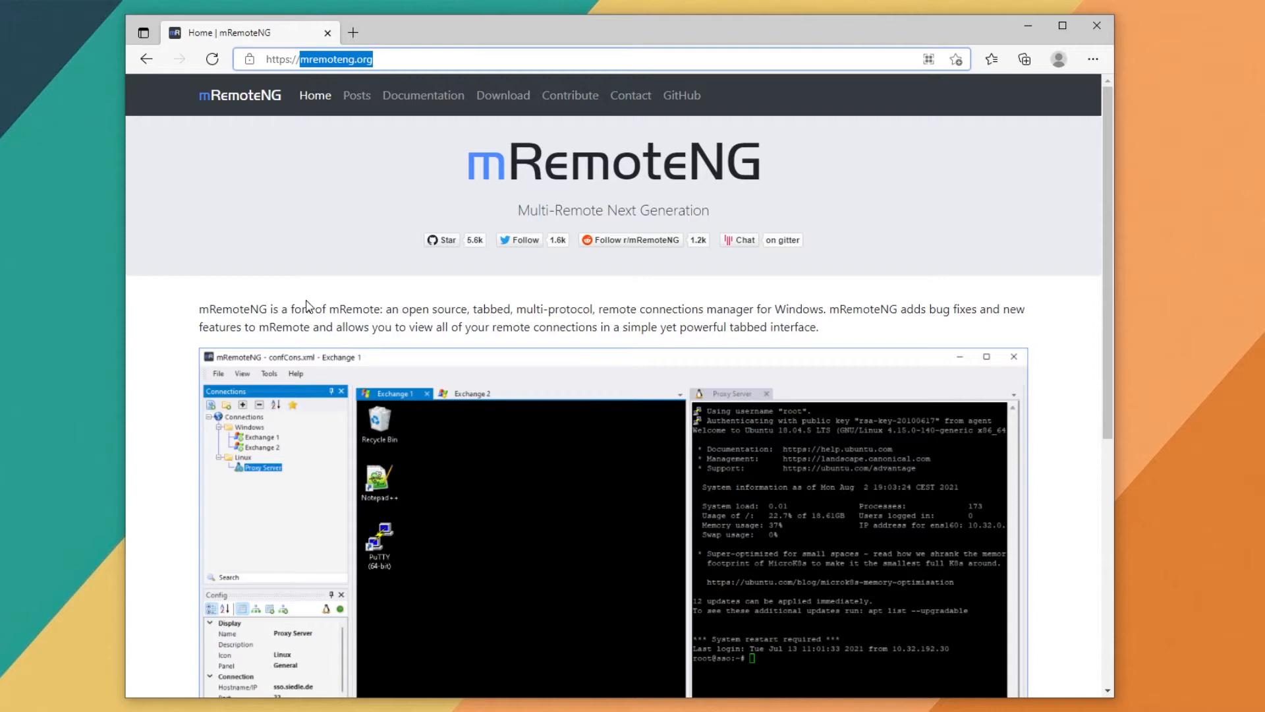
pyautogui.click(502, 95)
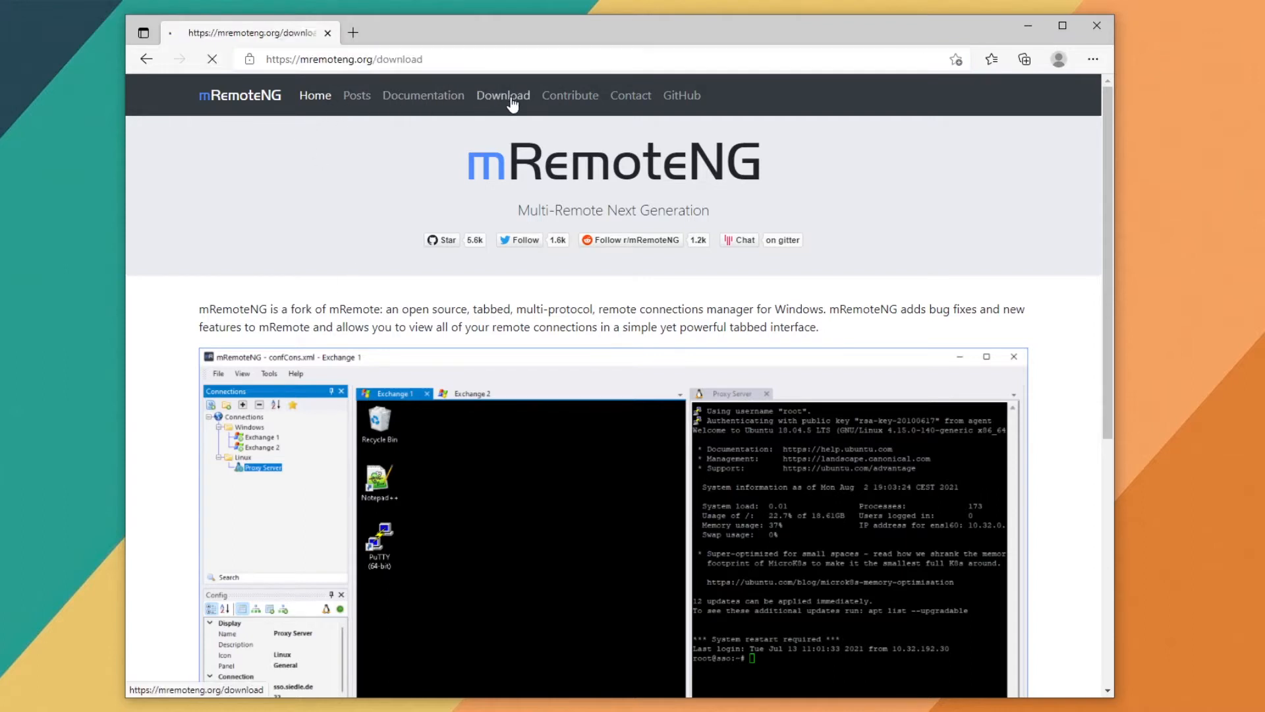
pyautogui.click(502, 94)
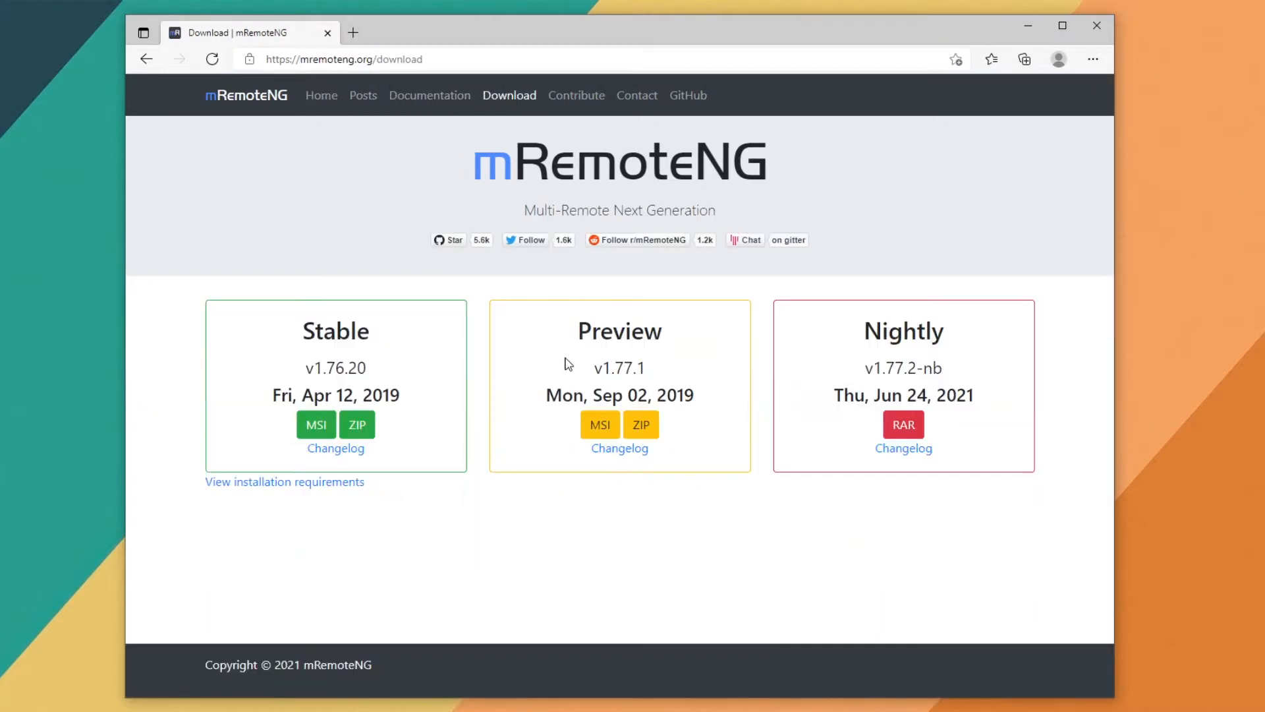
pyautogui.moveTo(762, 415)
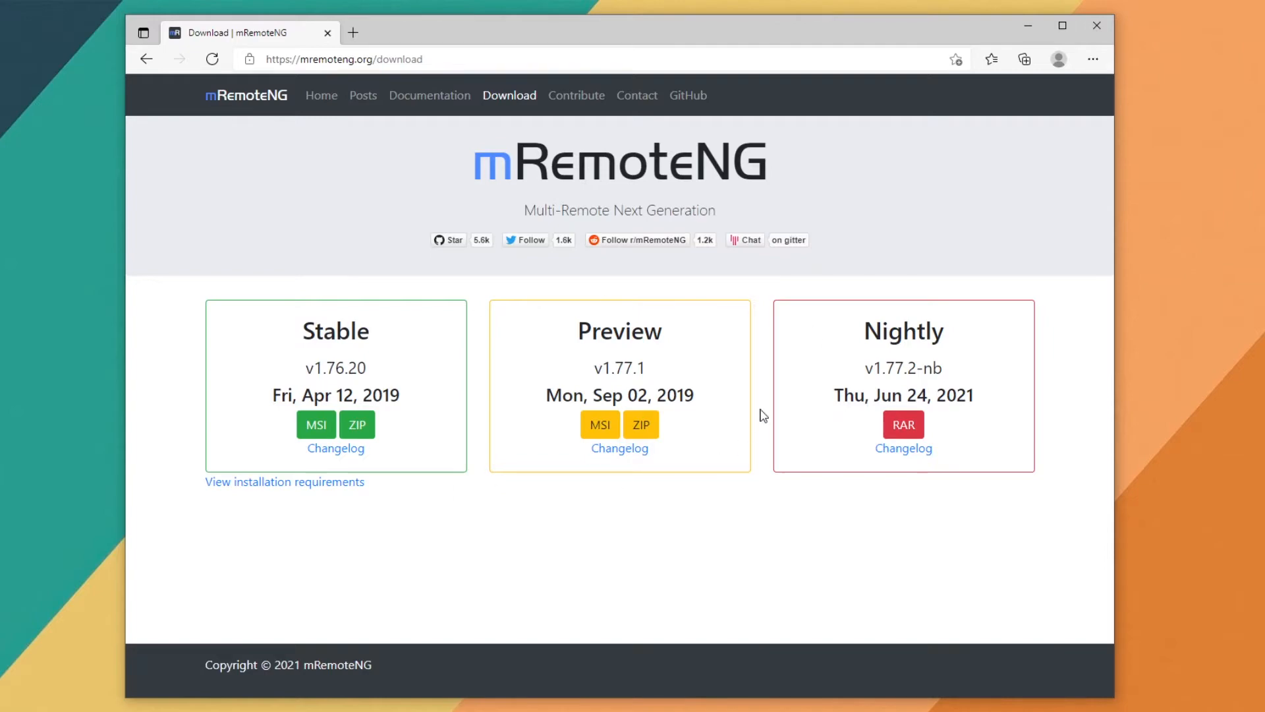
pyautogui.moveTo(320, 97)
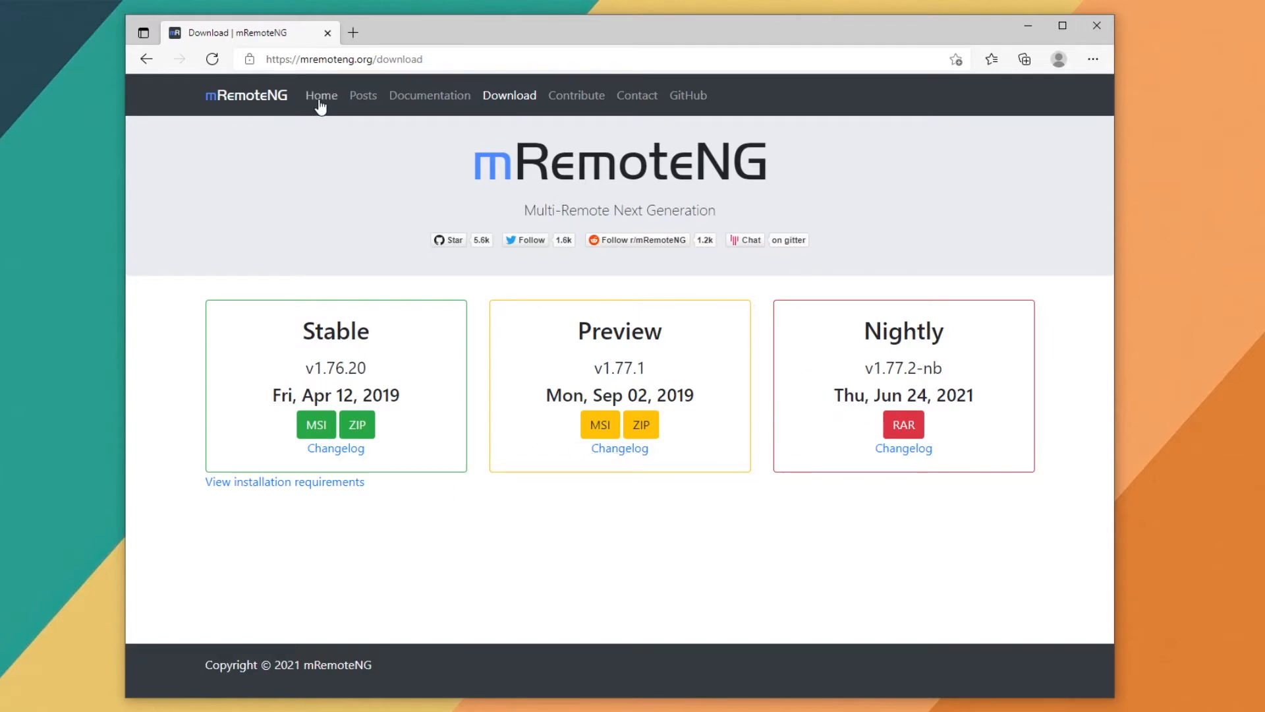
pyautogui.click(321, 95)
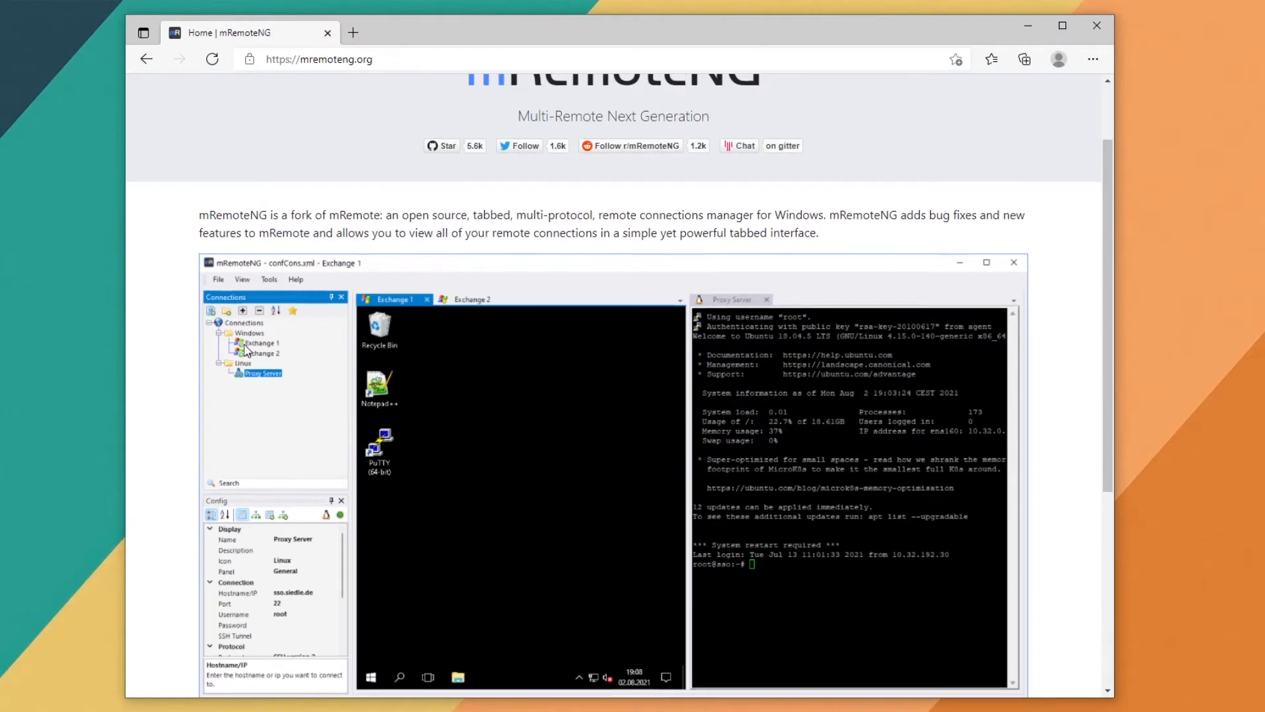
pyautogui.scroll(-3)
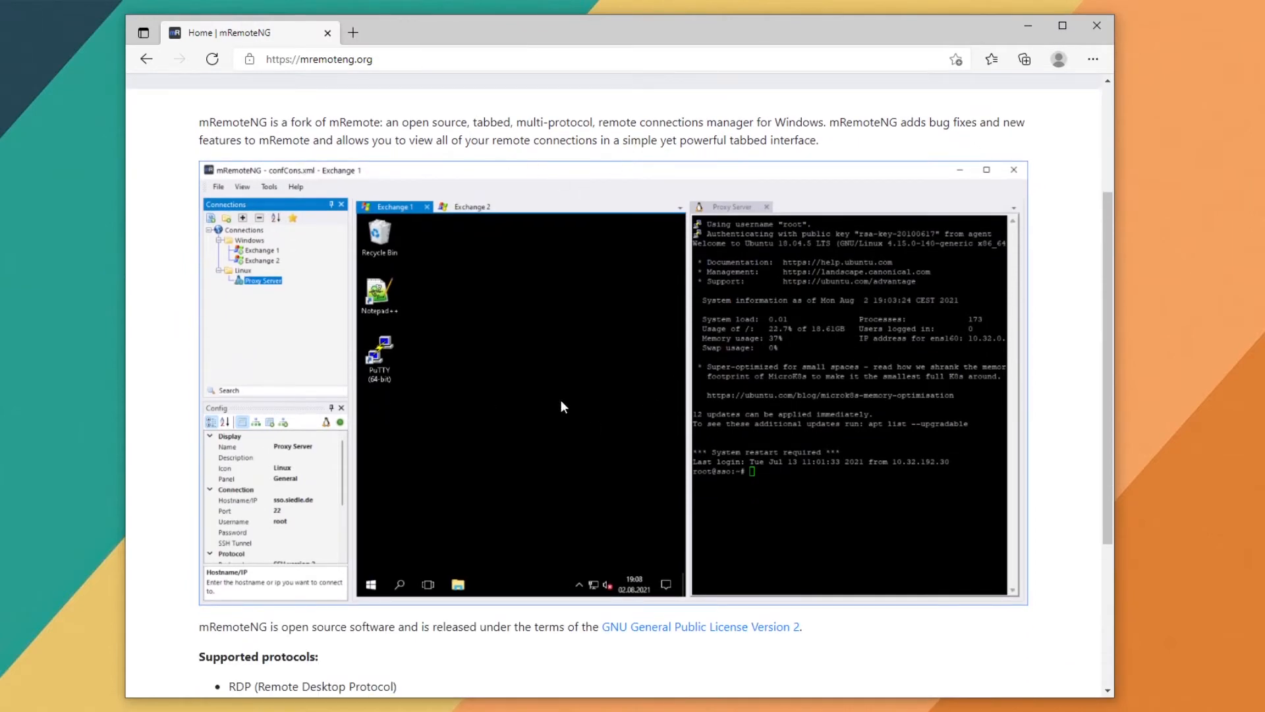
pyautogui.moveTo(404, 220)
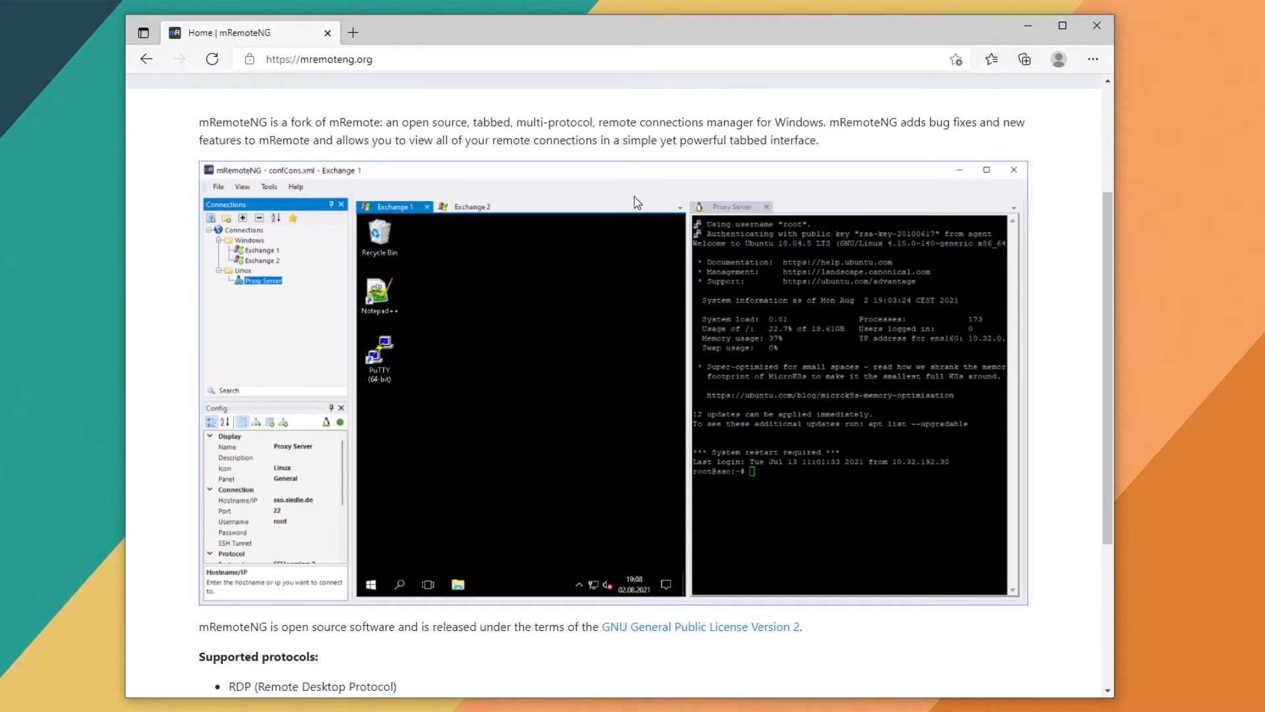
pyautogui.moveTo(423, 217)
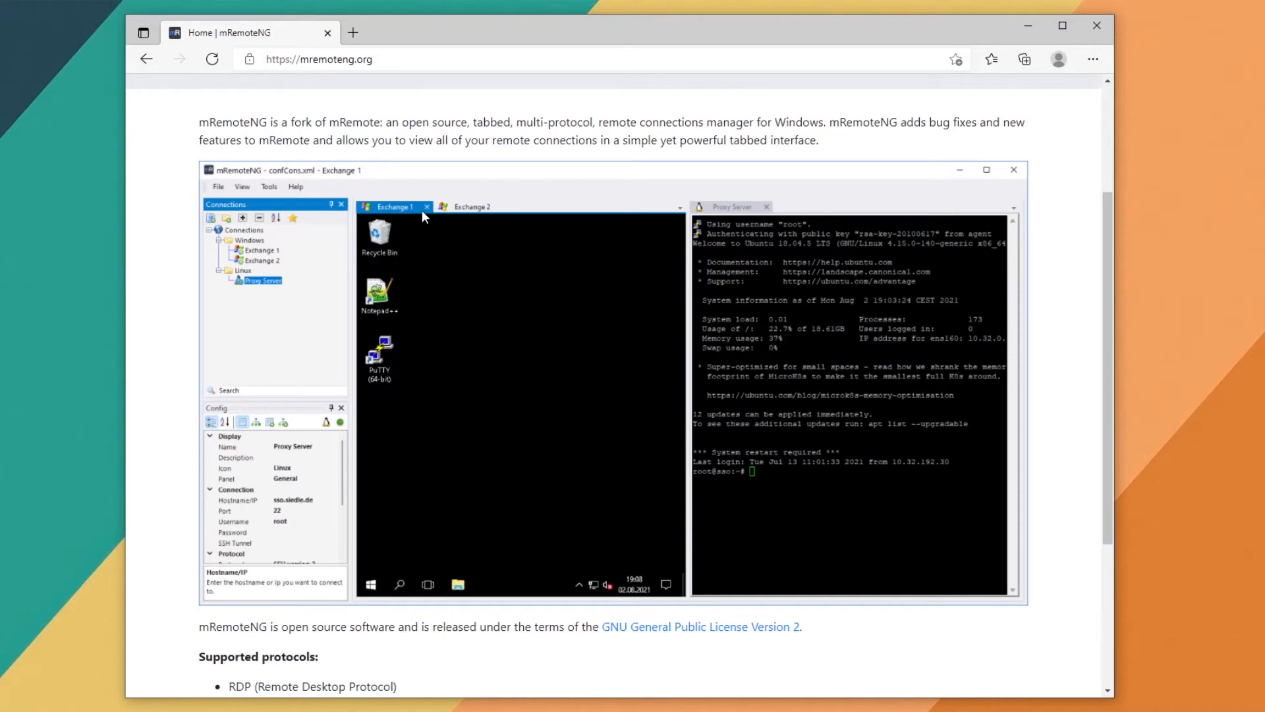
pyautogui.moveTo(757, 224)
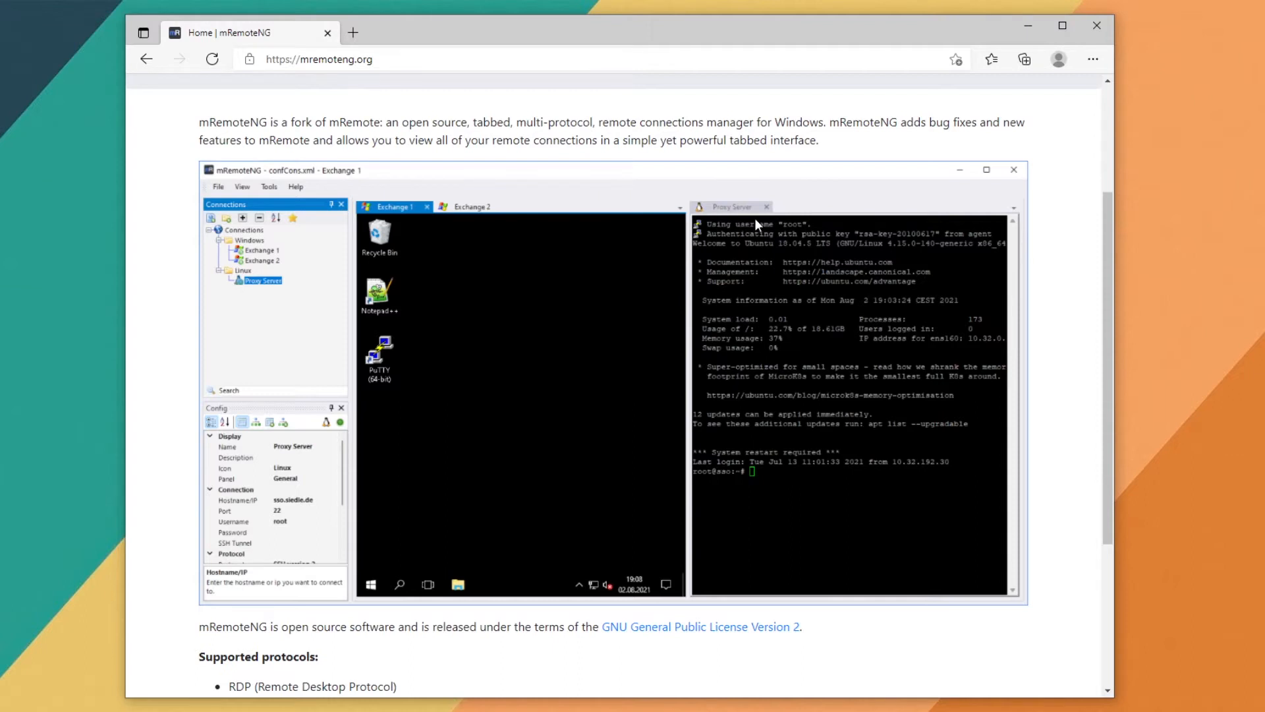
pyautogui.moveTo(486, 219)
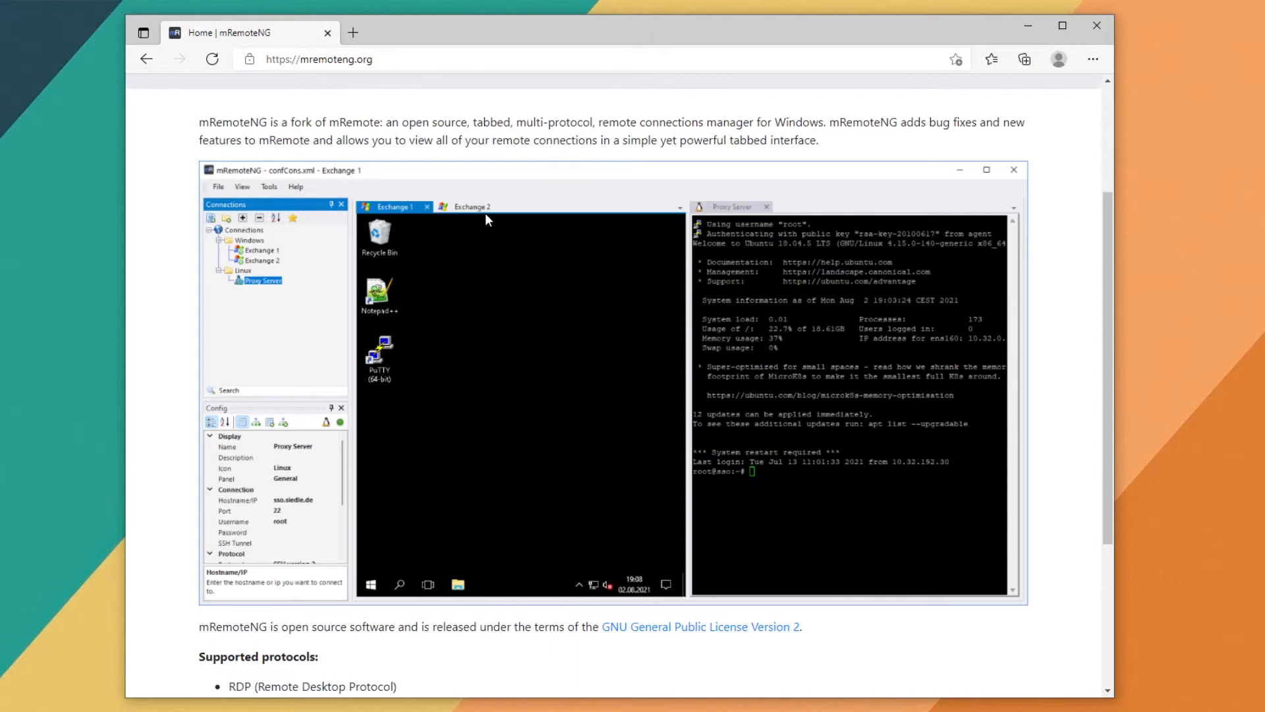
pyautogui.moveTo(759, 194)
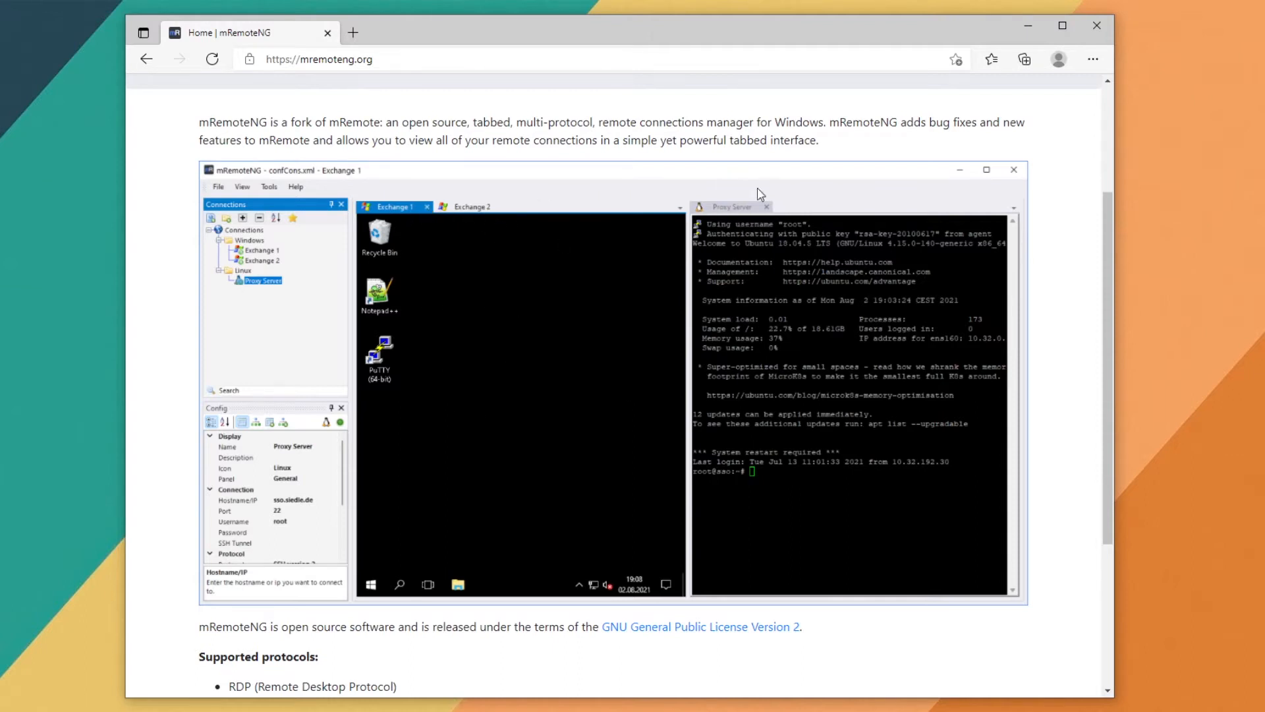
pyautogui.scroll(-3)
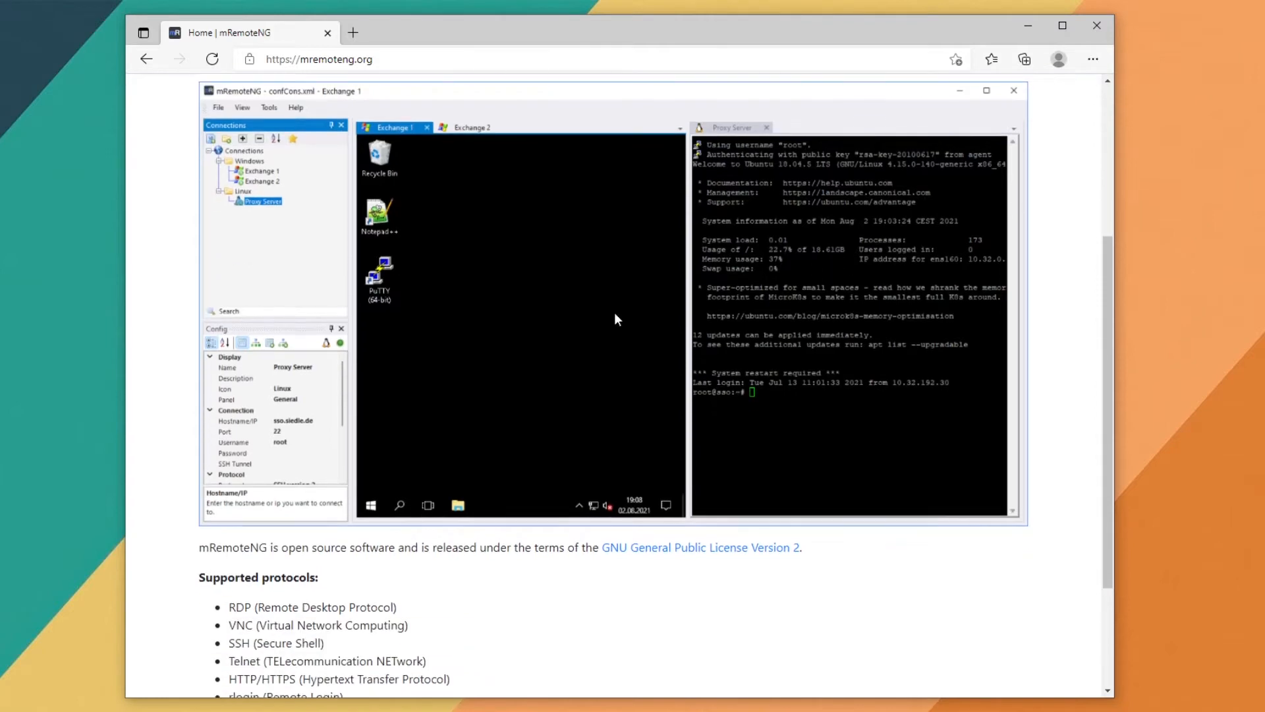
pyautogui.scroll(-3)
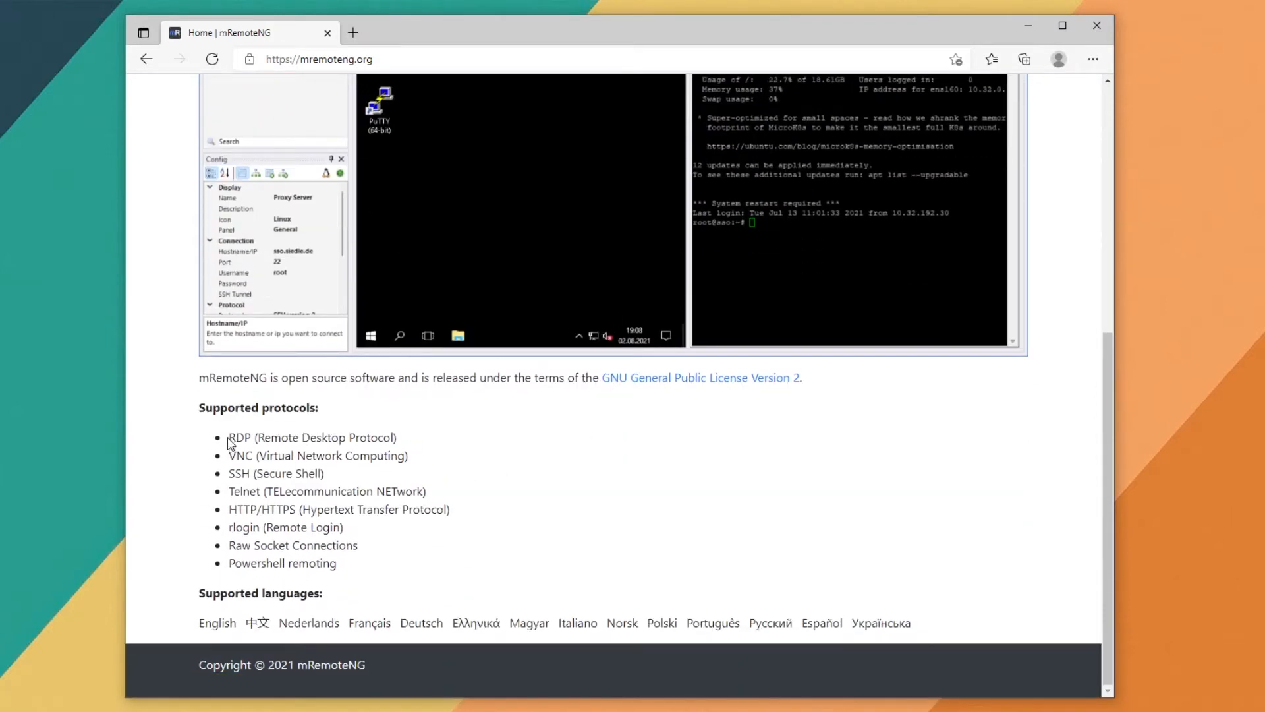
pyautogui.moveTo(255, 522)
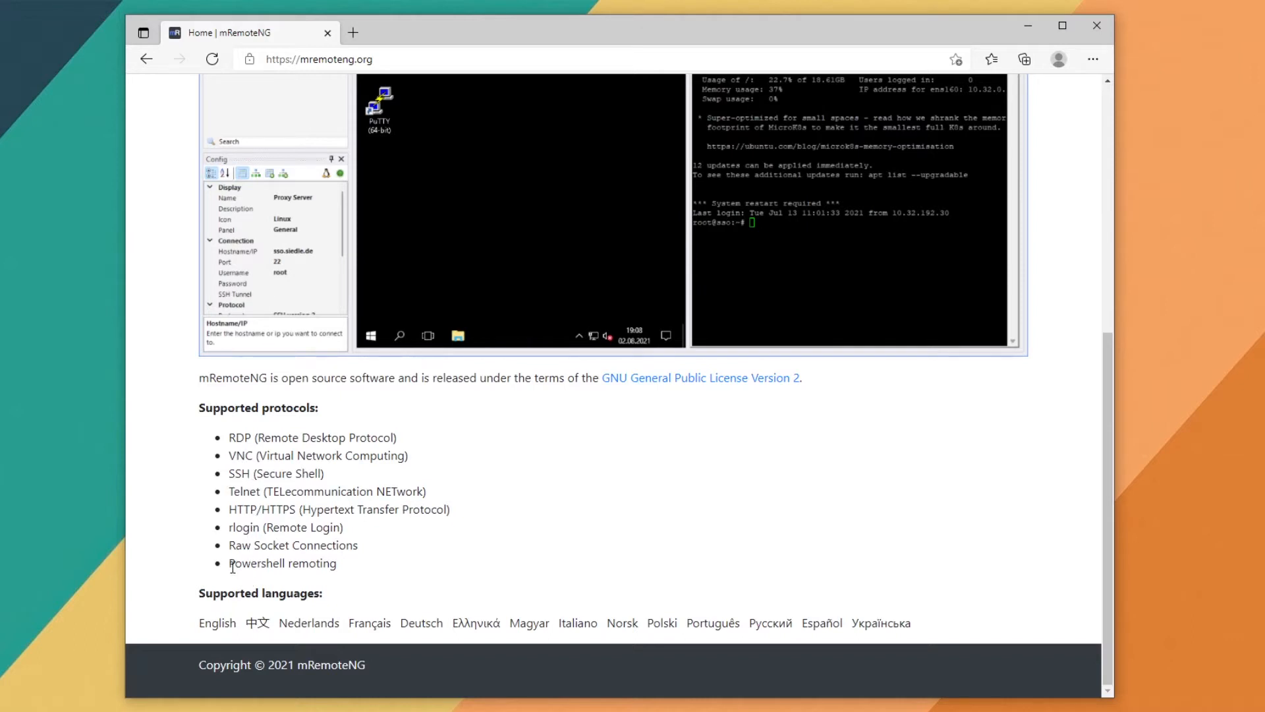
pyautogui.moveTo(204, 638)
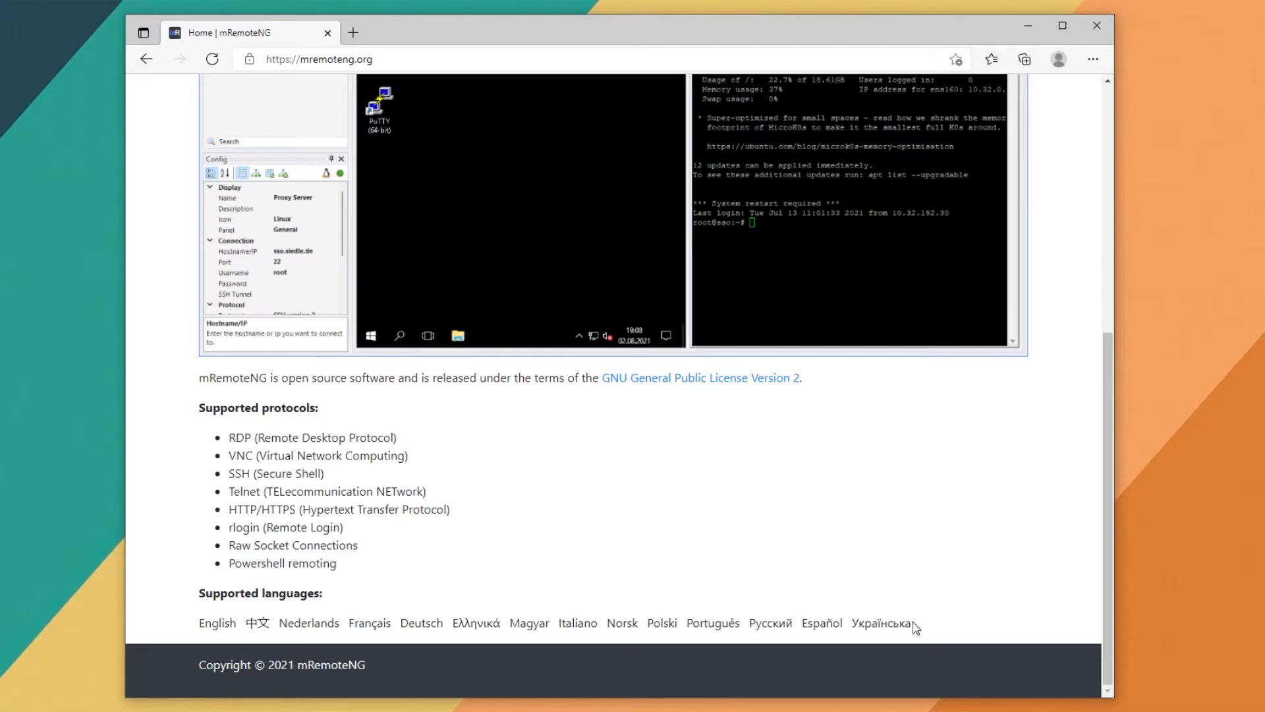
pyautogui.scroll(3)
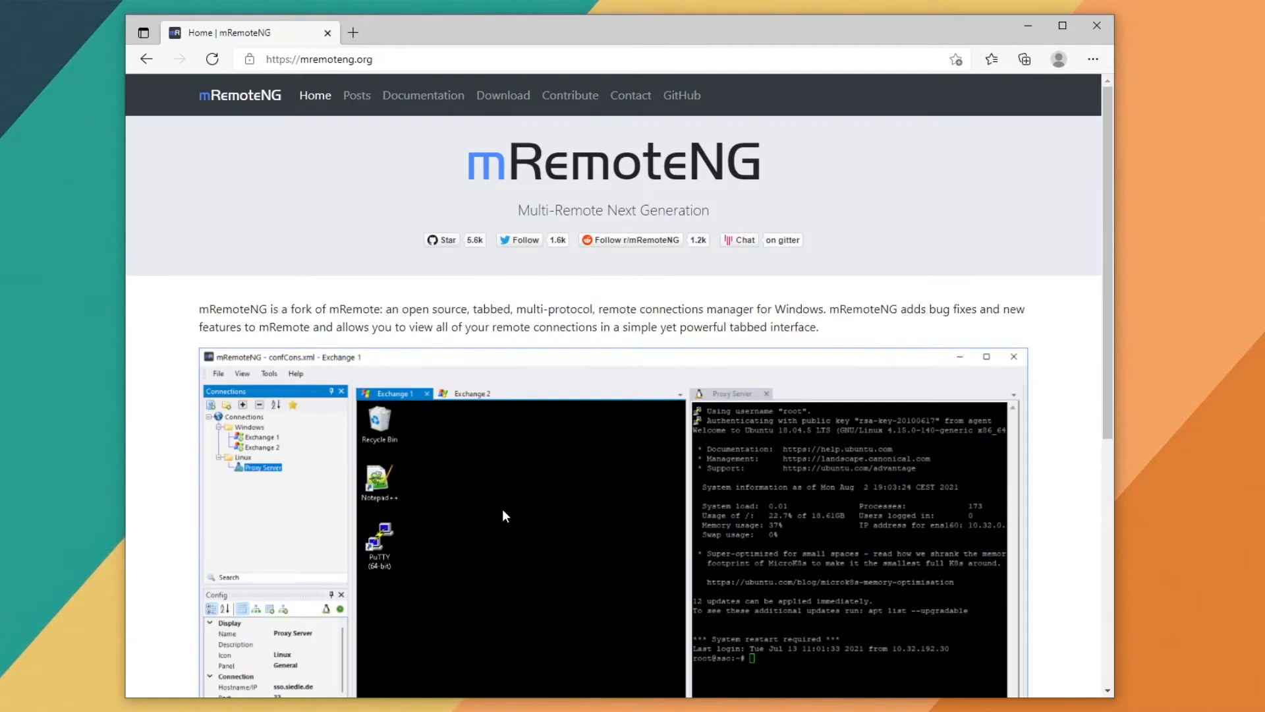
# View the Posts page with Nightly Builds entries, then go to the Contact page
pyautogui.click(356, 94)
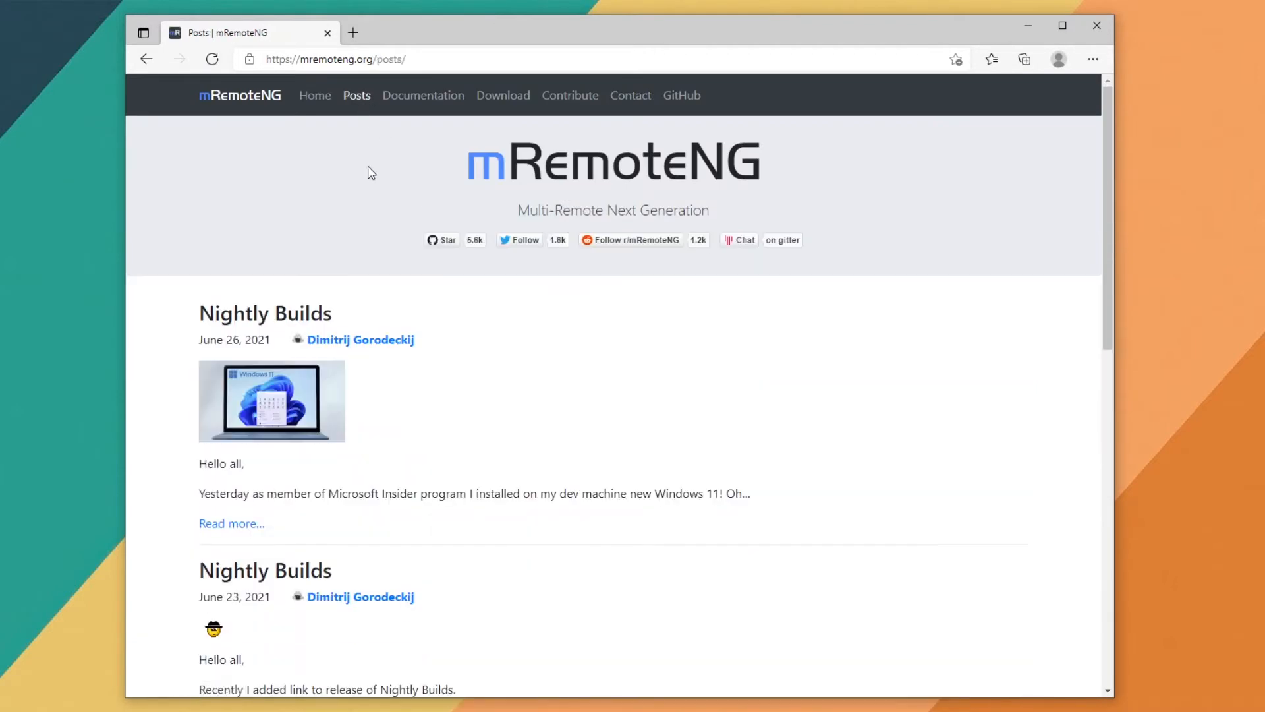
pyautogui.scroll(-3)
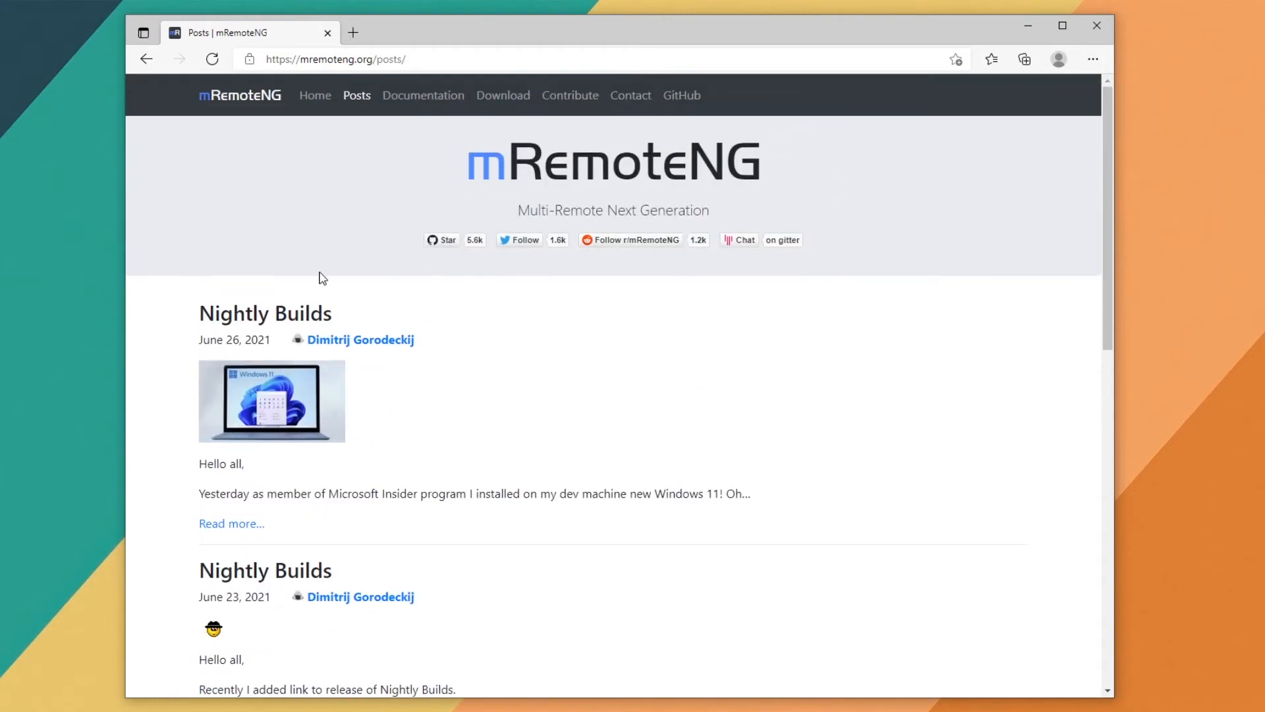
pyautogui.click(423, 94)
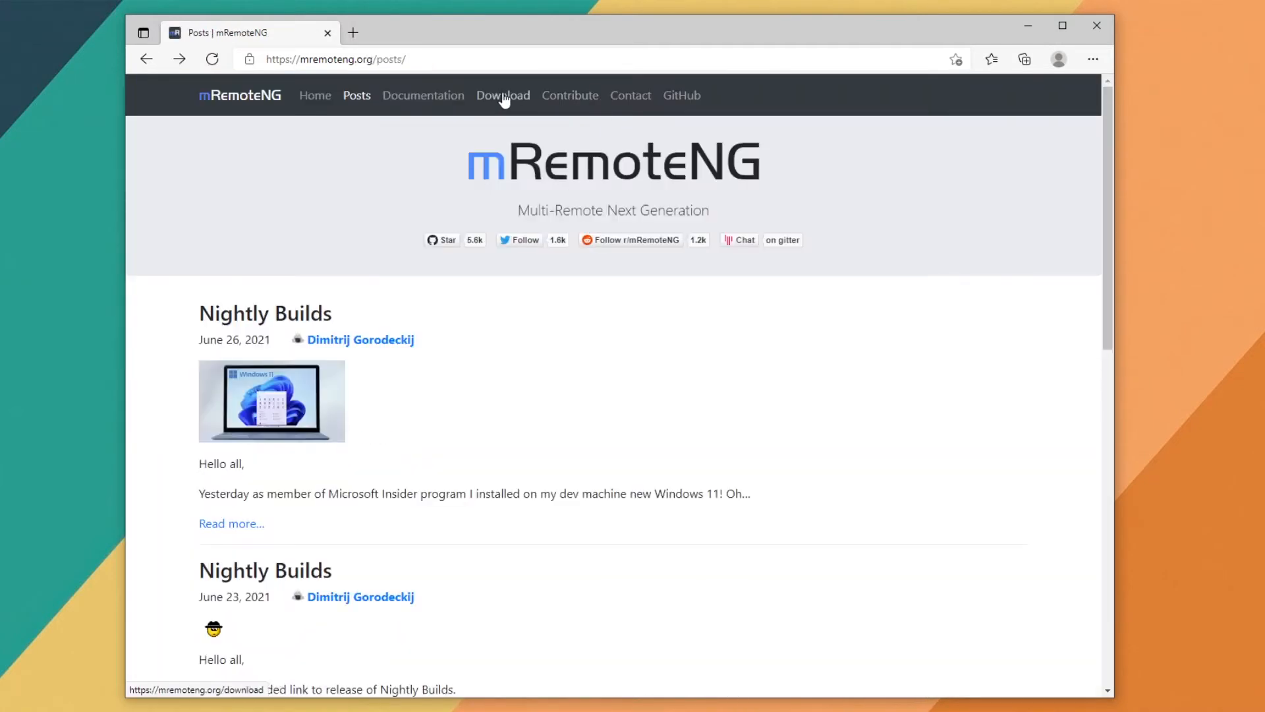
pyautogui.moveTo(630, 95)
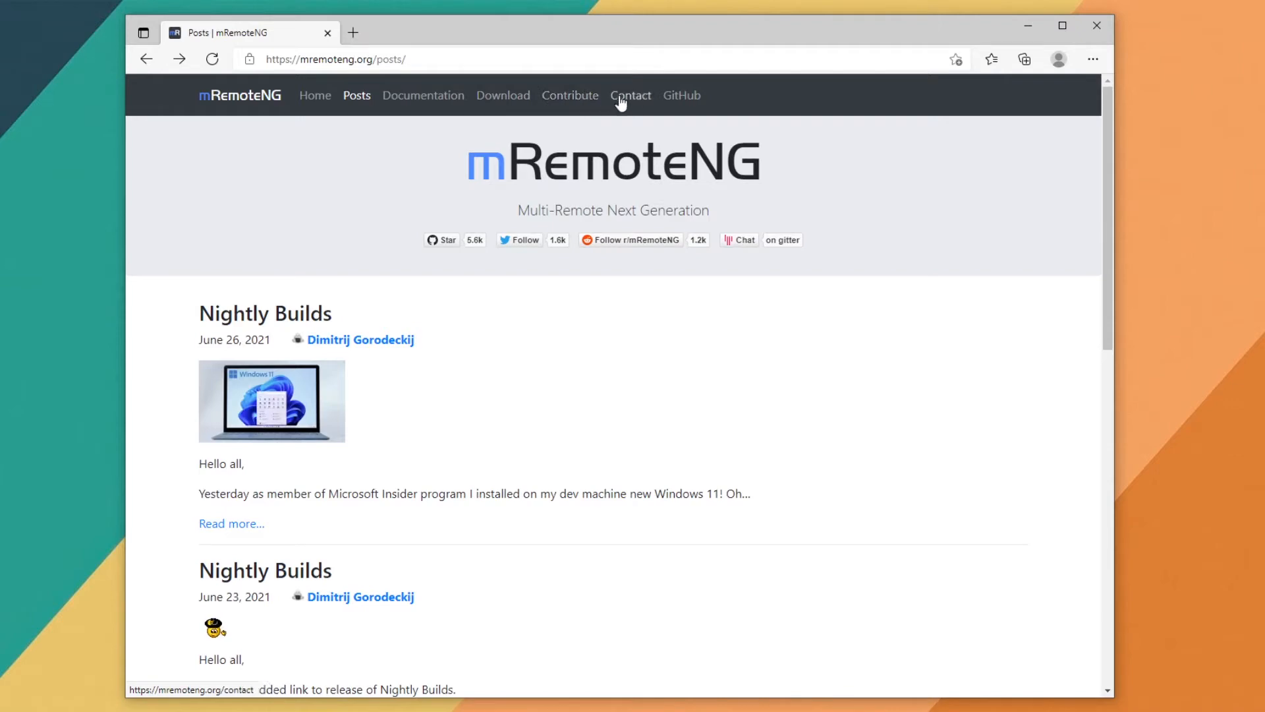
pyautogui.click(630, 95)
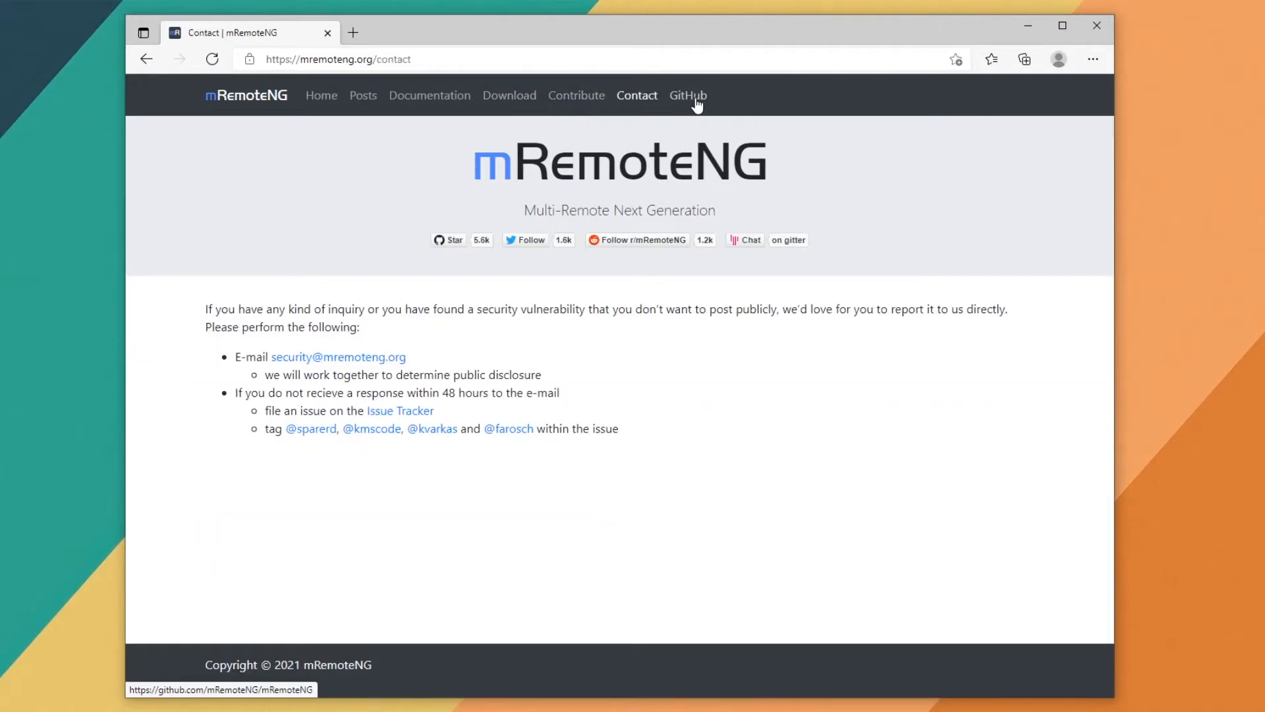
# View the mRemoteNG GitHub repository README, scrolling through protocols and installation notes
pyautogui.click(688, 95)
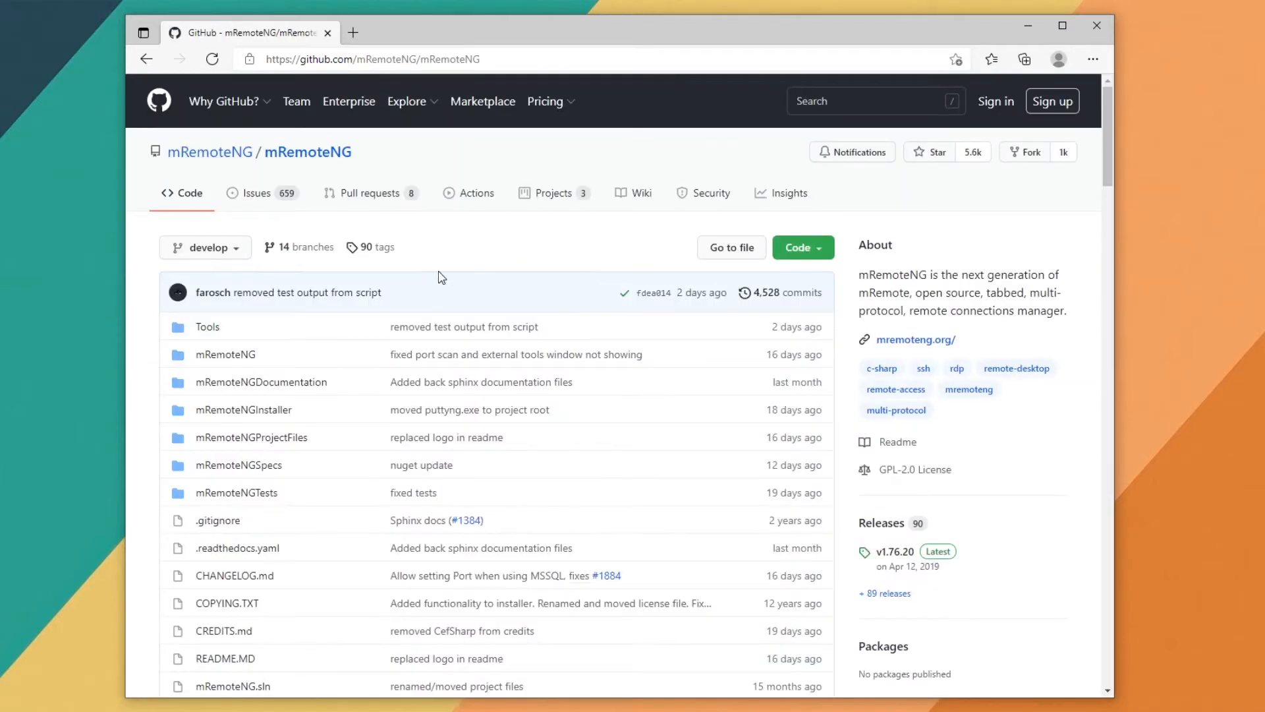
pyautogui.scroll(-3)
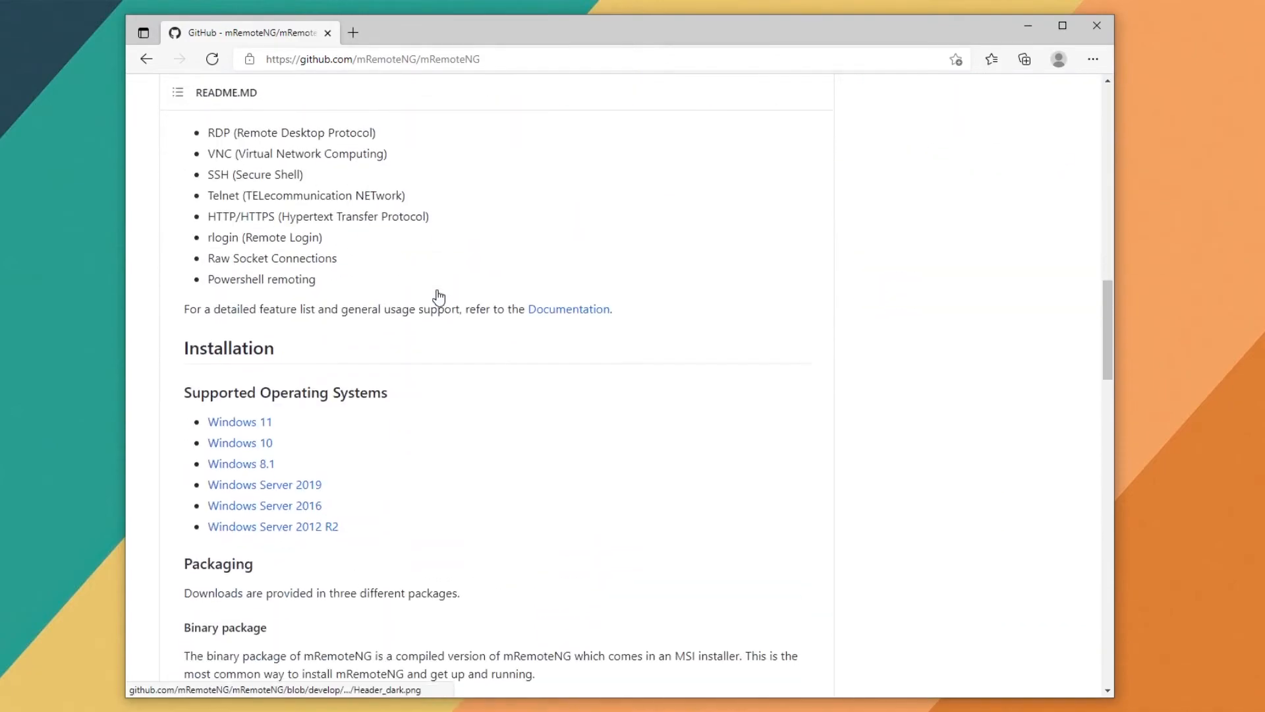
pyautogui.scroll(3)
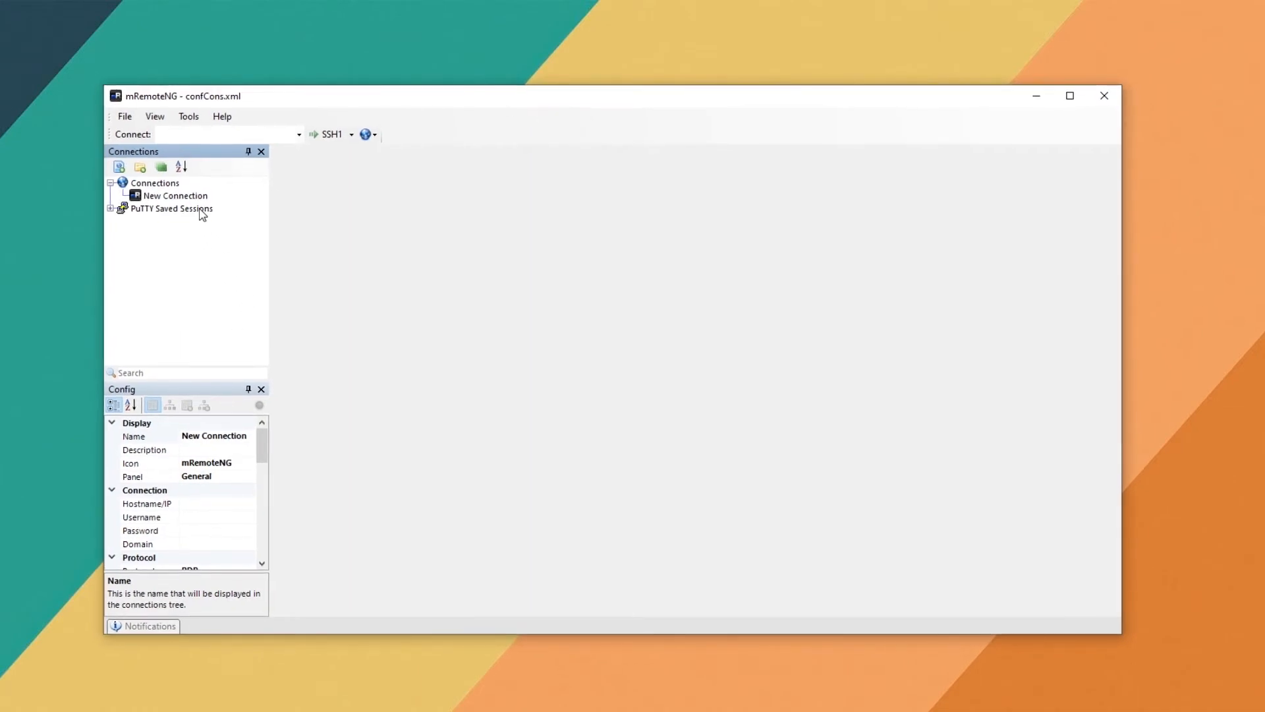
# Expand PuTTY Saved Sessions to reveal the Bowser SSH version 2 session on 192.168.86.200
pyautogui.click(154, 183)
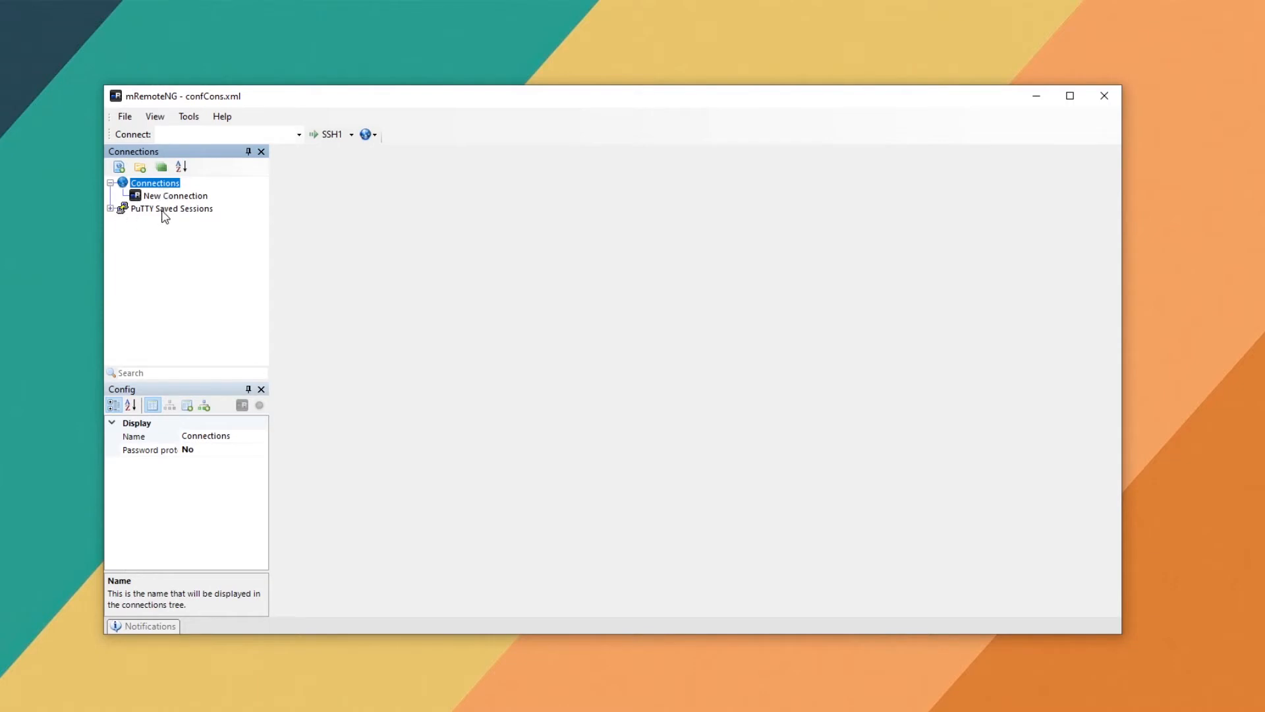
pyautogui.click(170, 208)
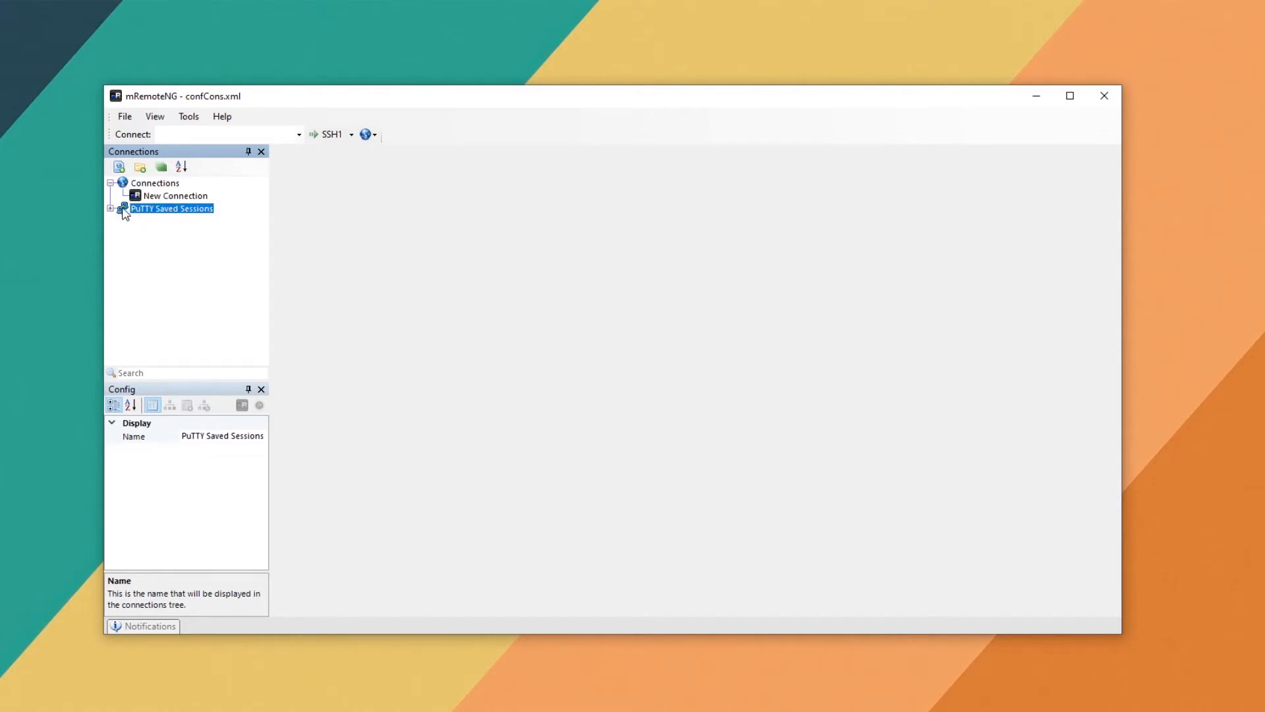
pyautogui.click(112, 208)
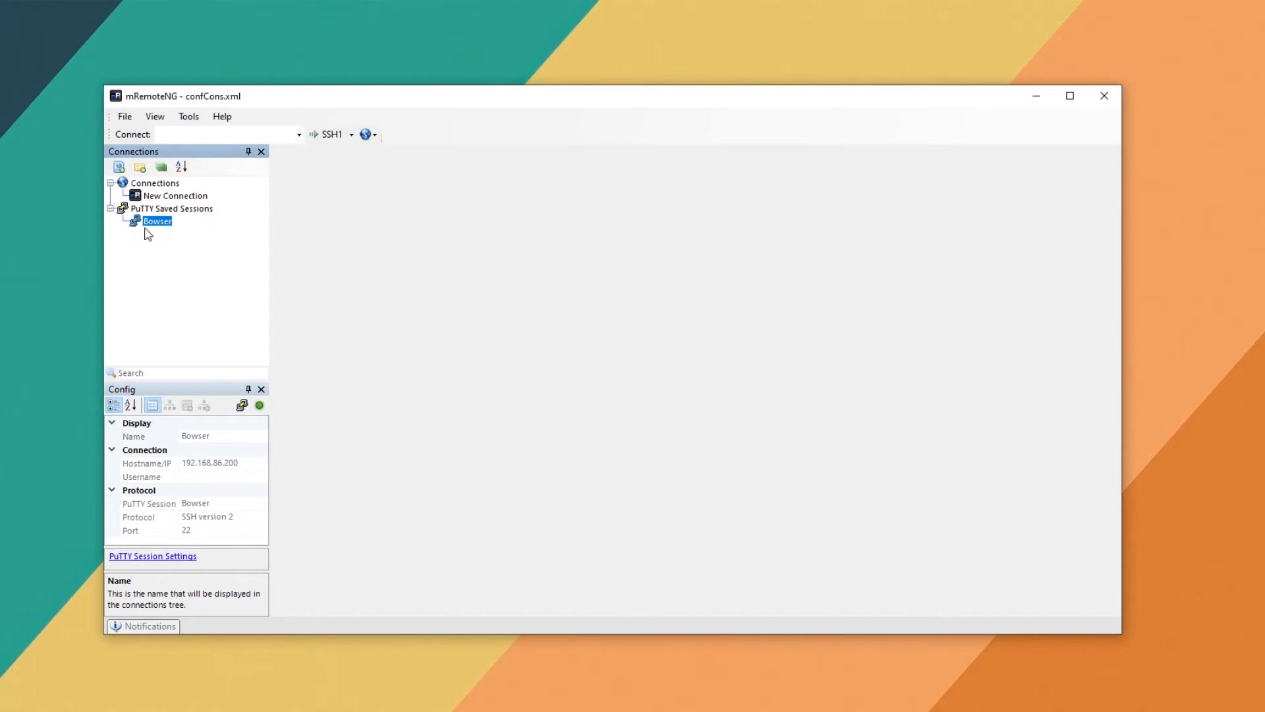
pyautogui.moveTo(160, 242)
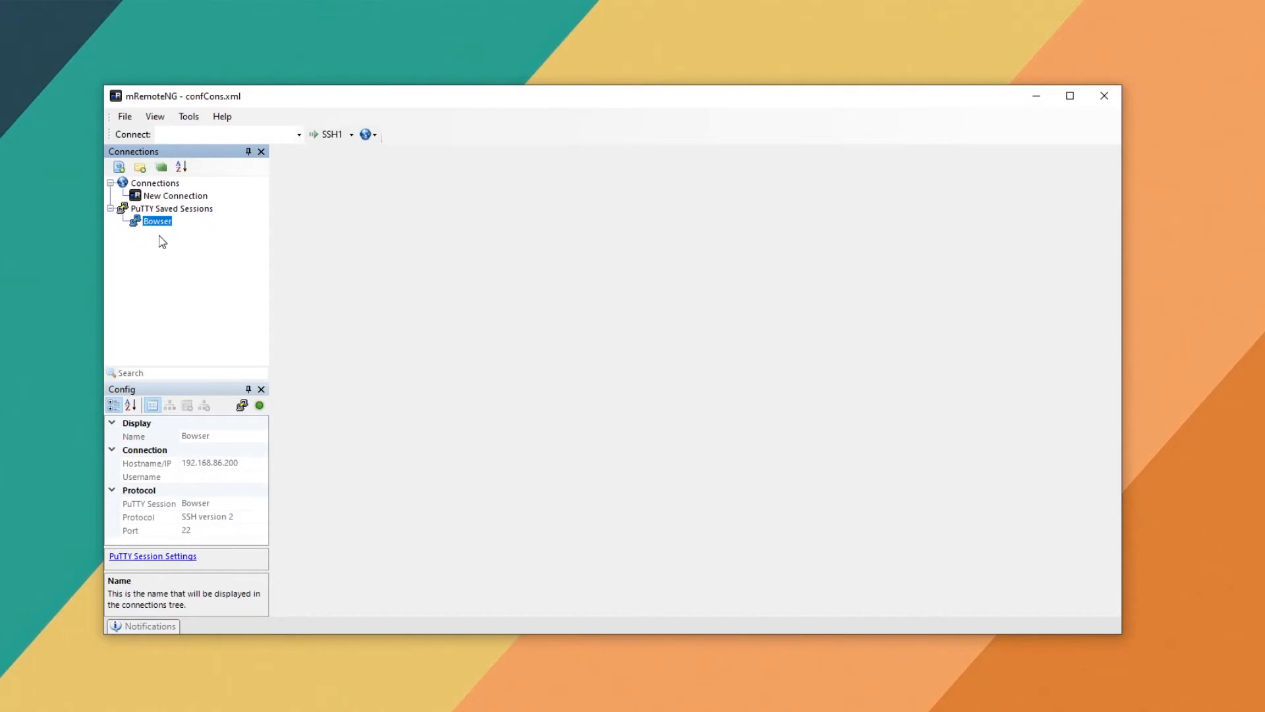
pyautogui.moveTo(164, 200)
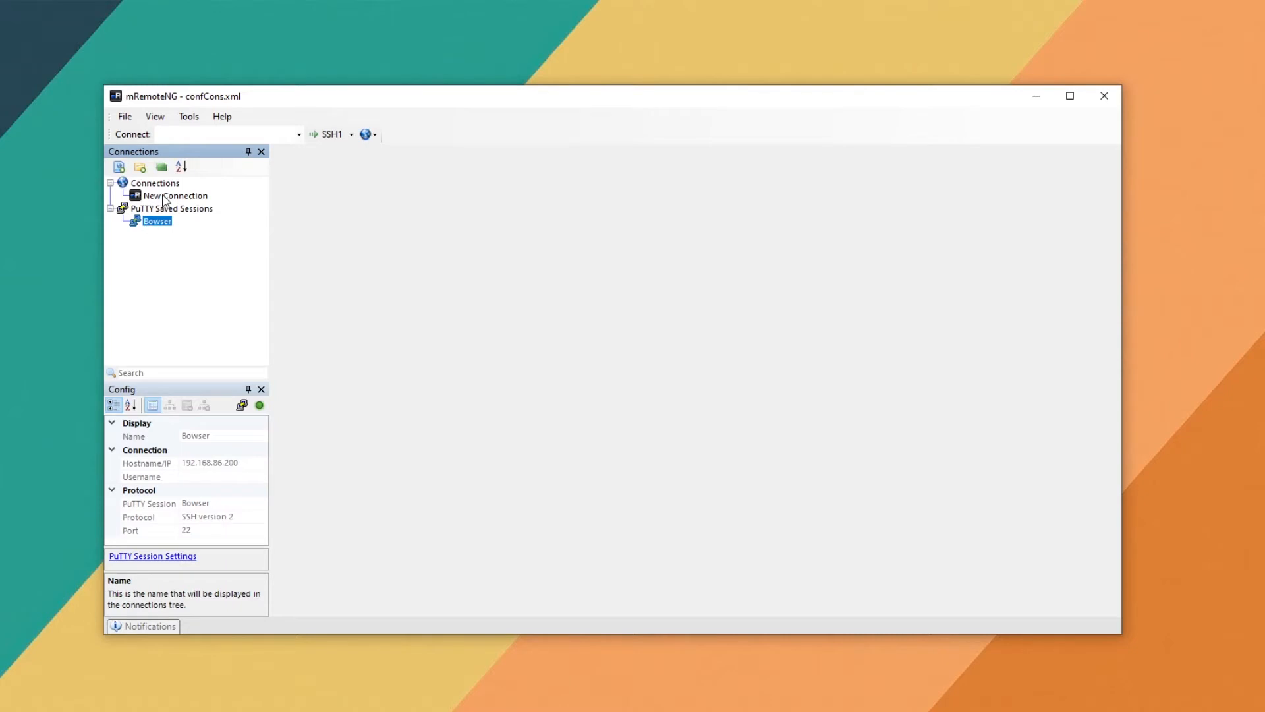
# Select New Connection and replace its Name value with LinuxServer
pyautogui.click(154, 182)
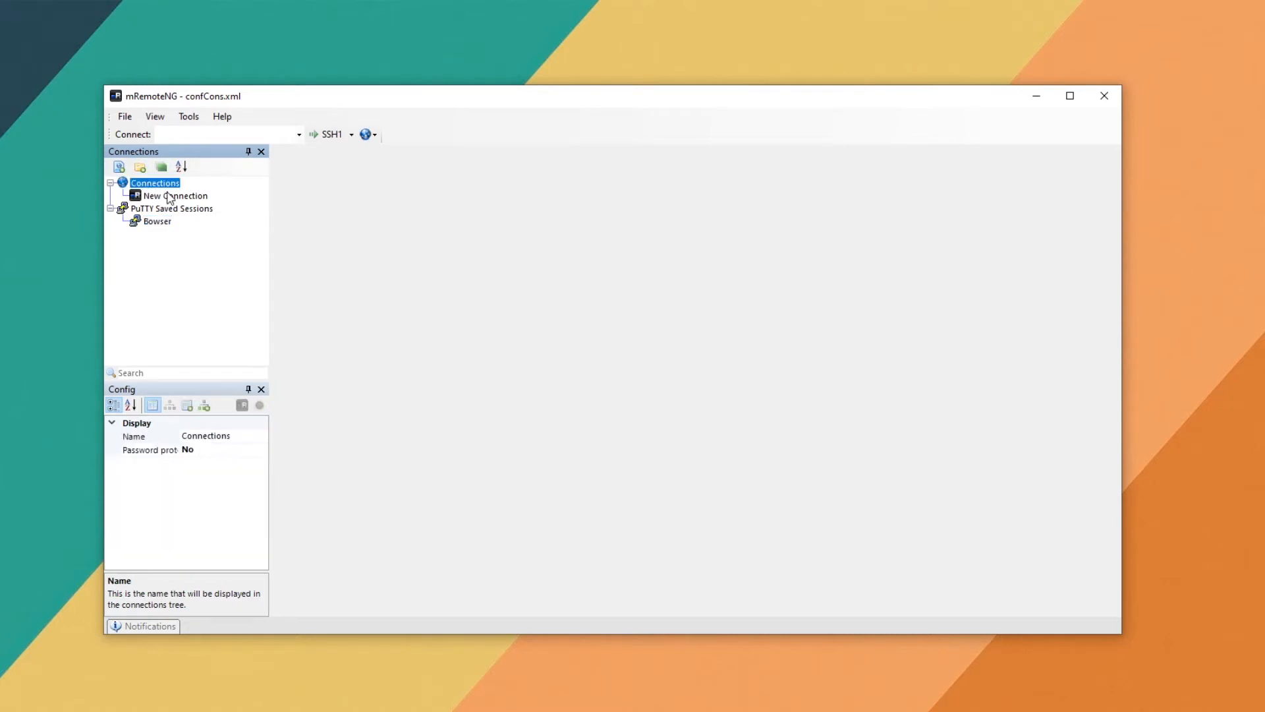
pyautogui.click(173, 195)
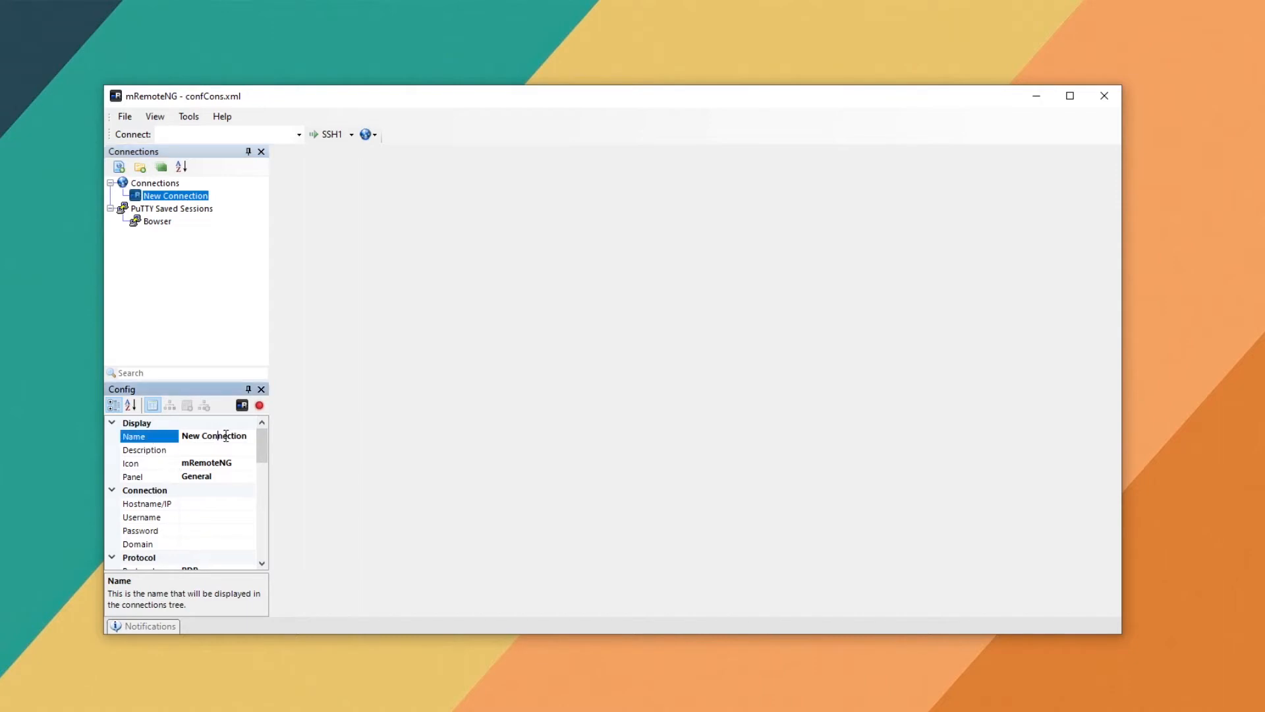
pyautogui.doubleClick(213, 435)
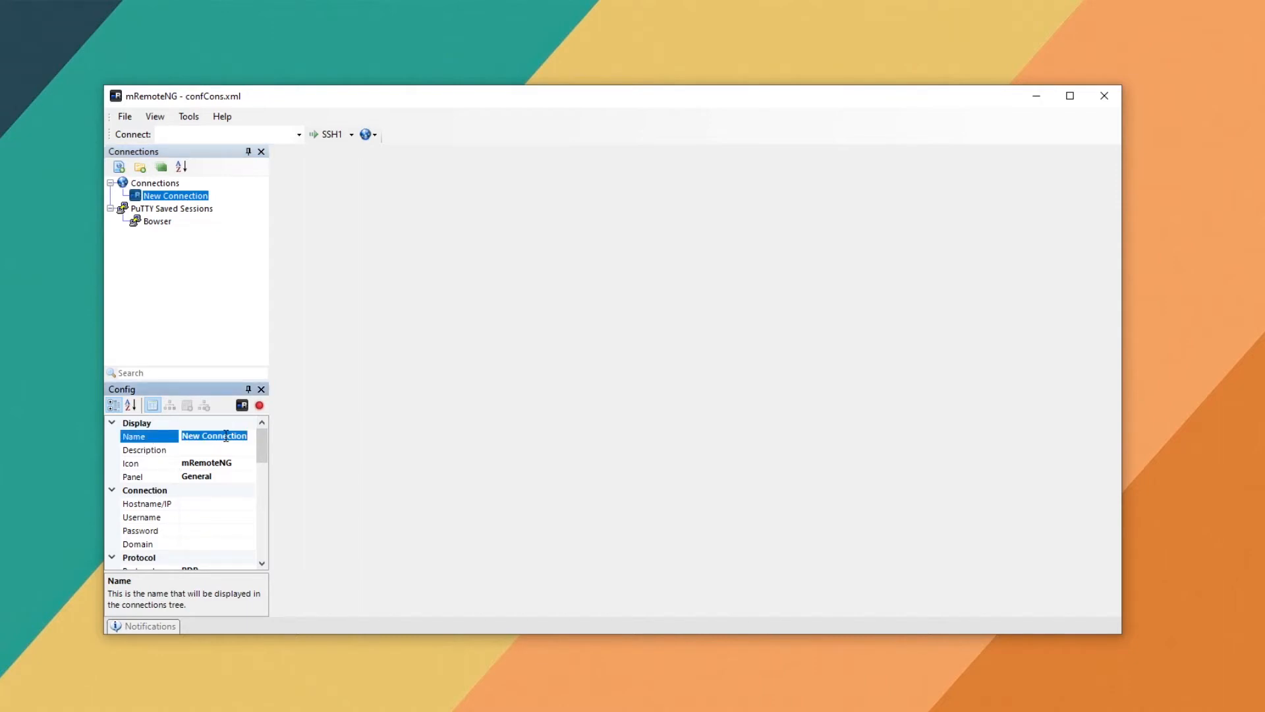
pyautogui.write('LinuxServer')
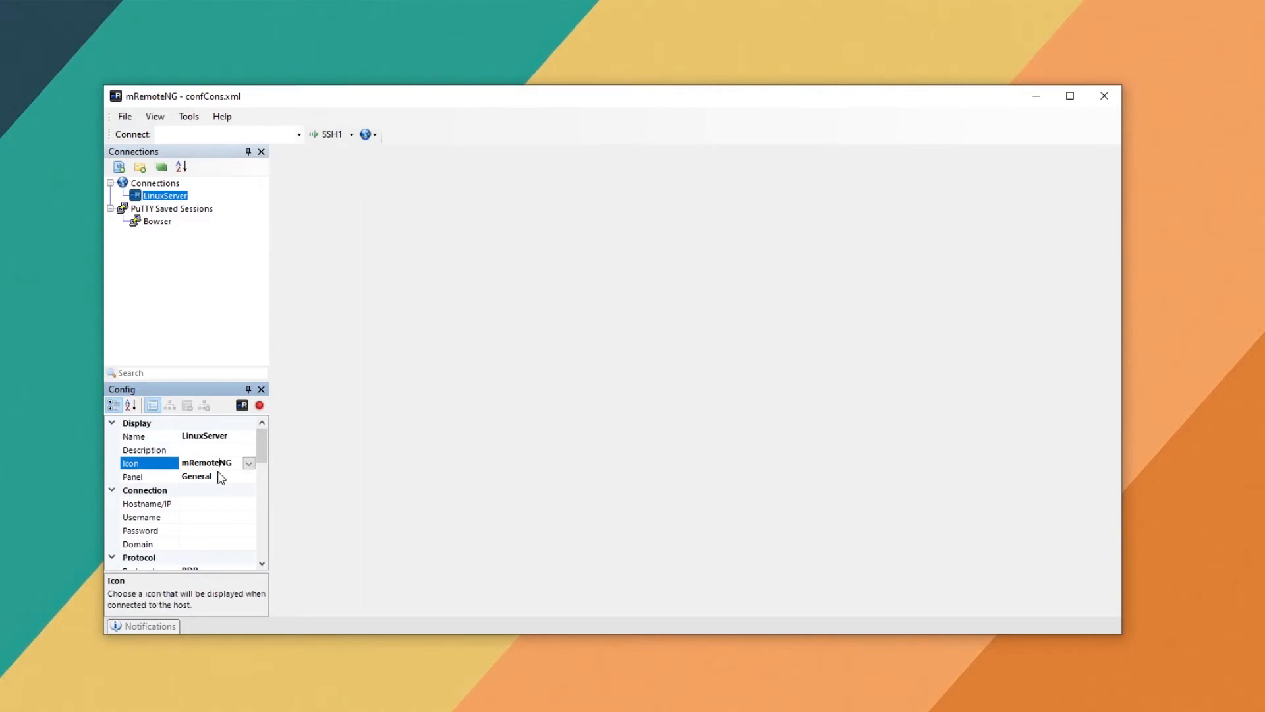
# Choose SSH from the Icon list for the LinuxServer connection
pyautogui.click(248, 463)
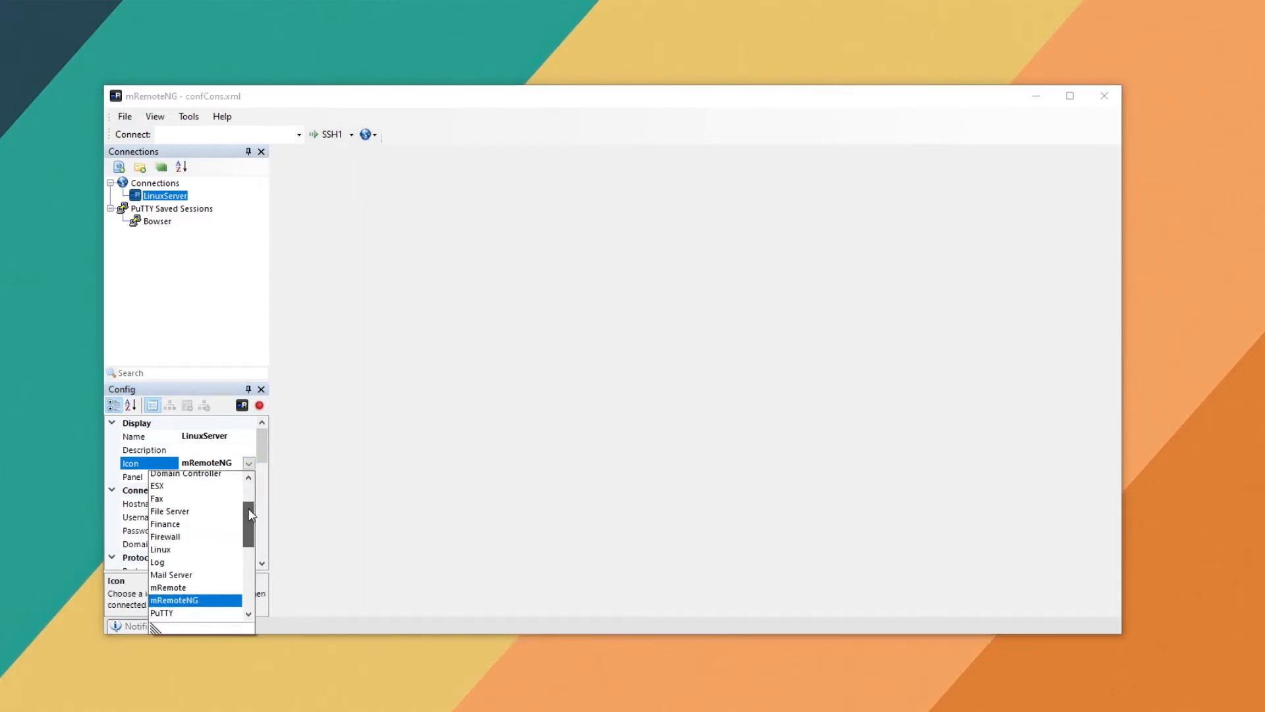
pyautogui.scroll(-3)
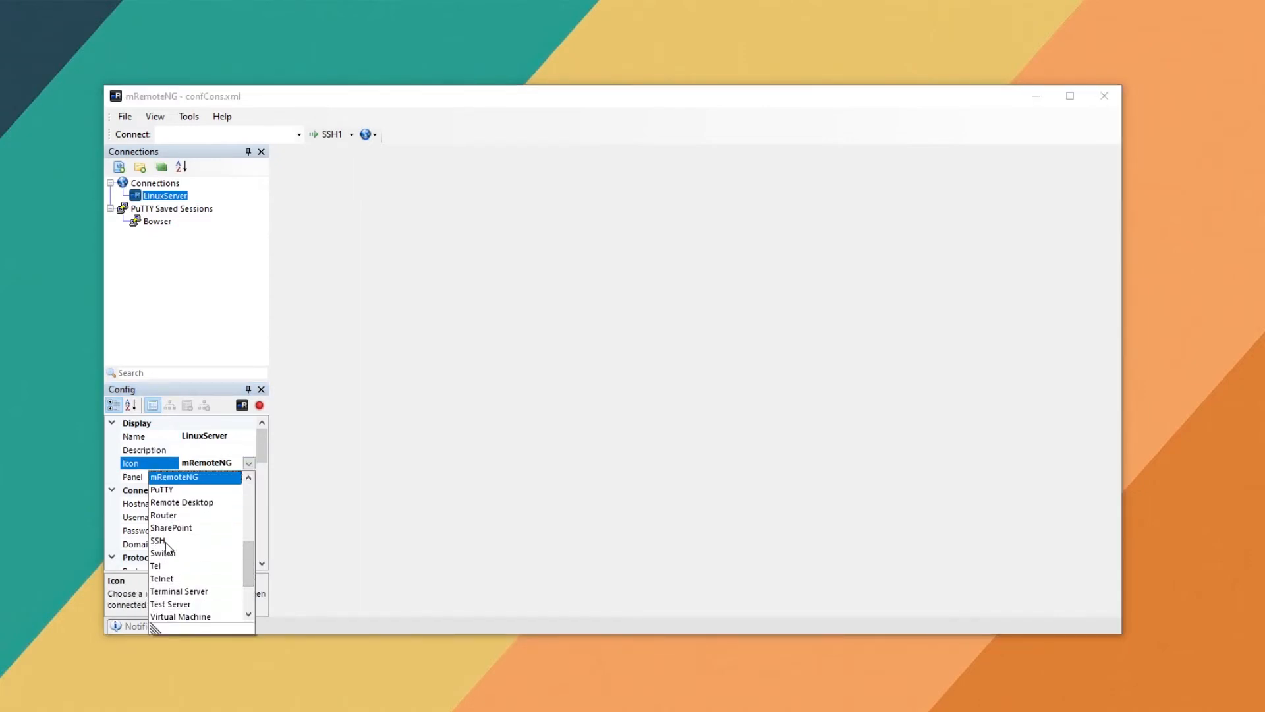
pyautogui.click(157, 540)
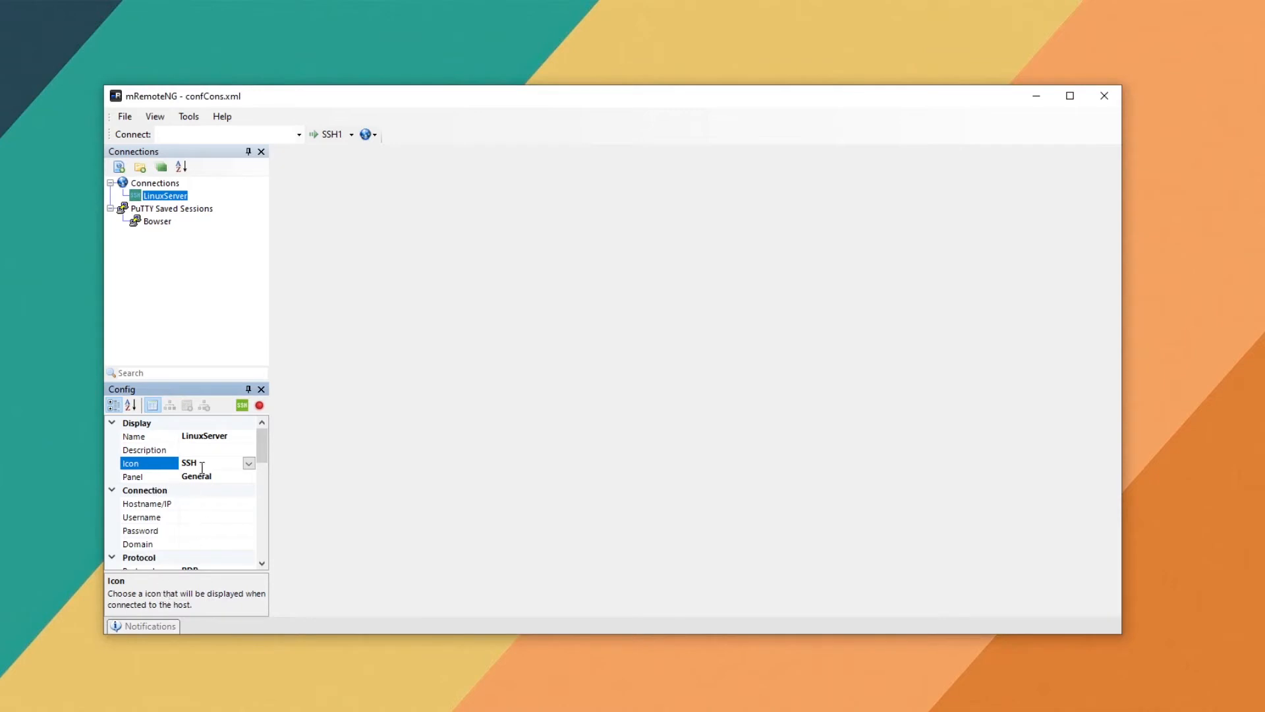
pyautogui.moveTo(181, 488)
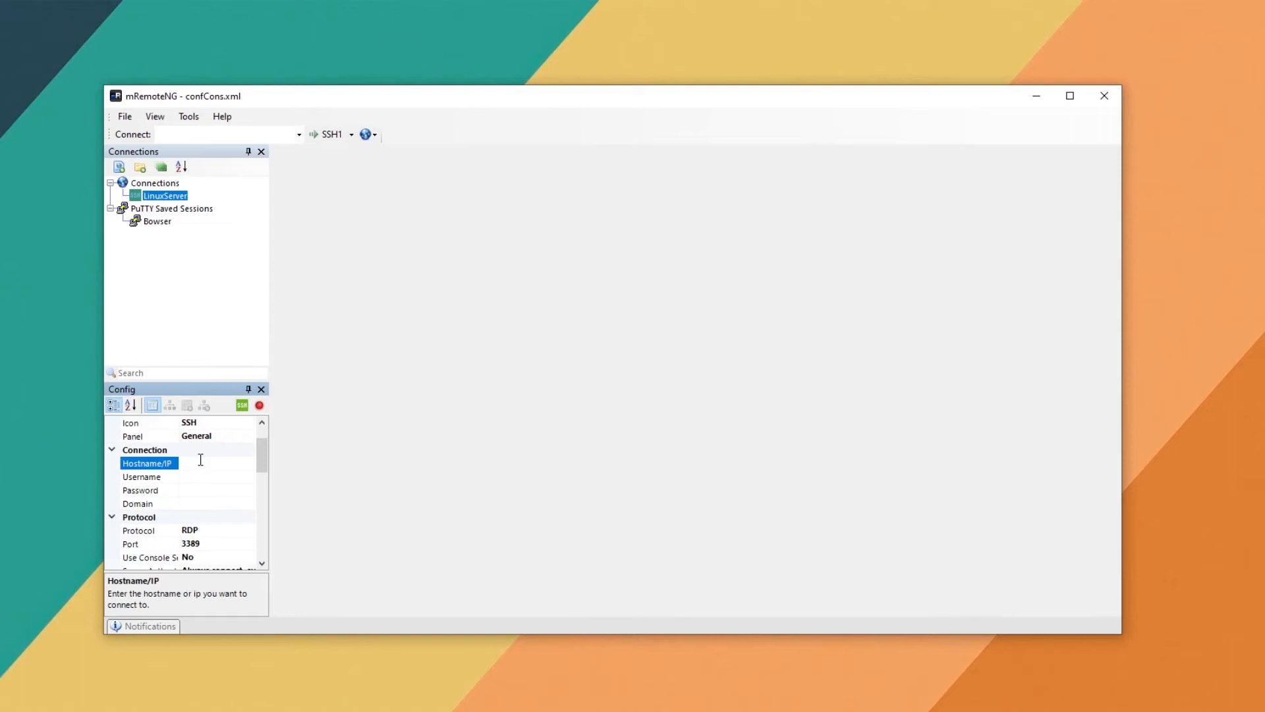
# Set Hostname/IP 192.168.86.201, username docker and a password for LinuxServer
pyautogui.write('192.168.')
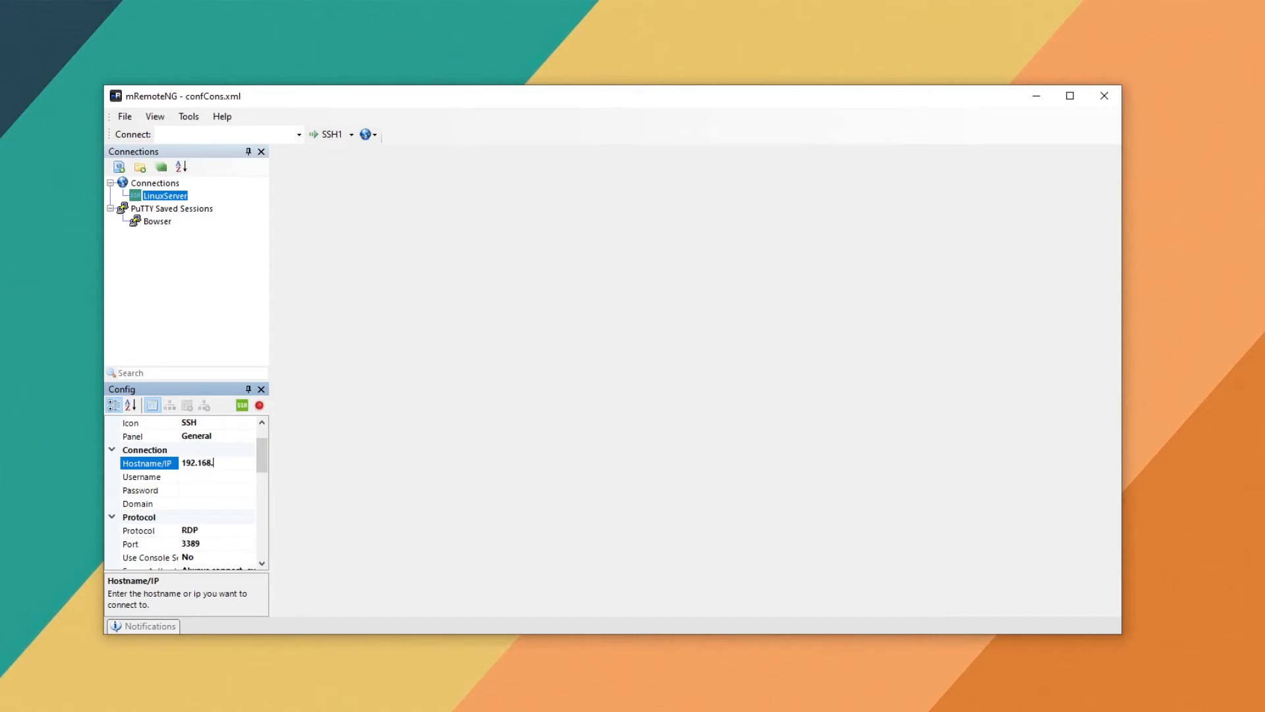
pyautogui.write('86.201')
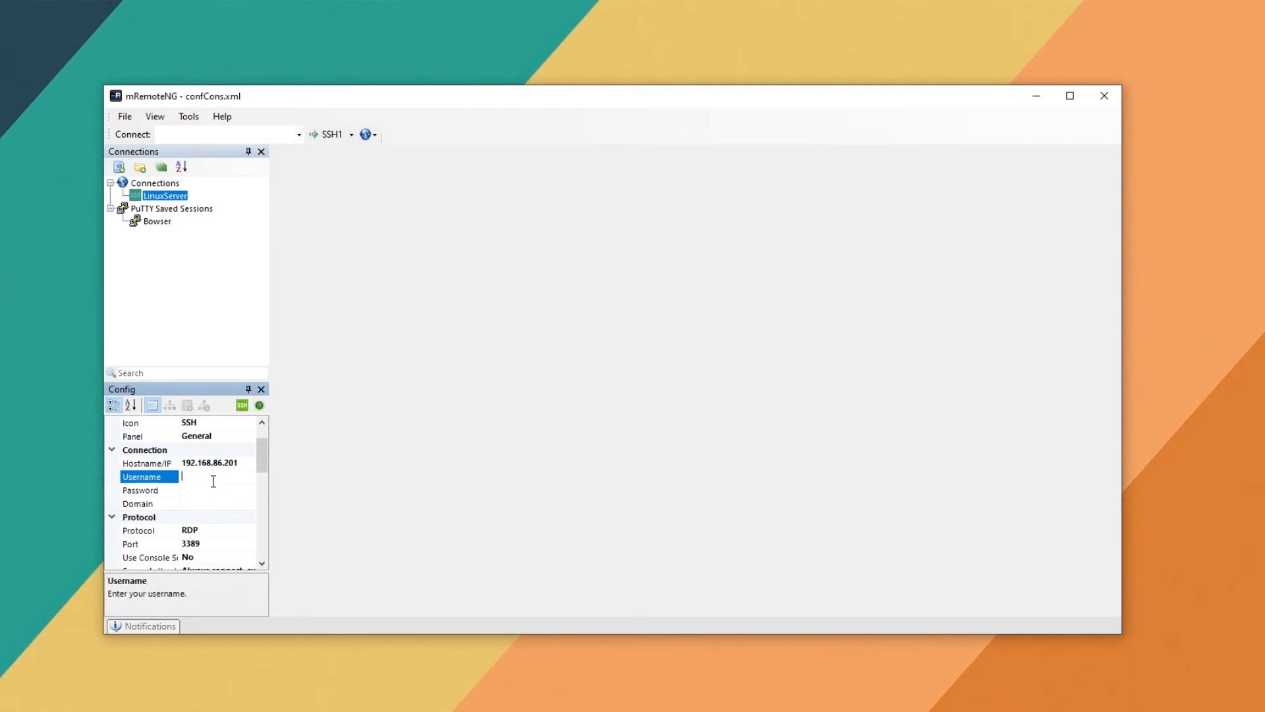
pyautogui.write('docker')
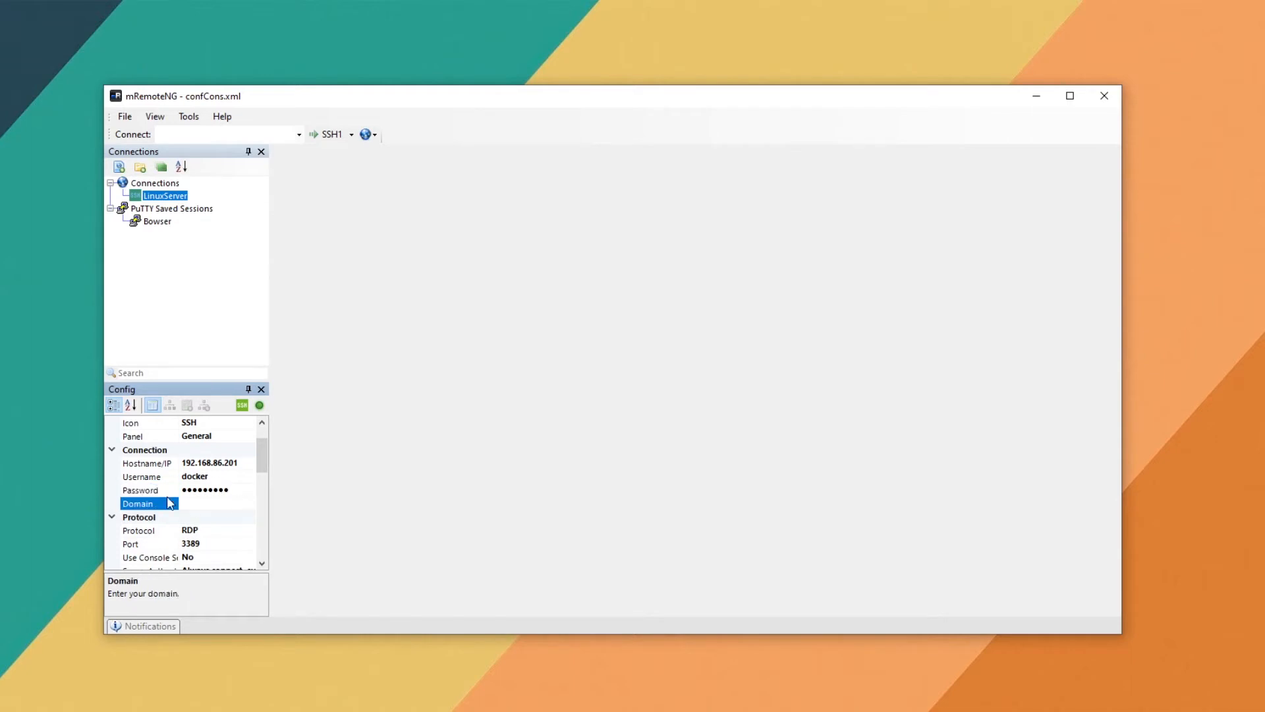
pyautogui.click(218, 503)
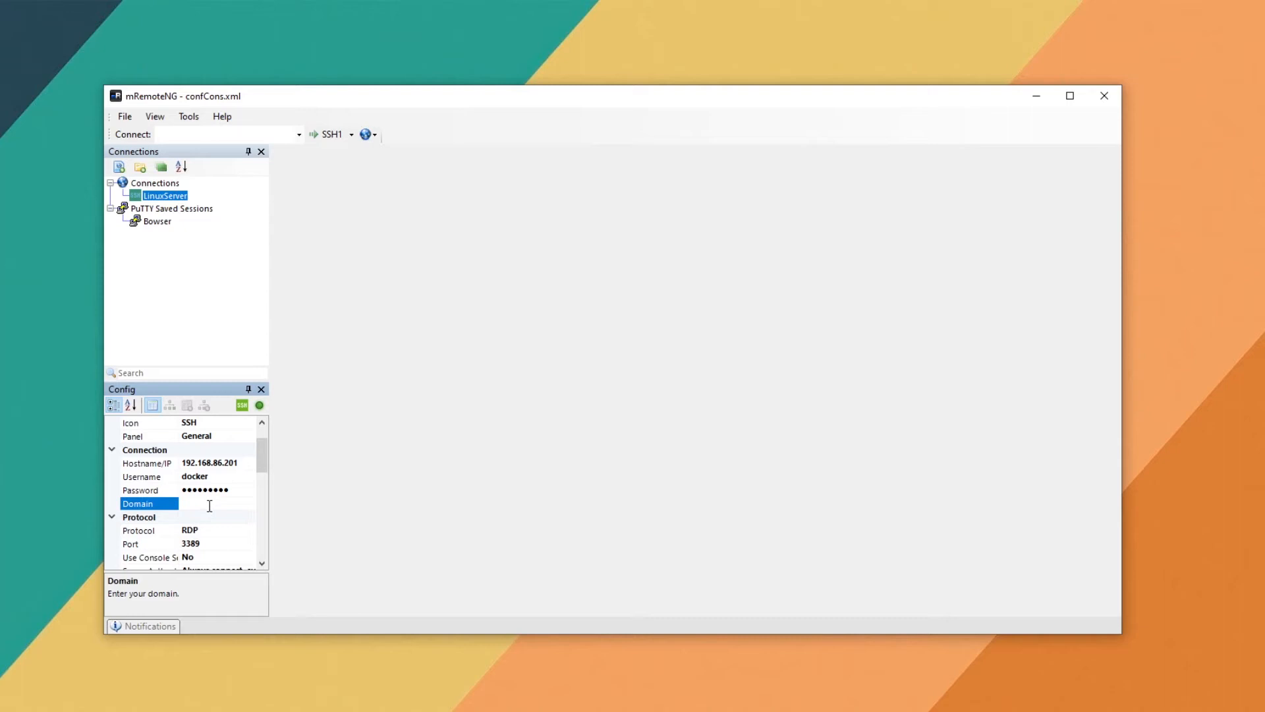
pyautogui.moveTo(206, 503)
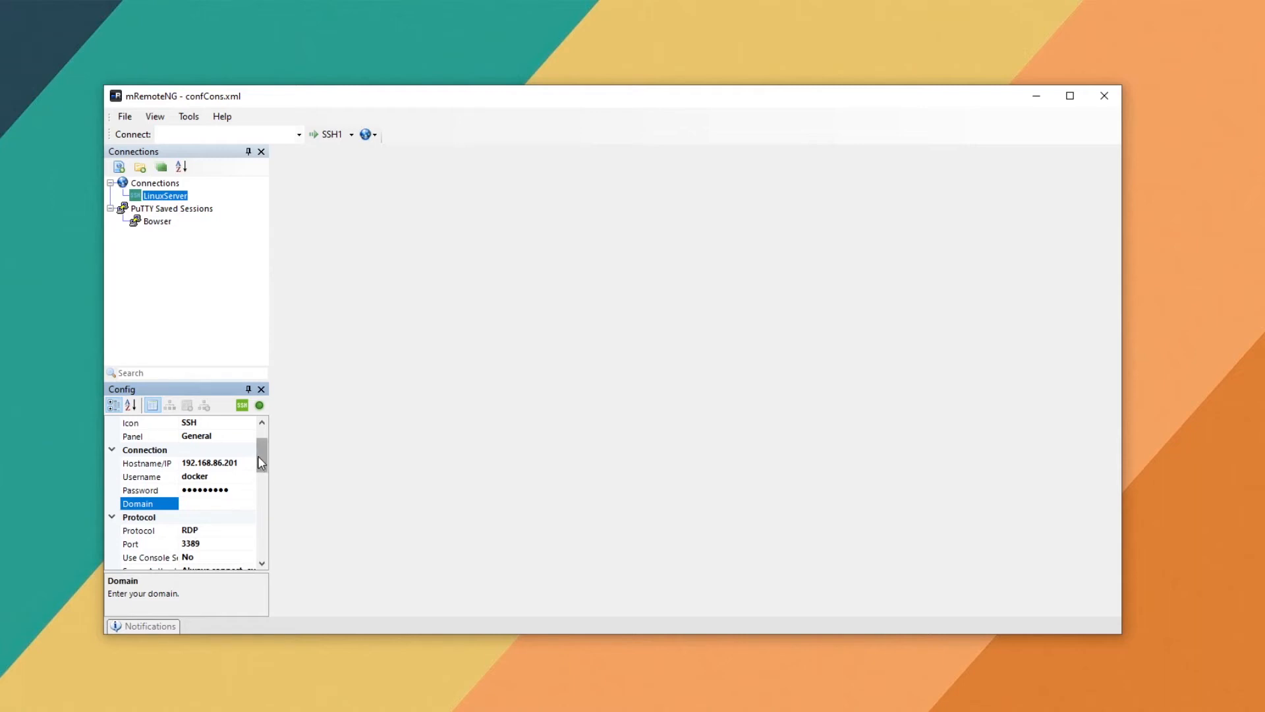
# Change the LinuxServer protocol to SSH version 2
pyautogui.scroll(-3)
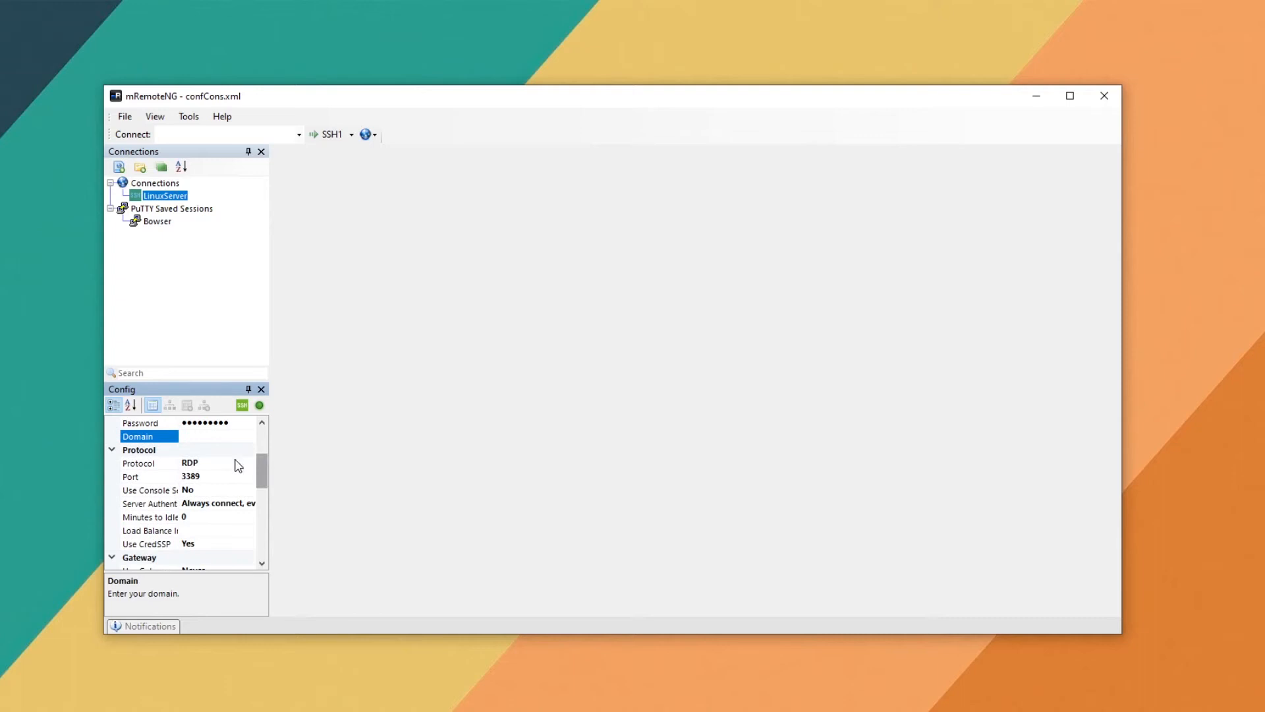
pyautogui.click(150, 462)
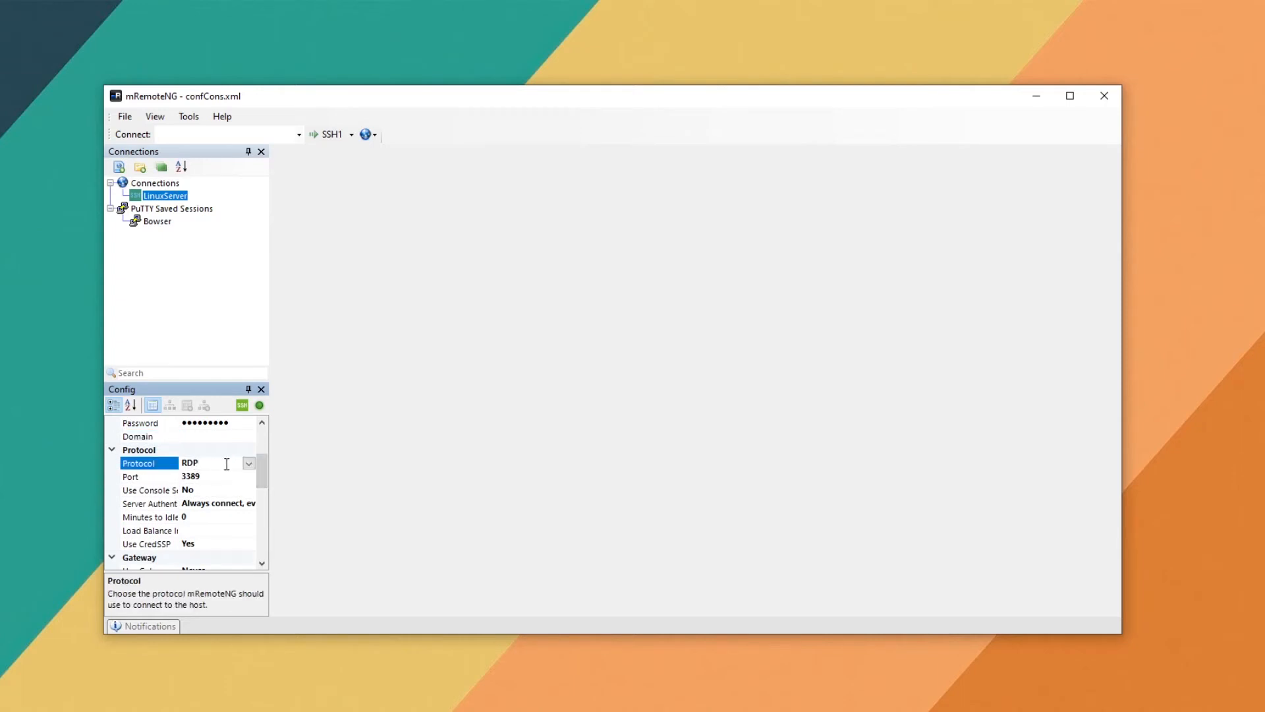
pyautogui.click(249, 462)
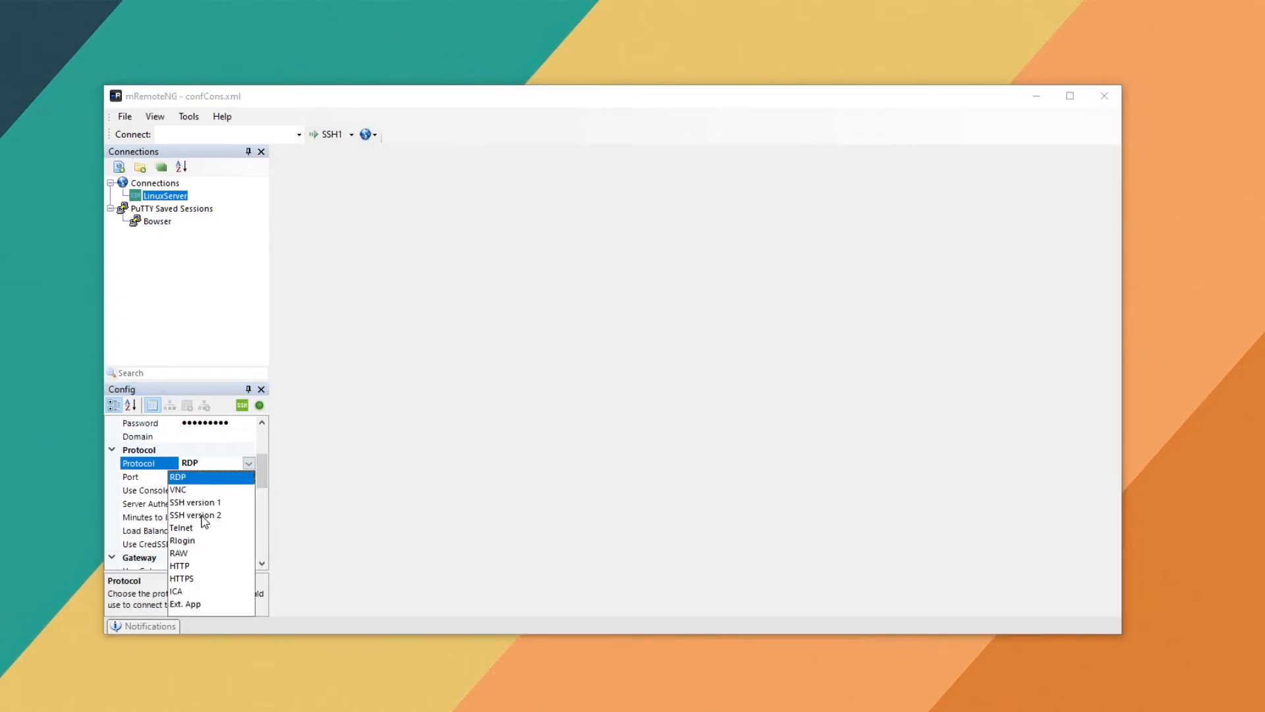
pyautogui.click(195, 514)
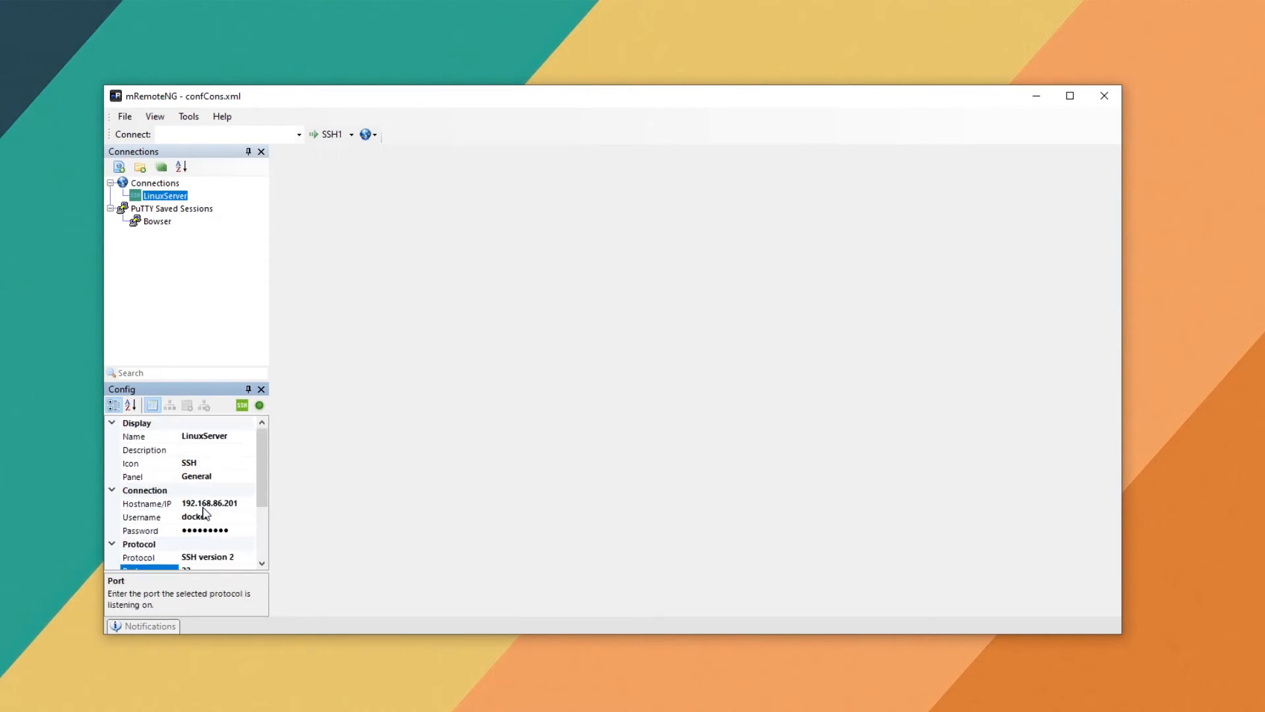
pyautogui.click(183, 235)
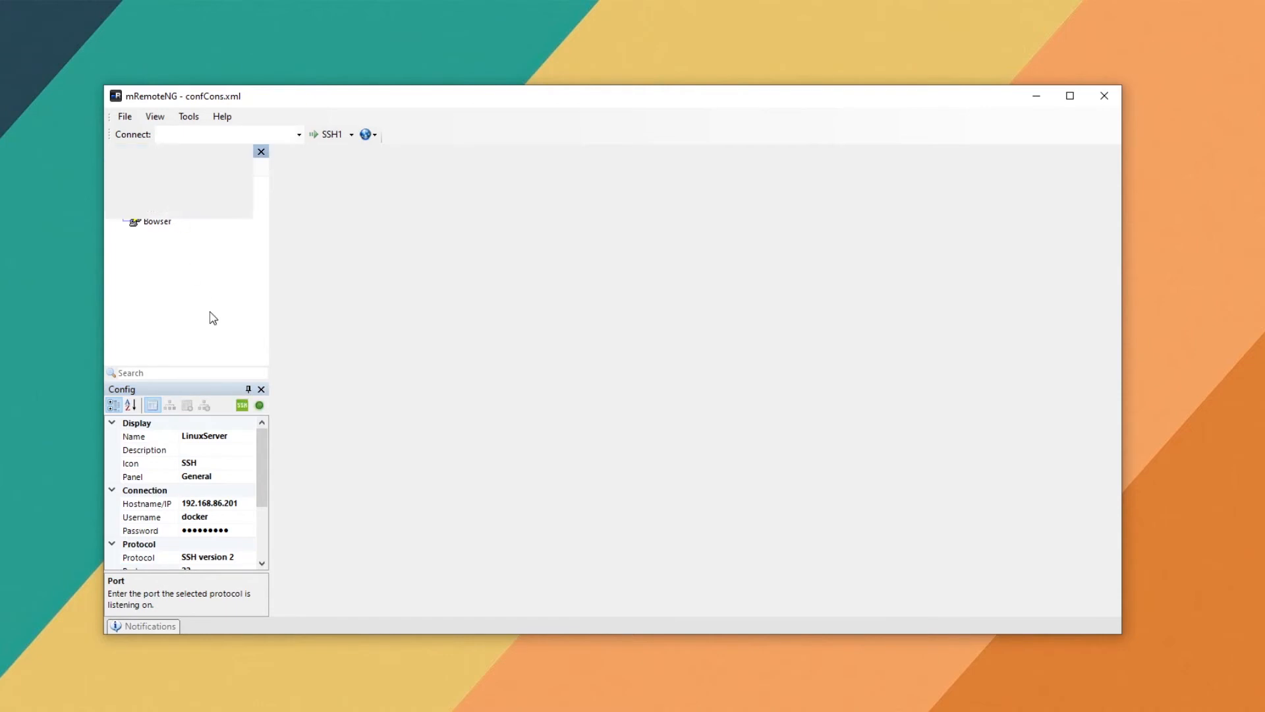
# Connect to LinuxServer and run sudo reboot in the Ubuntu shell
pyautogui.doubleClick(164, 195)
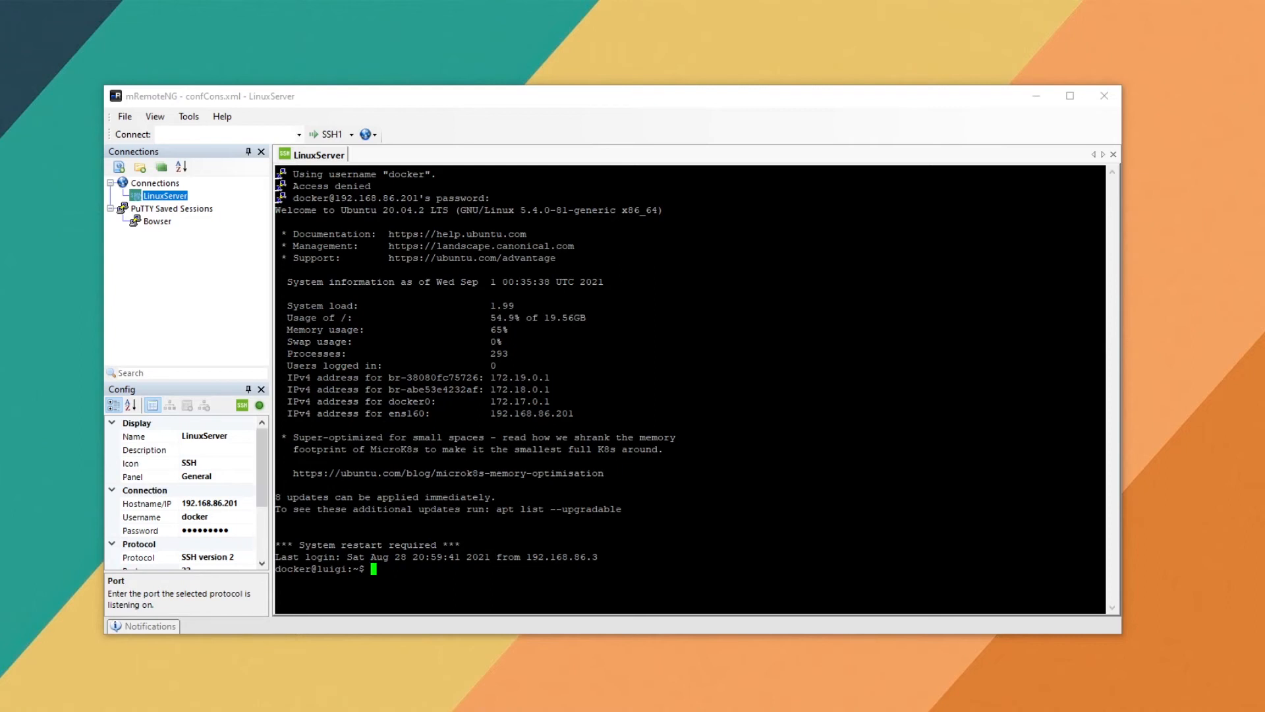
pyautogui.write('sudo reboot')
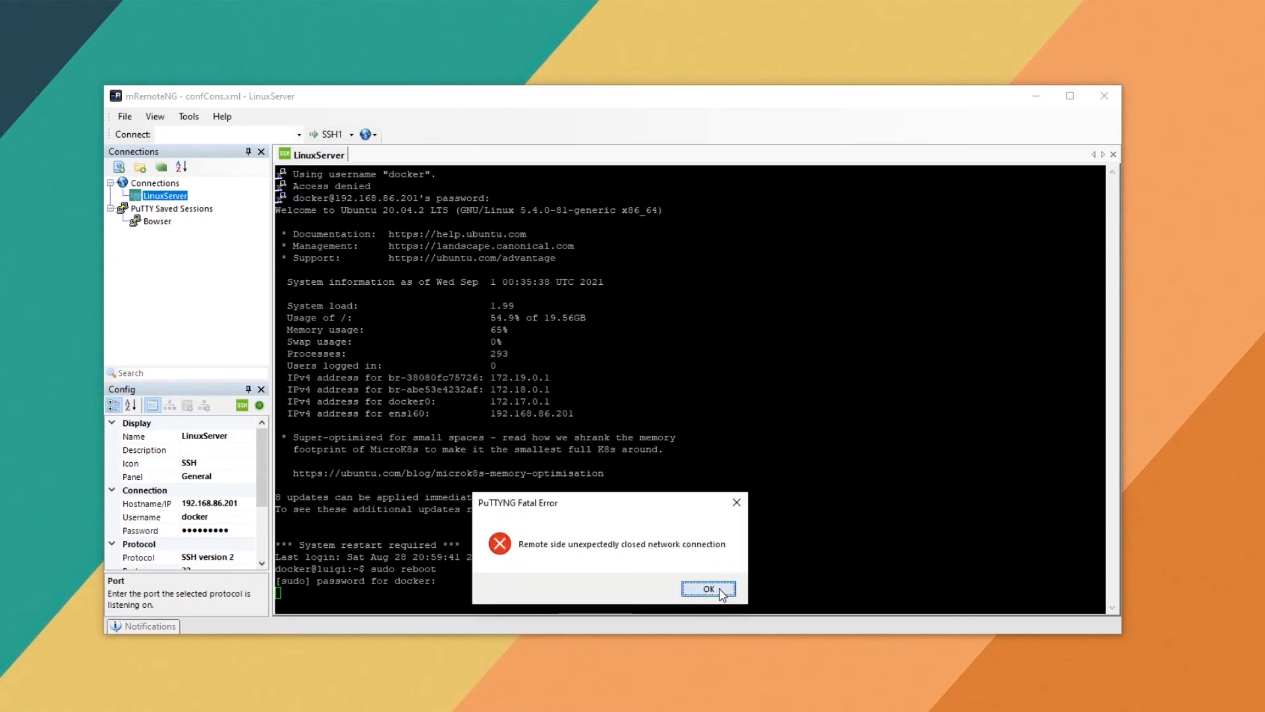
# Dismiss the PuTTYNG Fatal Error and disconnect the LinuxServer session tab
pyautogui.click(708, 588)
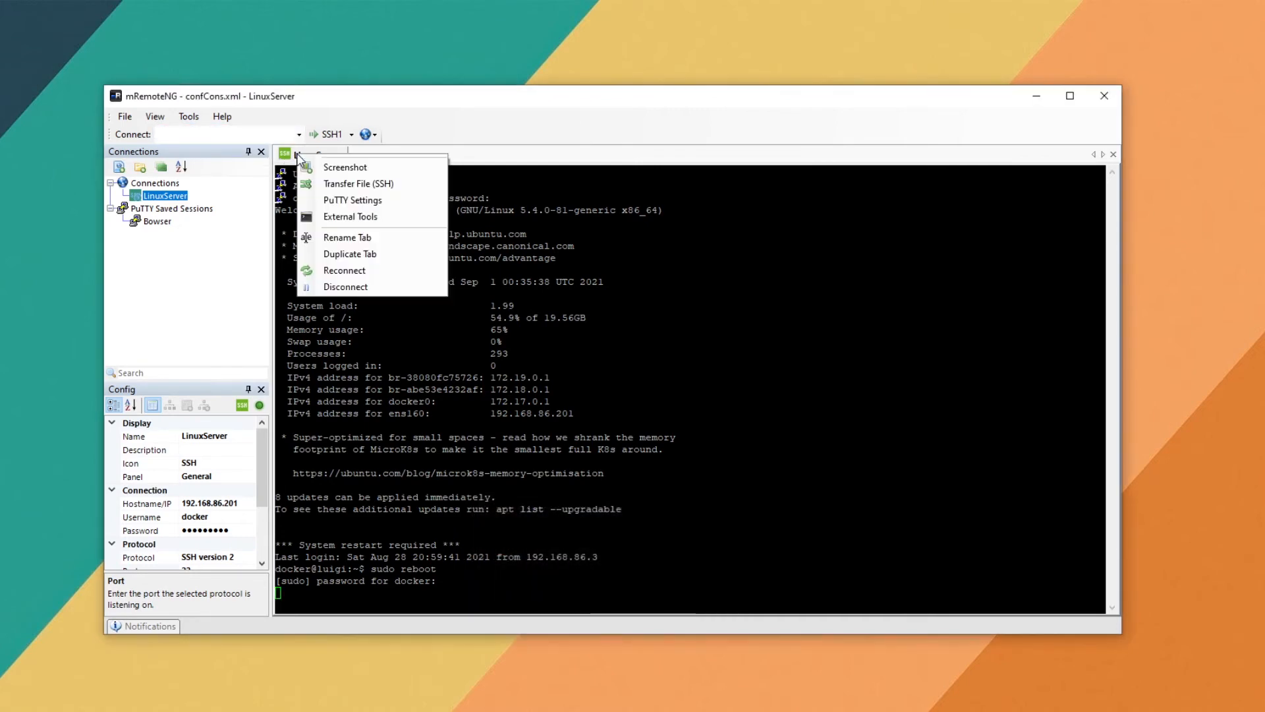
pyautogui.moveTo(371, 167)
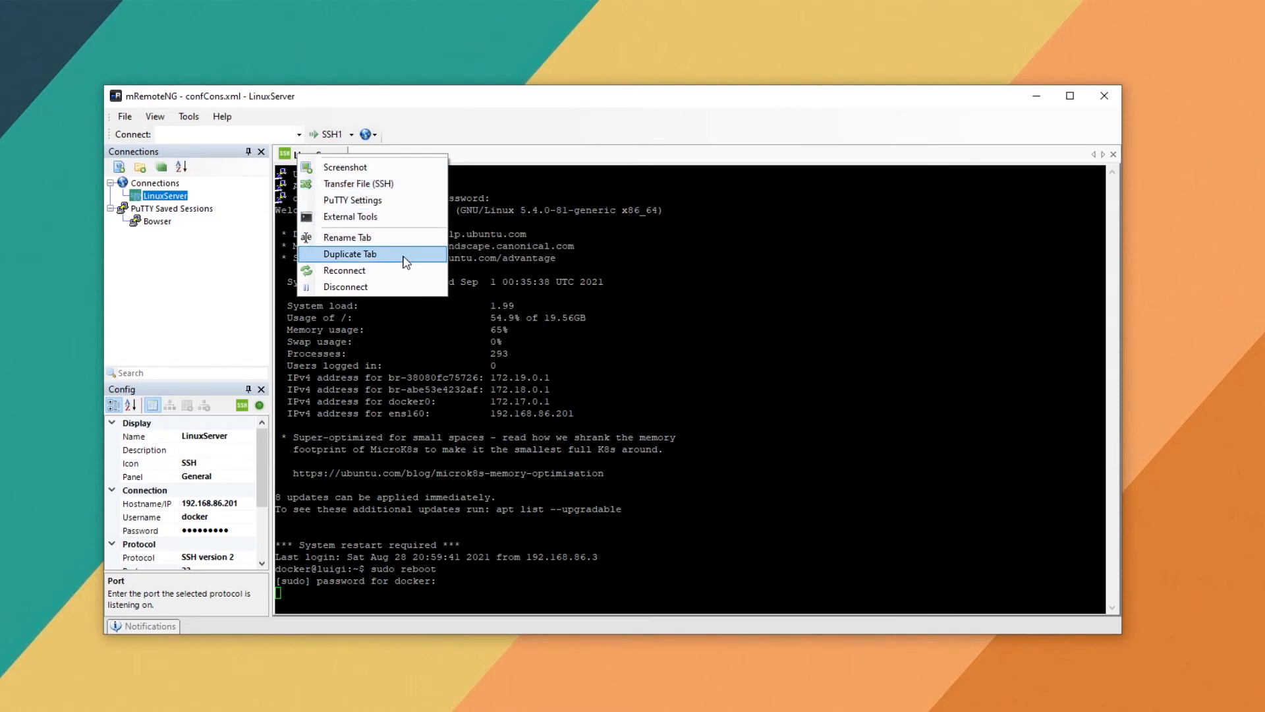
pyautogui.moveTo(343, 270)
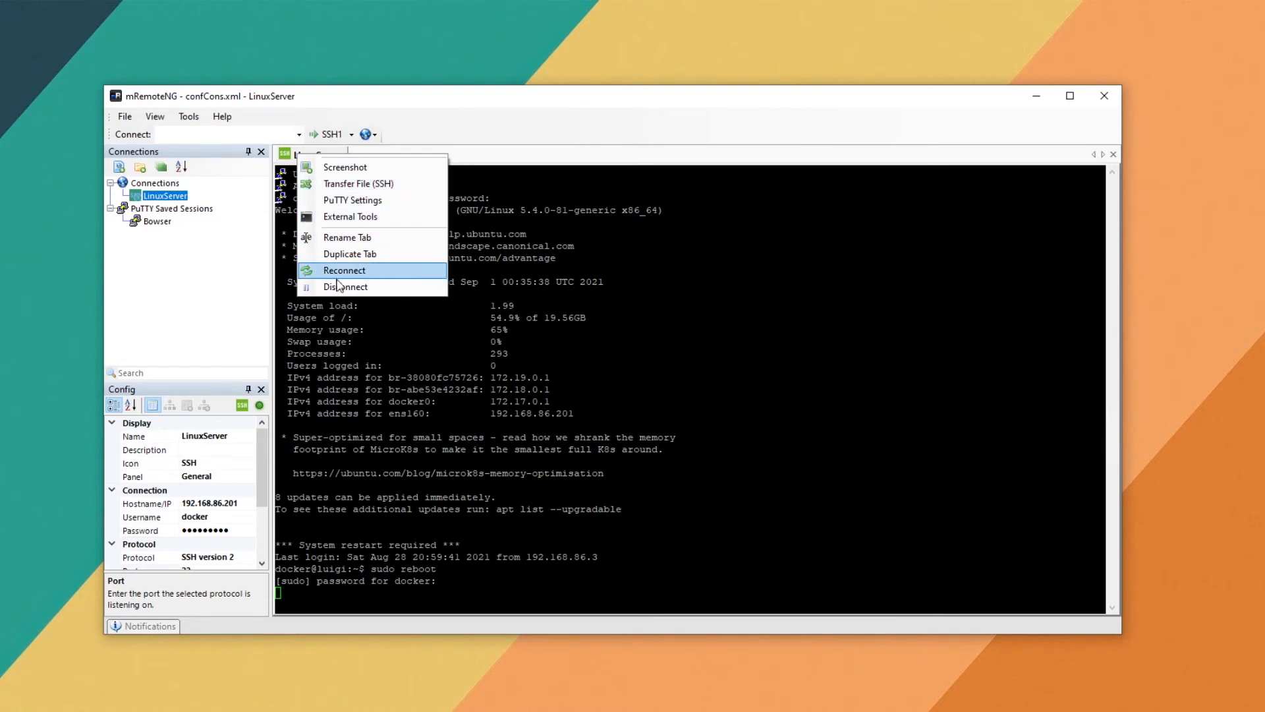
pyautogui.click(345, 286)
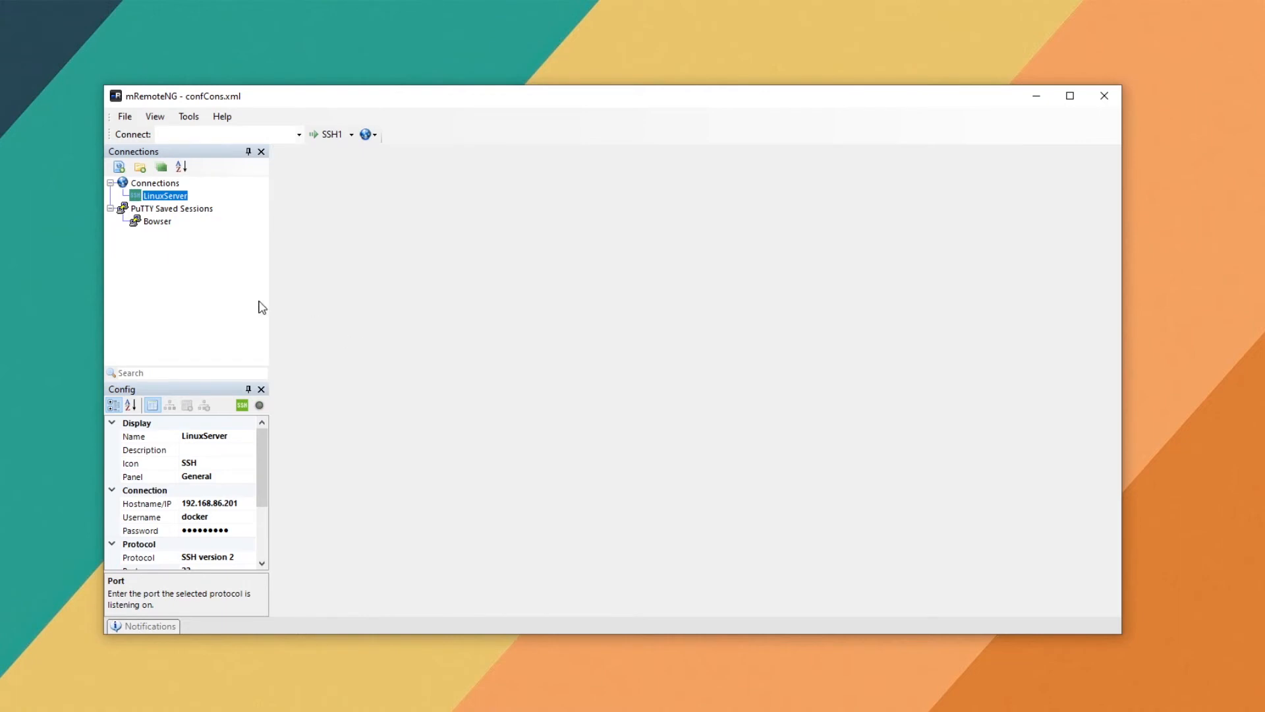
# Add a Windows folder under Connections with a new connection named Finance
pyautogui.click(155, 183)
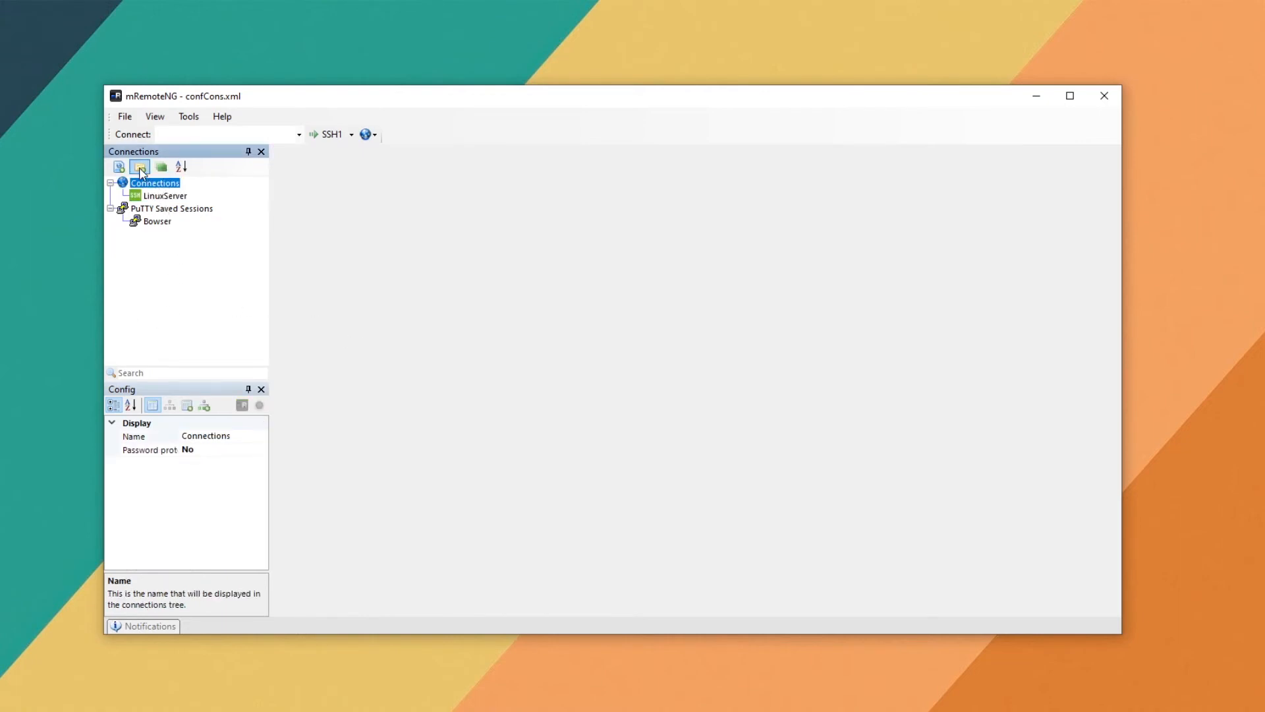
pyautogui.click(140, 167)
pyautogui.write('Windows')
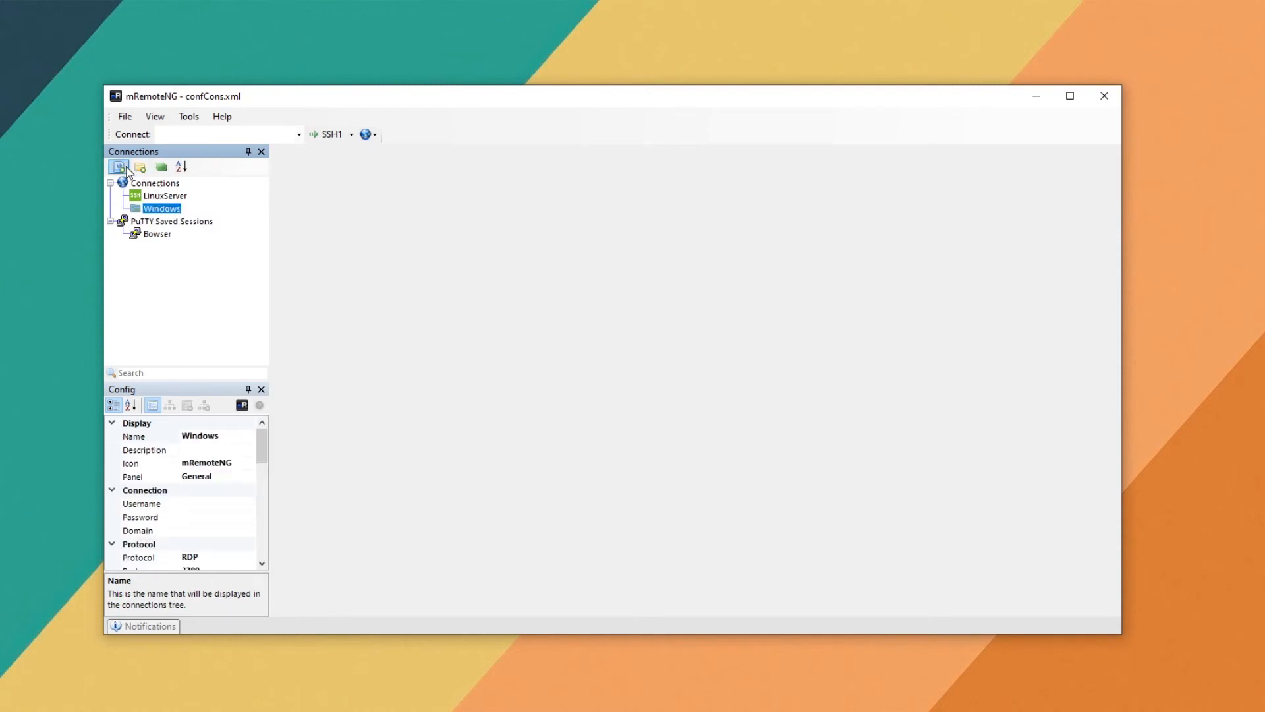
pyautogui.click(118, 166)
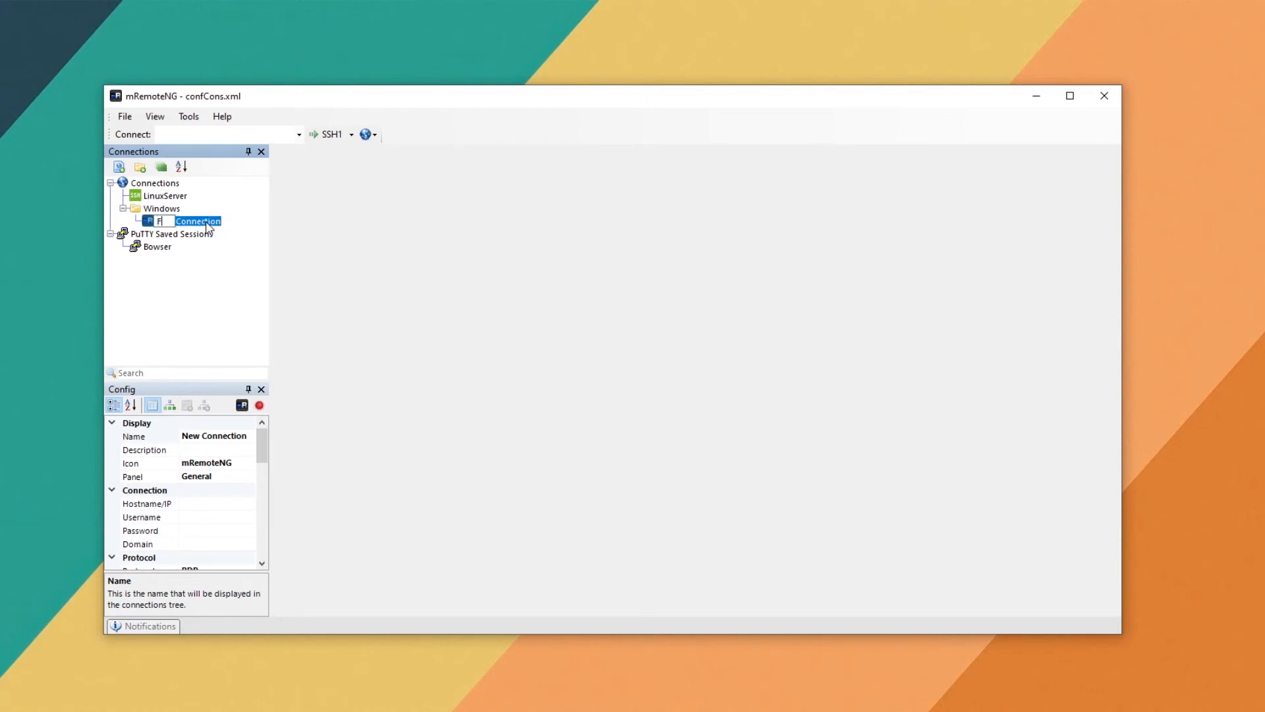
pyautogui.write('Finance')
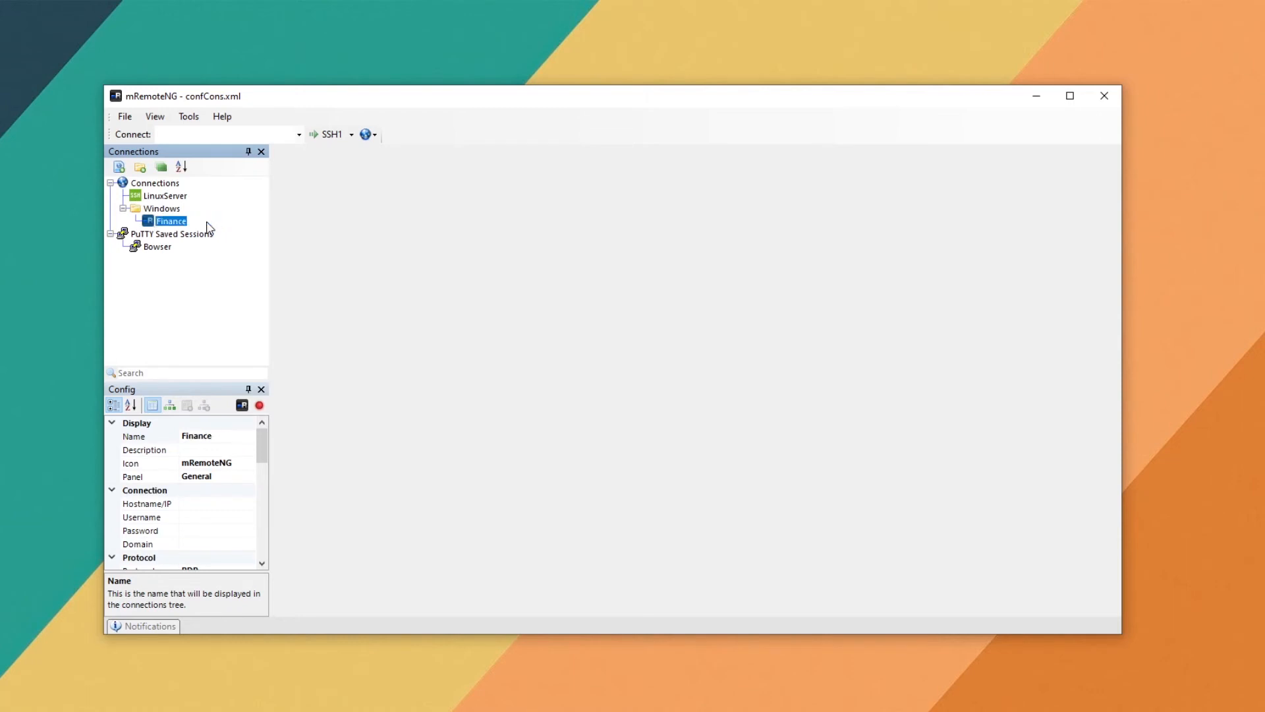
pyautogui.moveTo(244, 470)
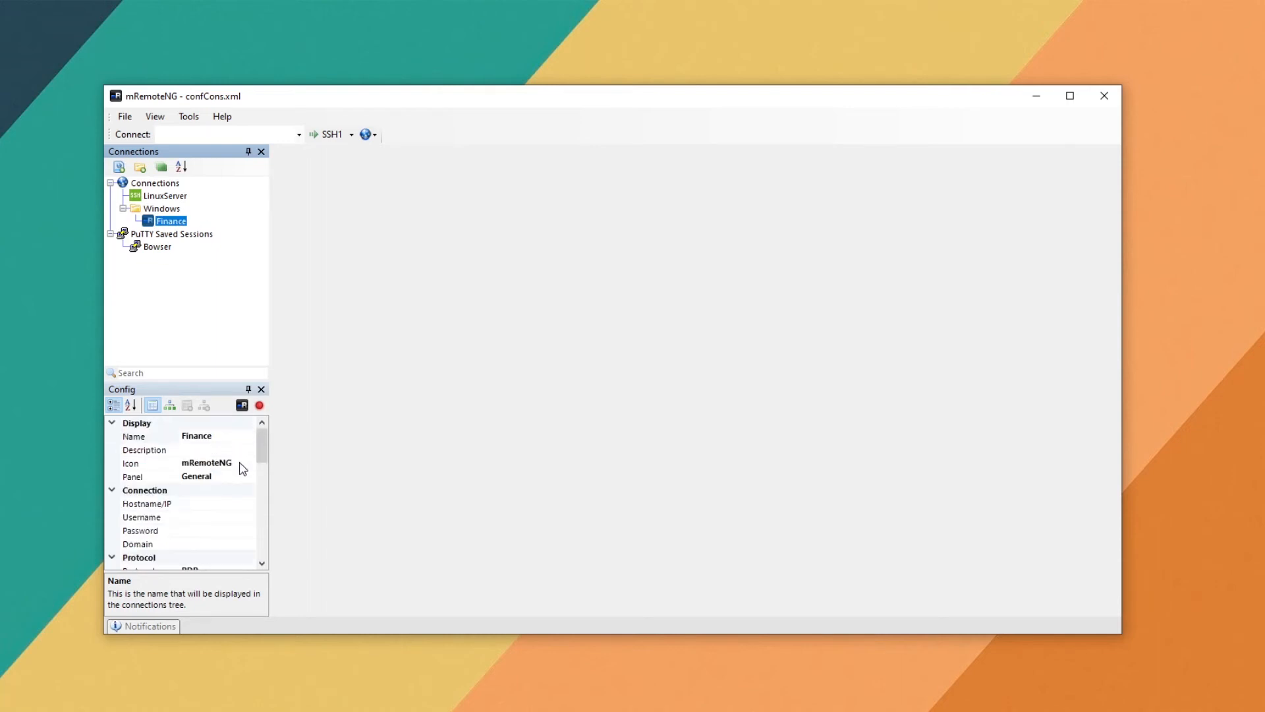
# Give Finance the Windows icon, host 192.168.86.34 and username admin
pyautogui.click(249, 462)
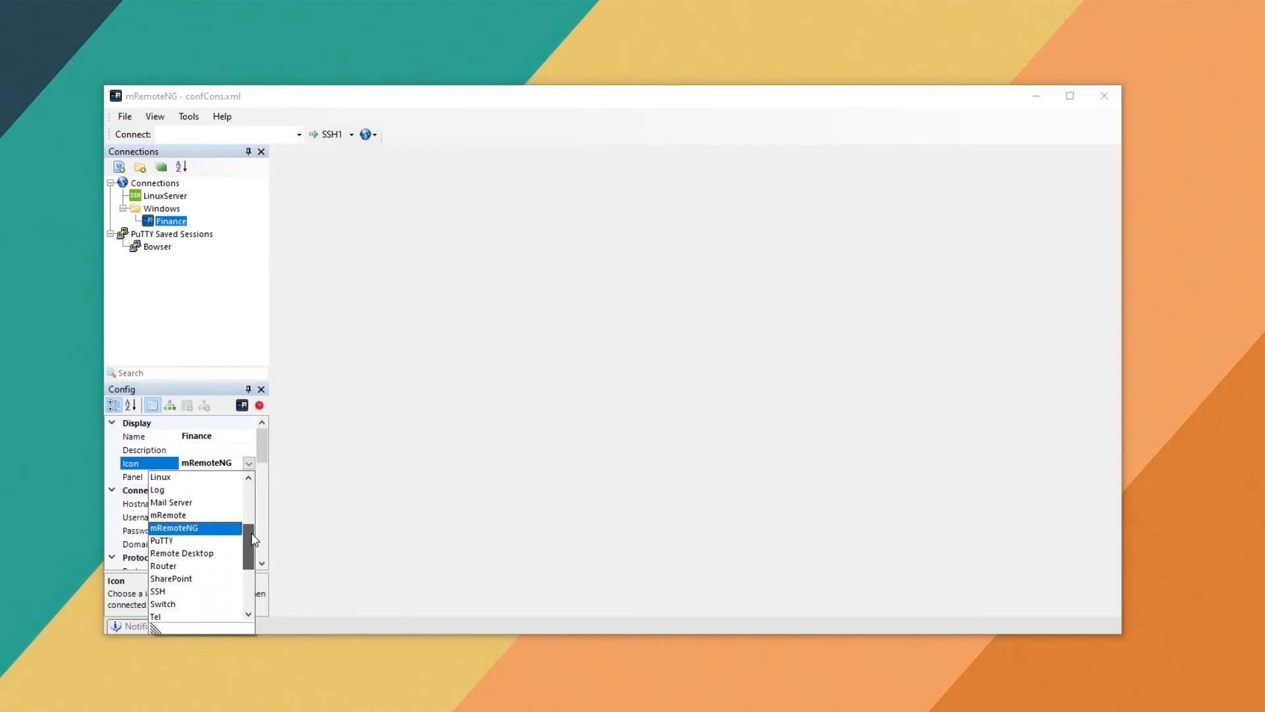
pyautogui.scroll(-3)
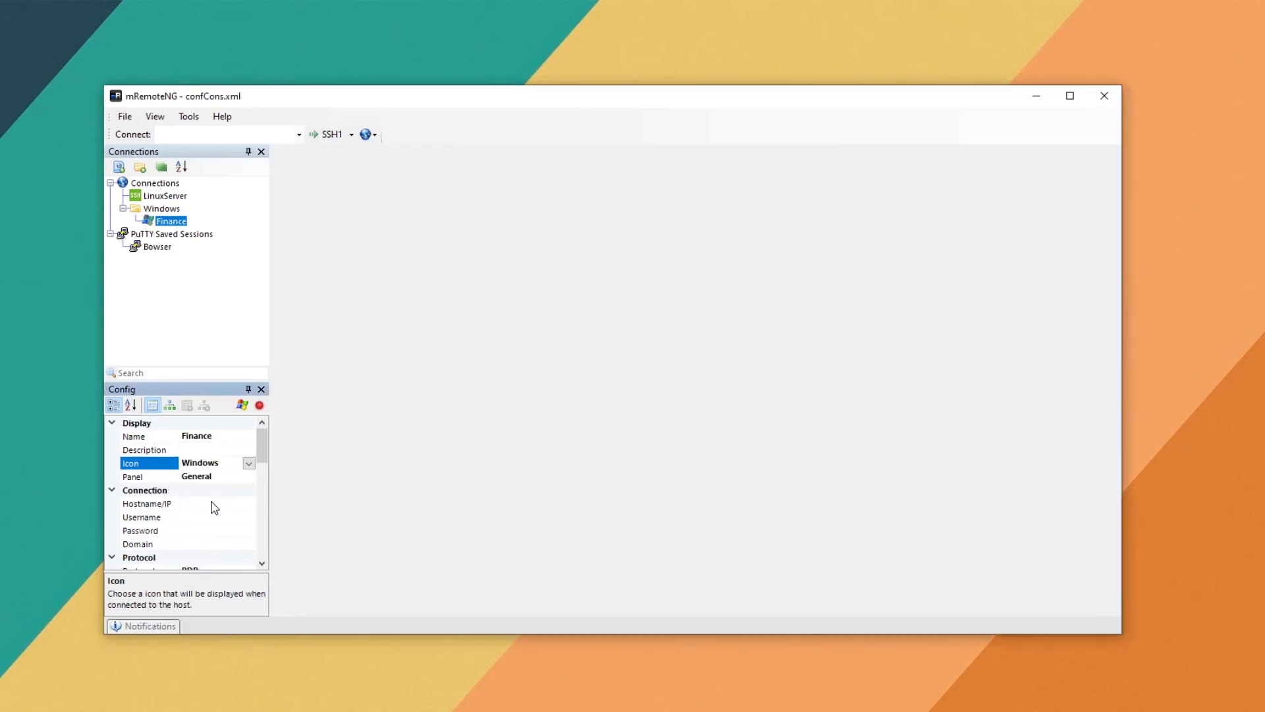
pyautogui.write('192.1')
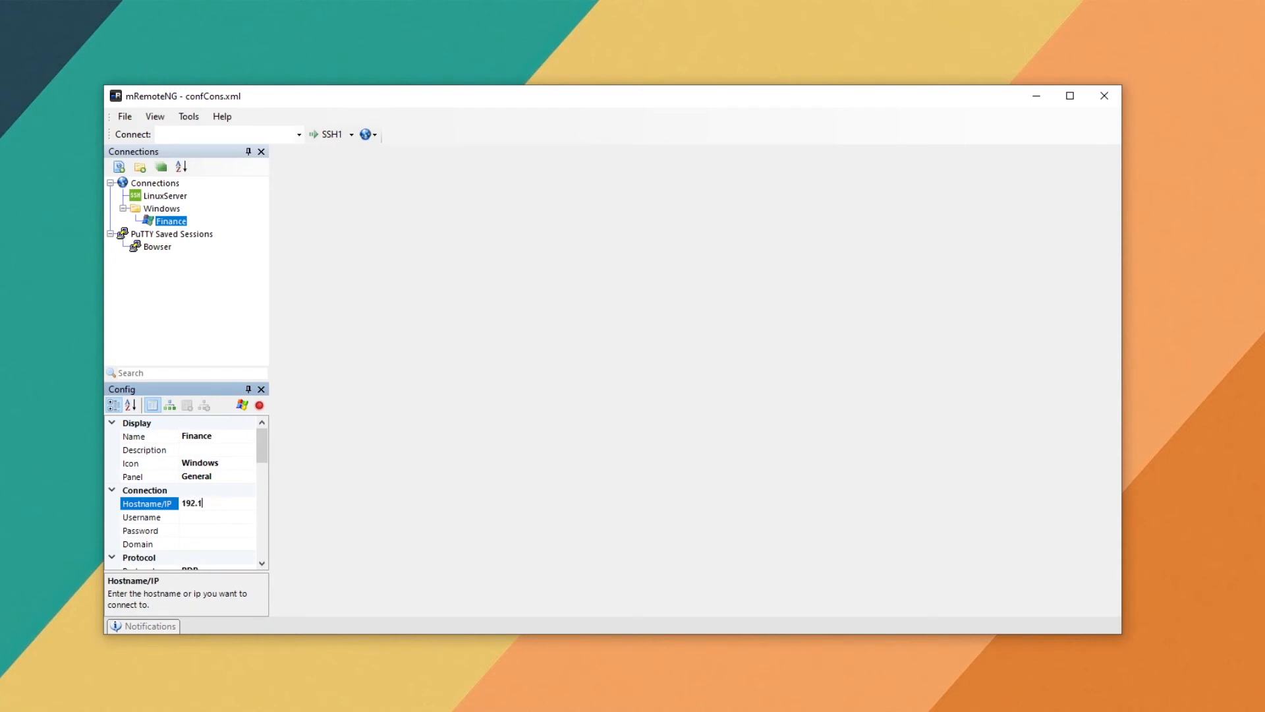
pyautogui.write('68.86')
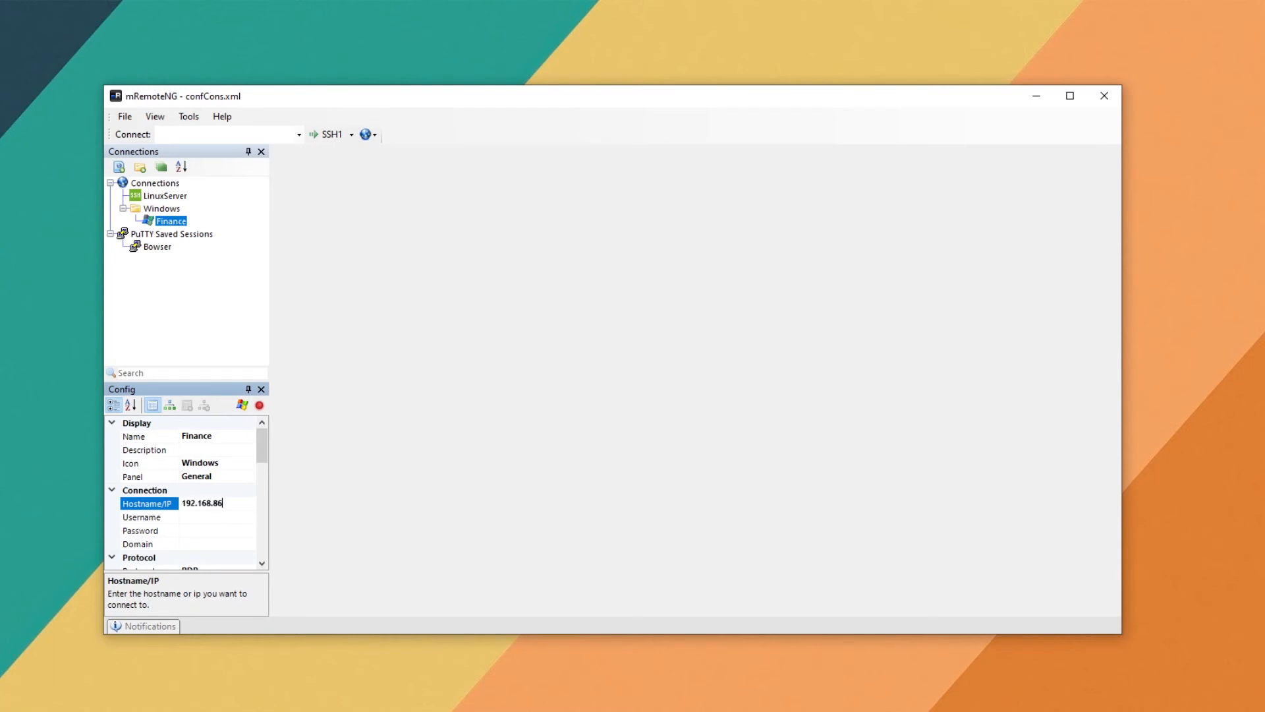
pyautogui.click(145, 517)
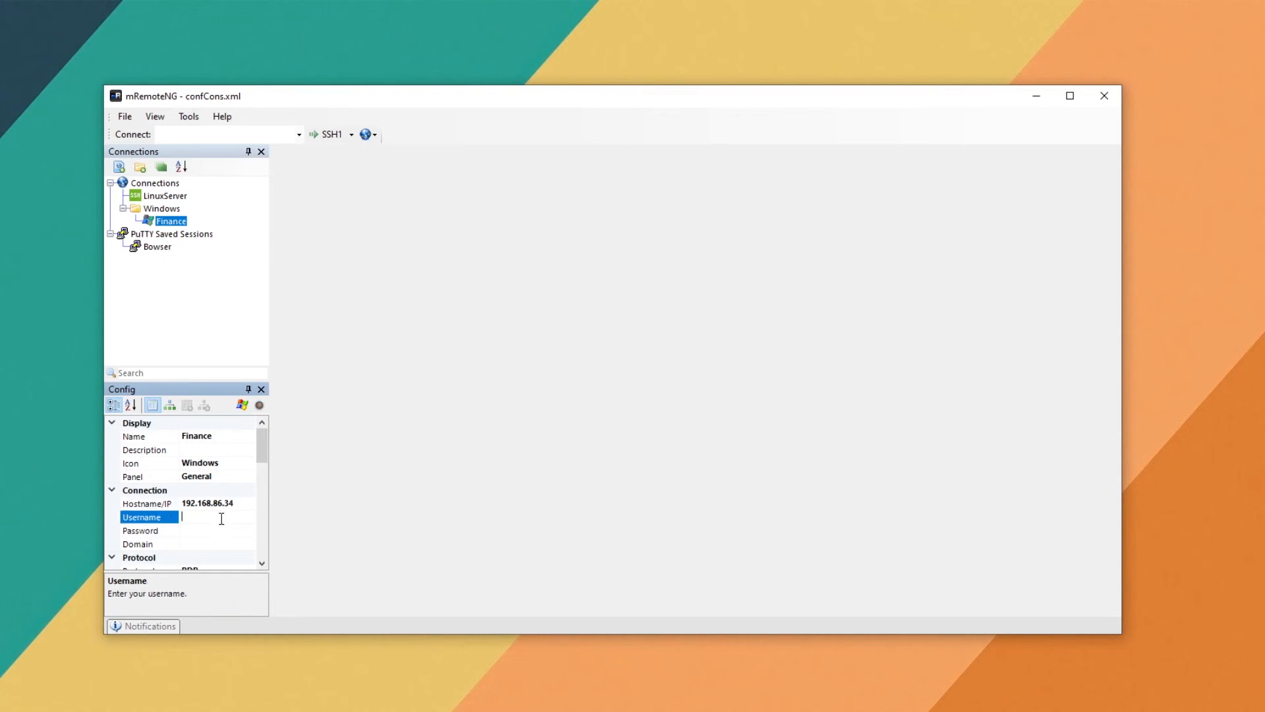
pyautogui.write('admin')
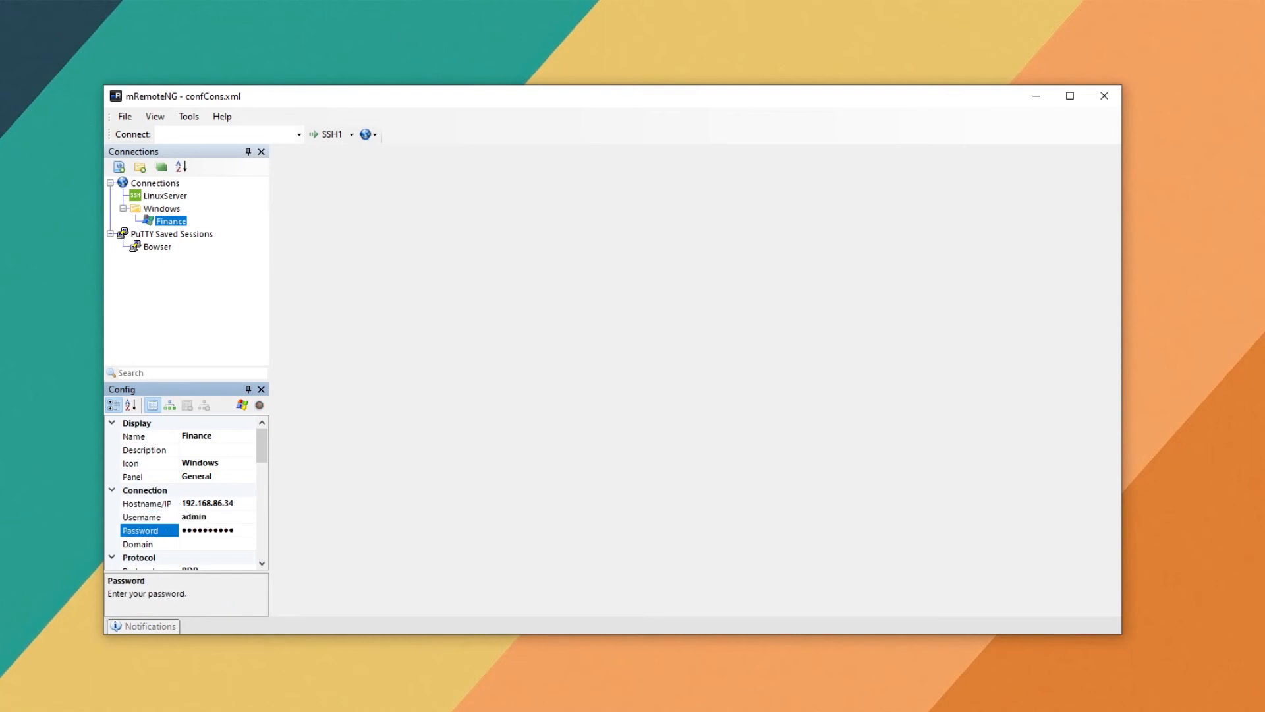
# Enter Finance's password and confirm the RDP port stays 3389
pyautogui.scroll(-3)
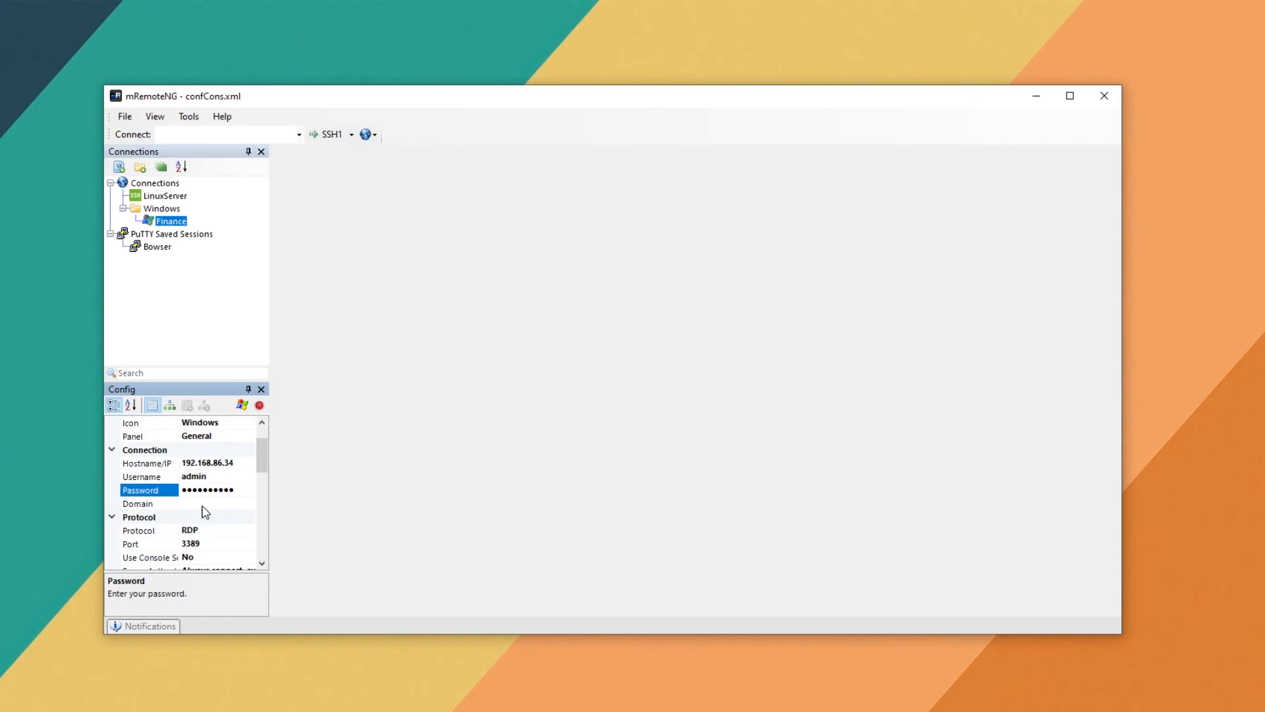
pyautogui.scroll(-3)
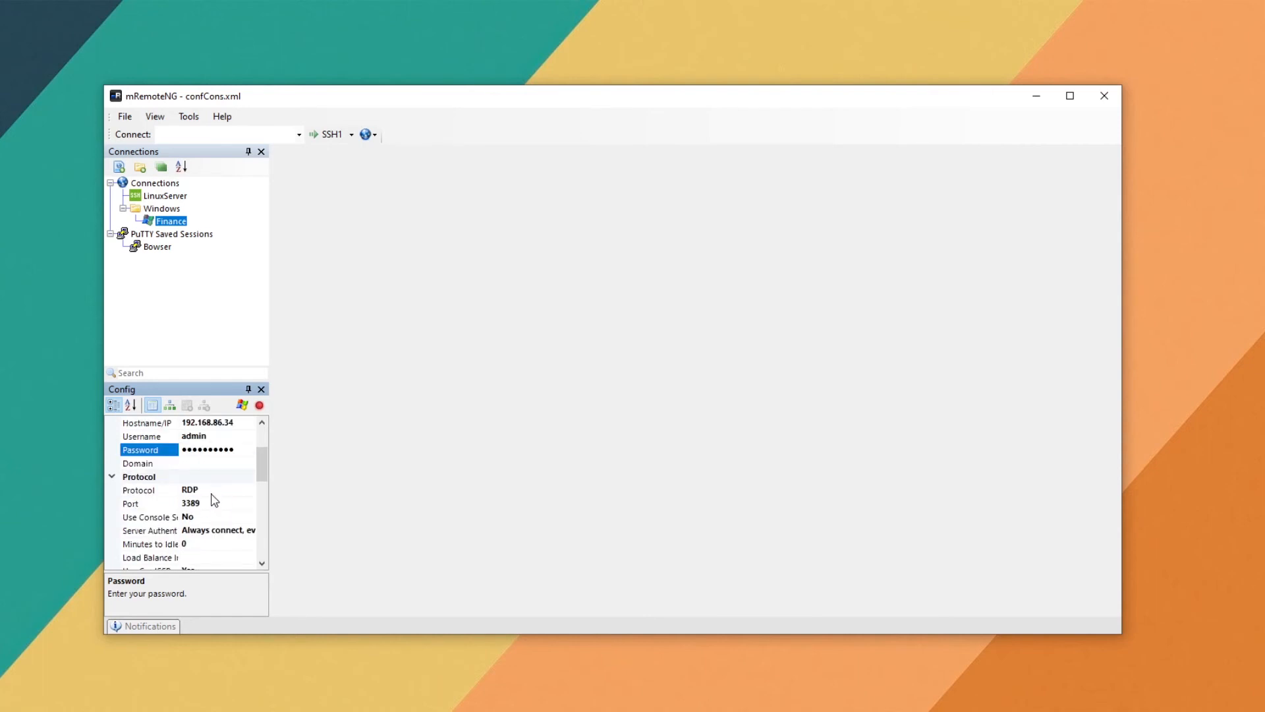
pyautogui.click(154, 502)
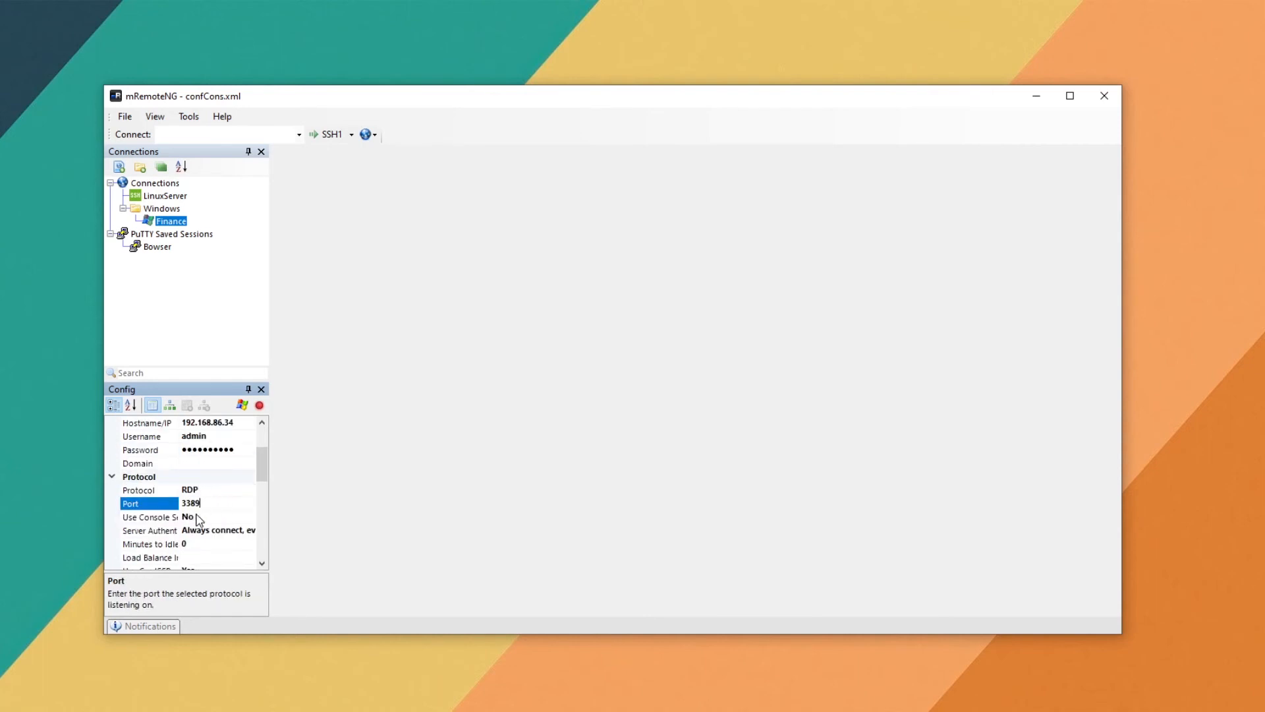
pyautogui.scroll(-3)
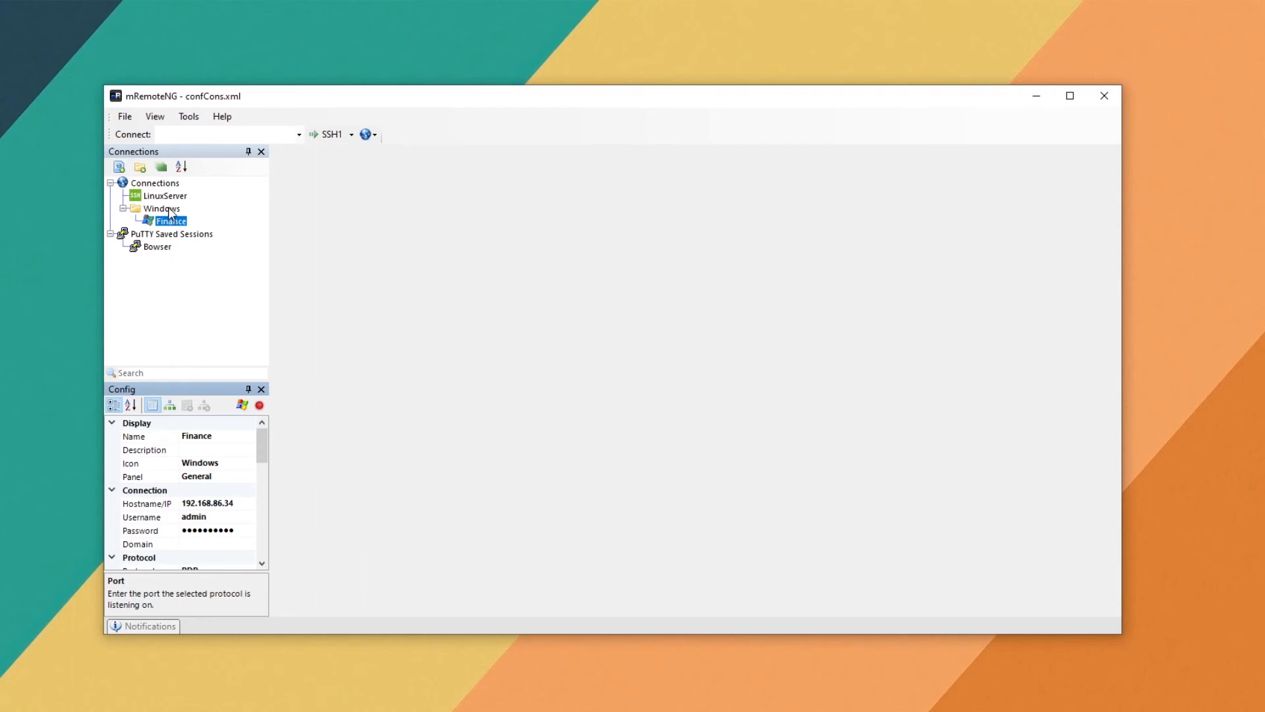
pyautogui.click(161, 208)
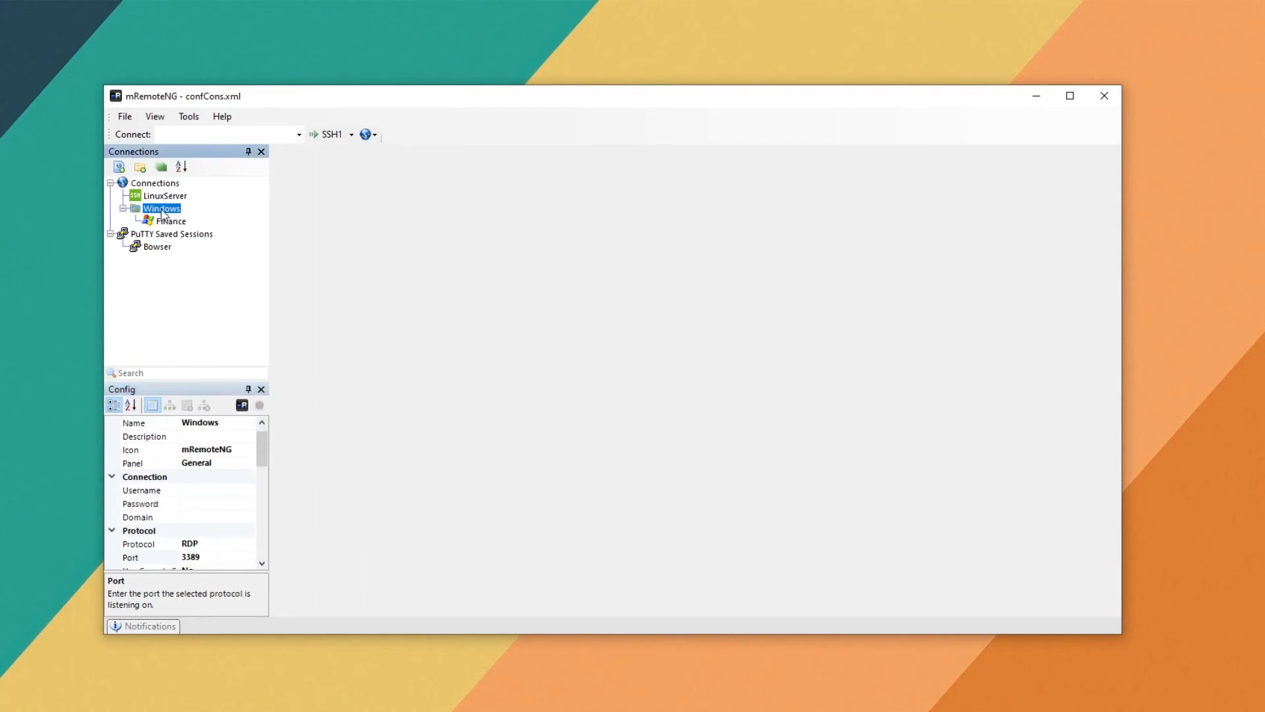
pyautogui.click(130, 557)
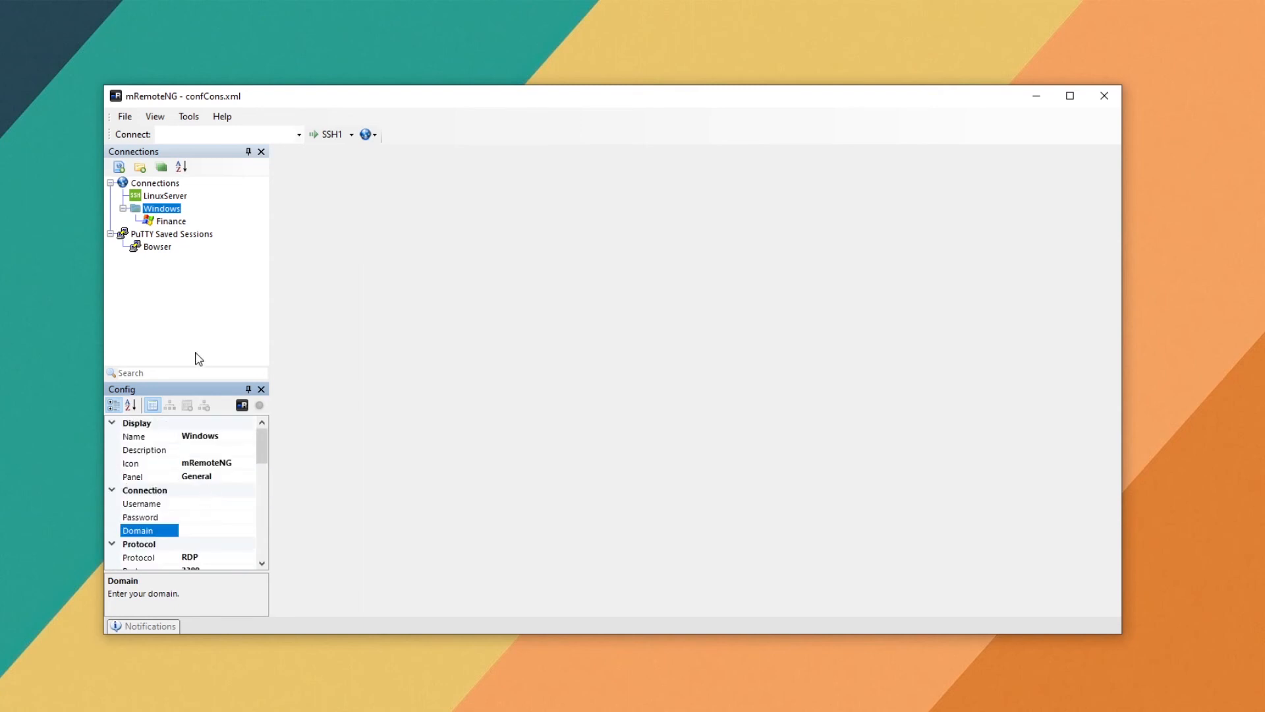
pyautogui.click(169, 220)
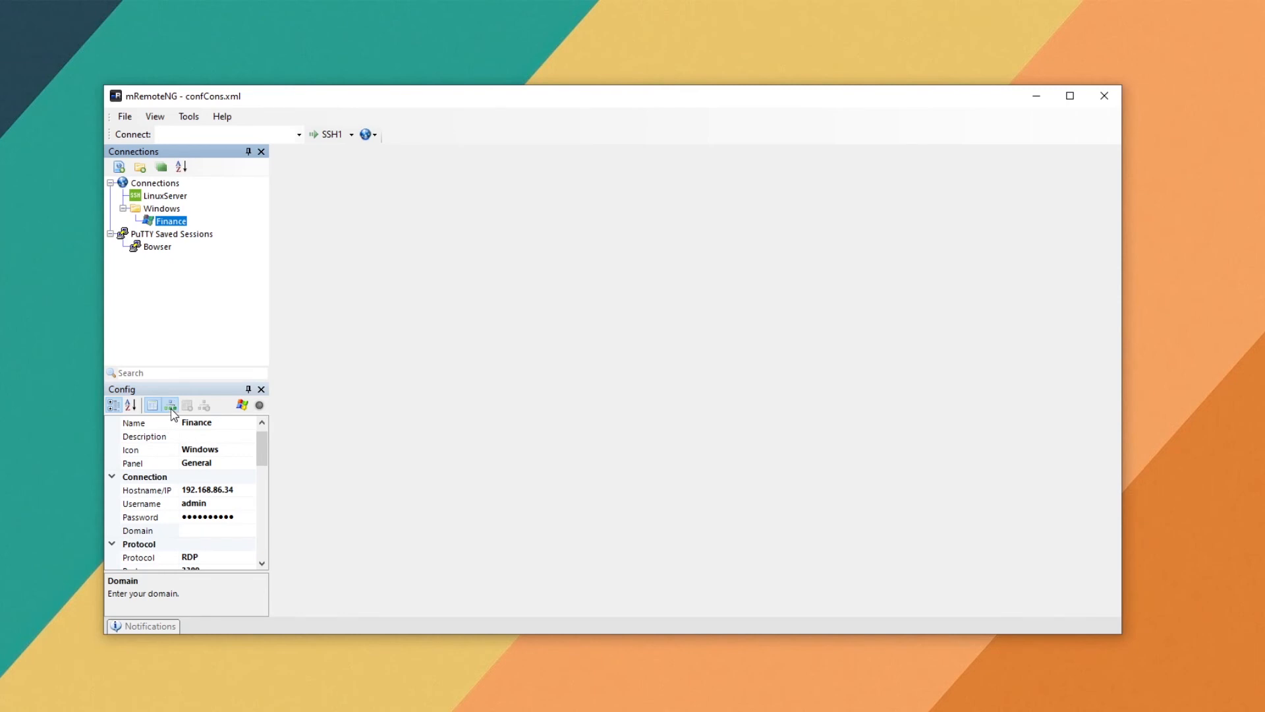
pyautogui.click(170, 405)
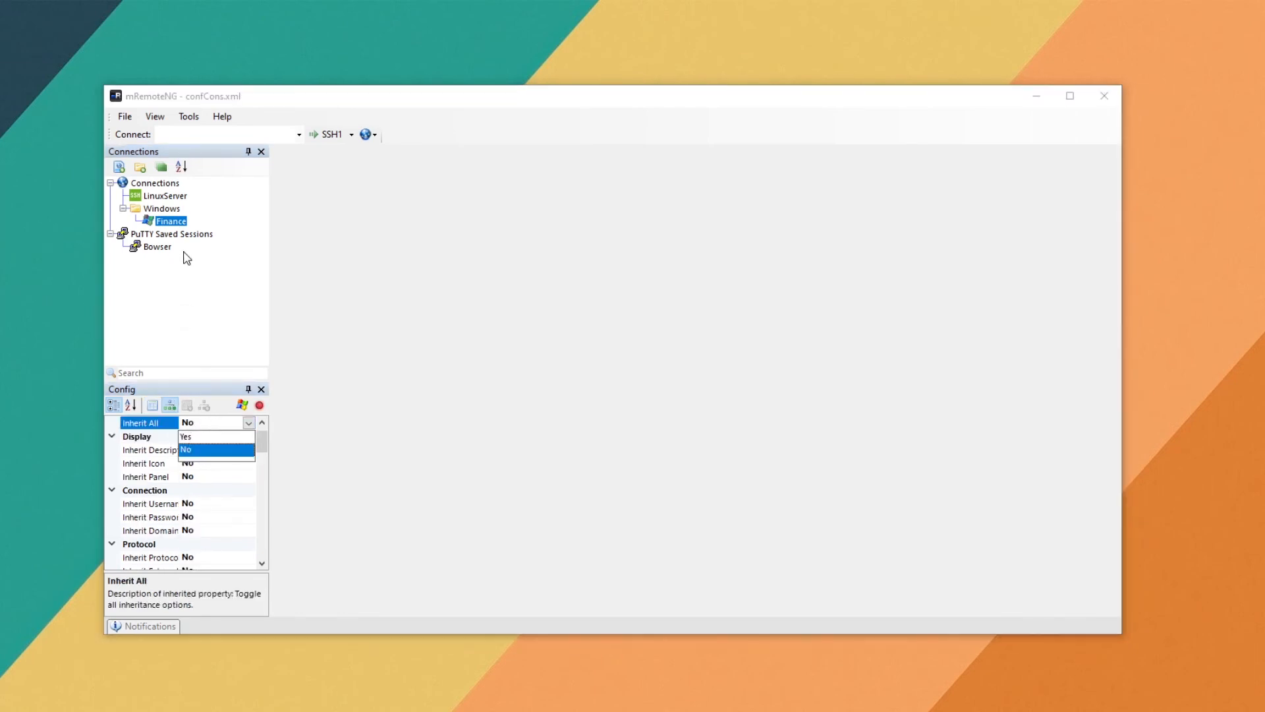
pyautogui.click(161, 208)
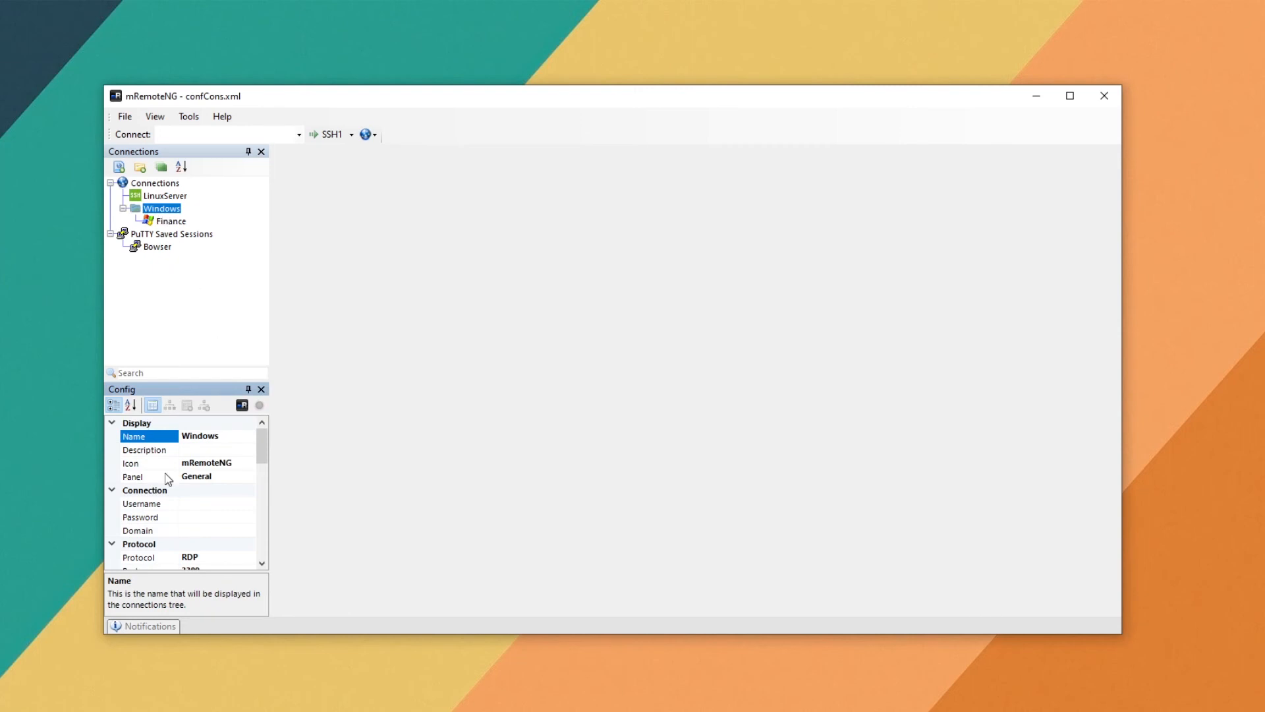
pyautogui.moveTo(168, 229)
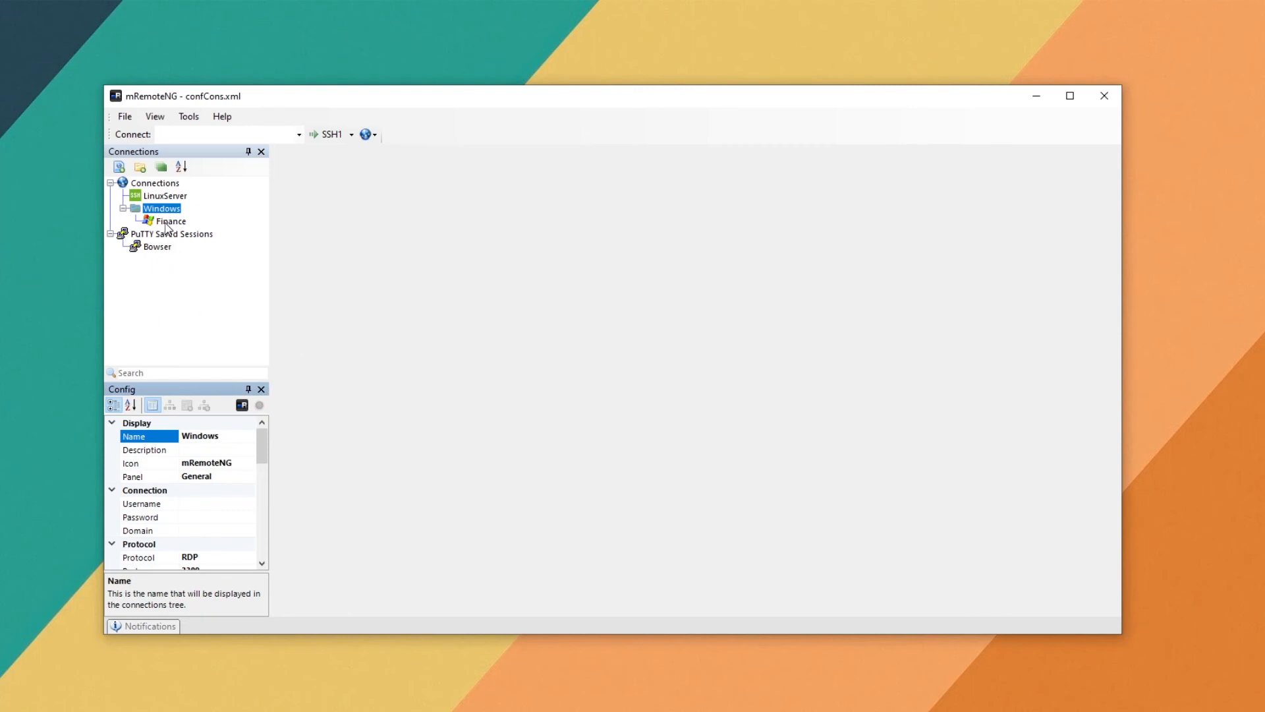
pyautogui.moveTo(167, 233)
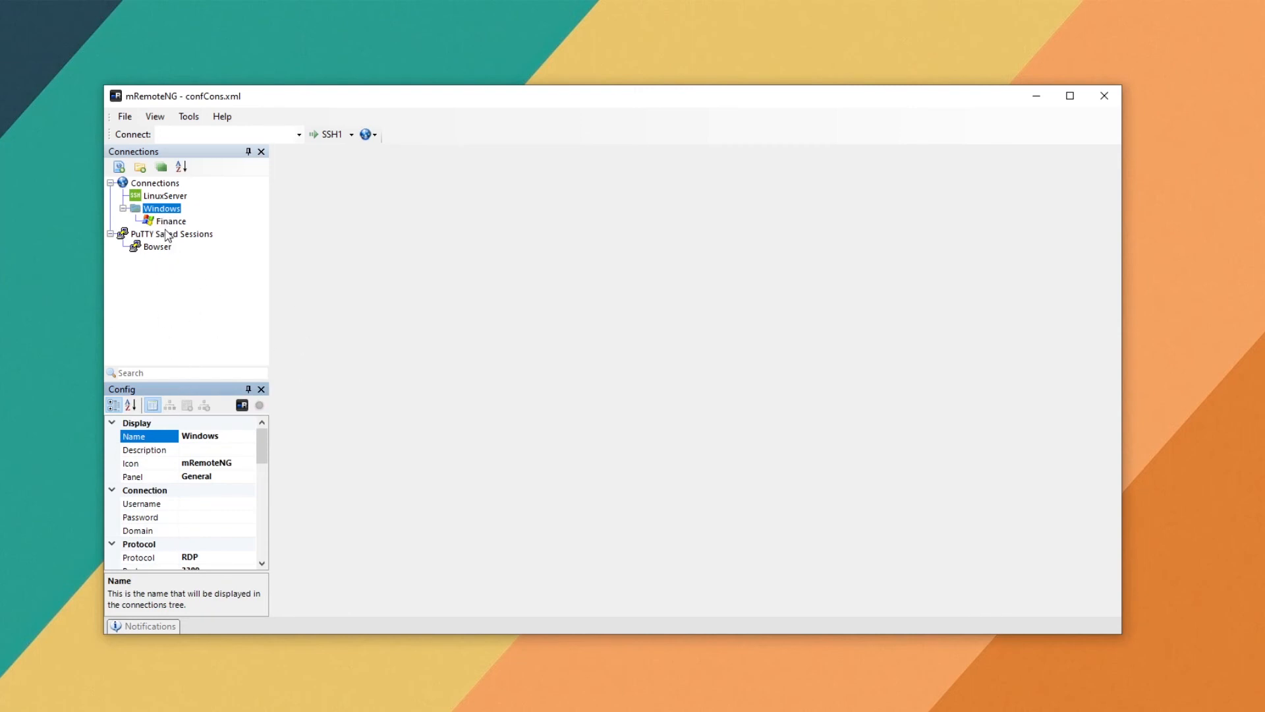
pyautogui.click(169, 222)
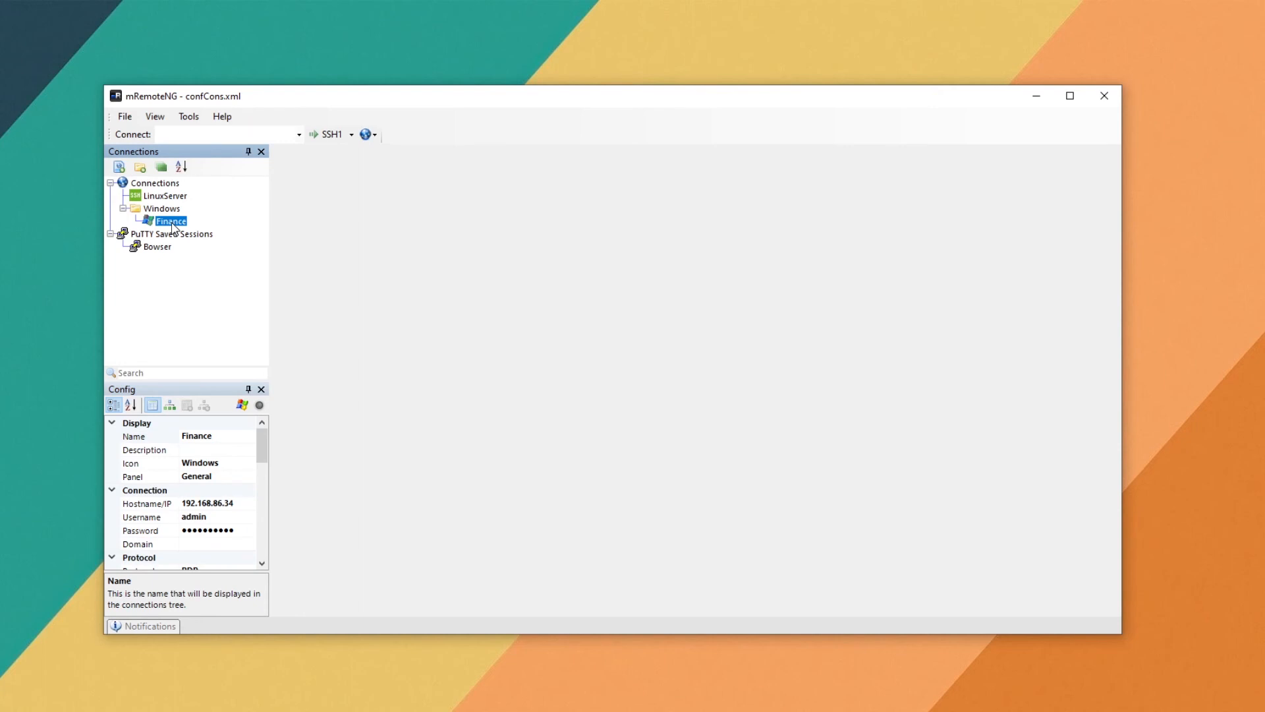
# Connect to Finance over RDP, reach the Windows desktop, then close the session
pyautogui.doubleClick(170, 222)
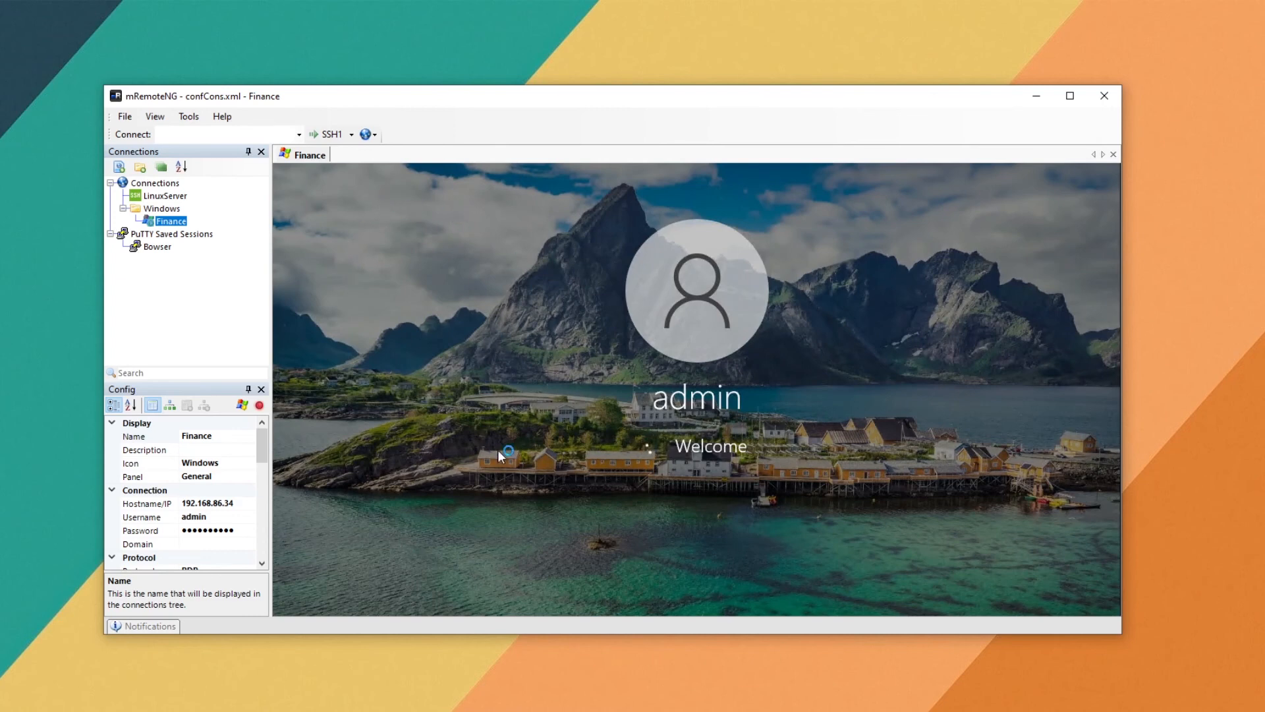
pyautogui.moveTo(797, 474)
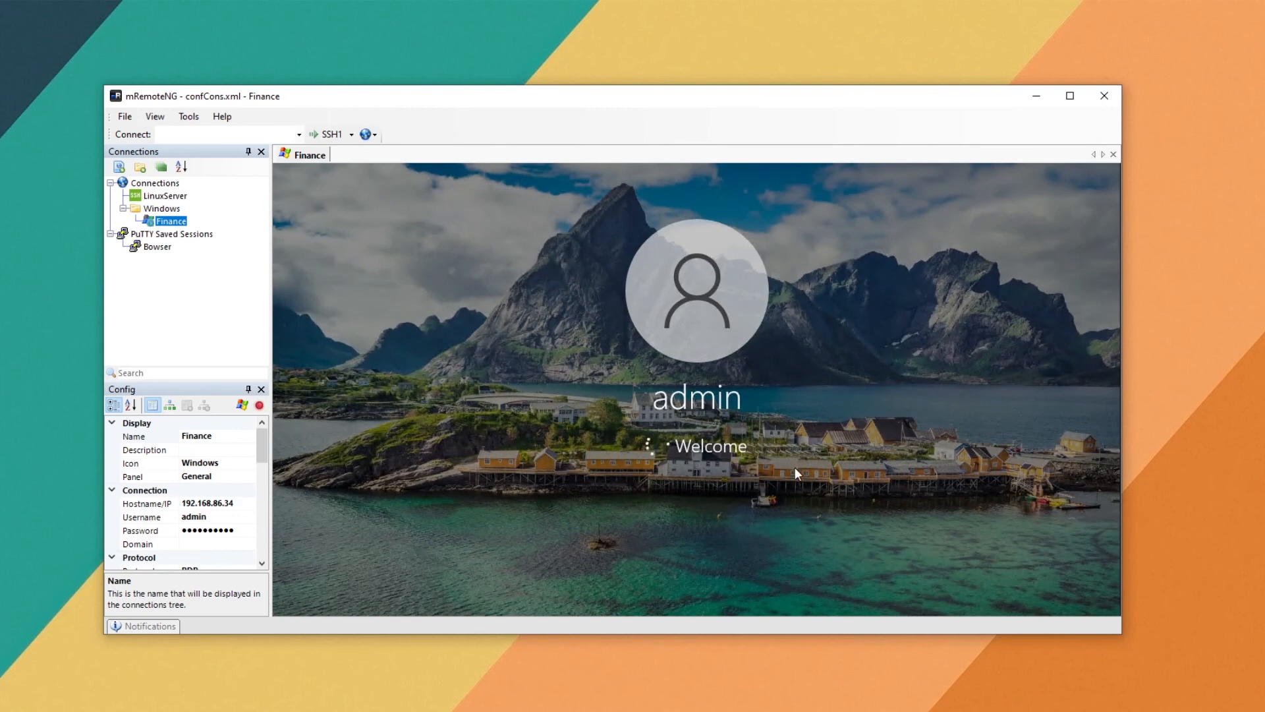
pyautogui.moveTo(1038, 560)
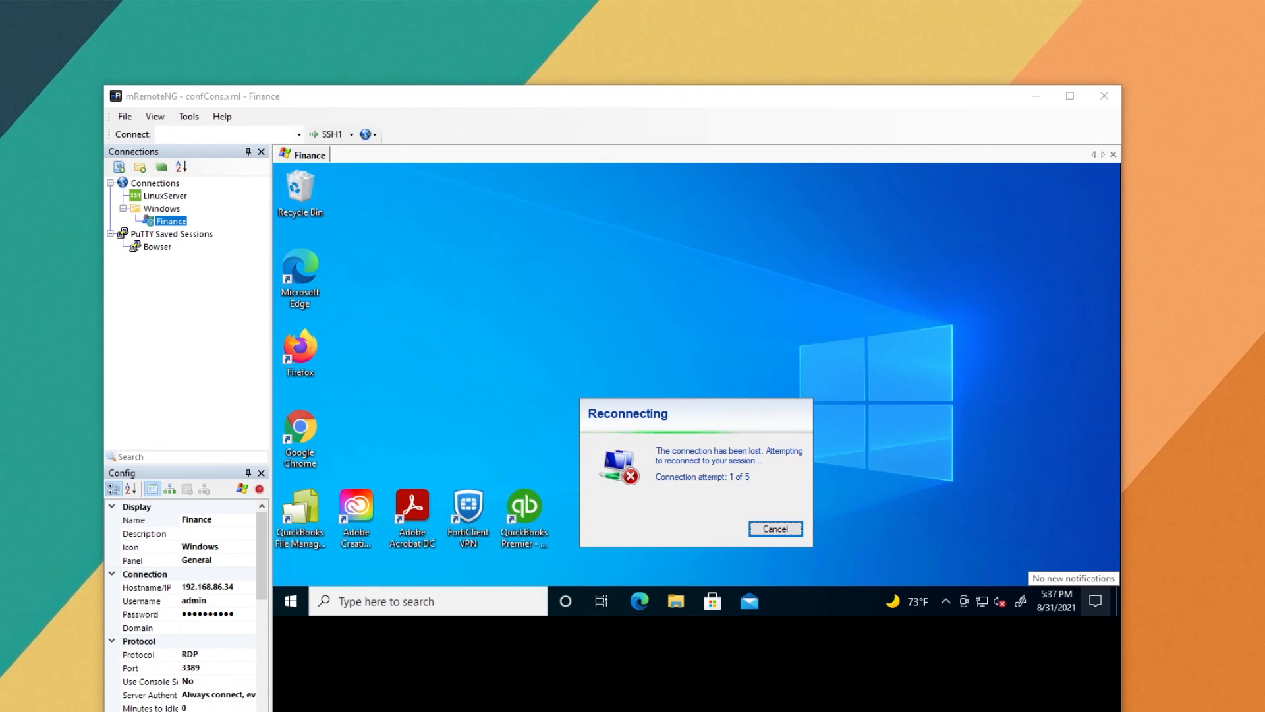
pyautogui.moveTo(175, 374)
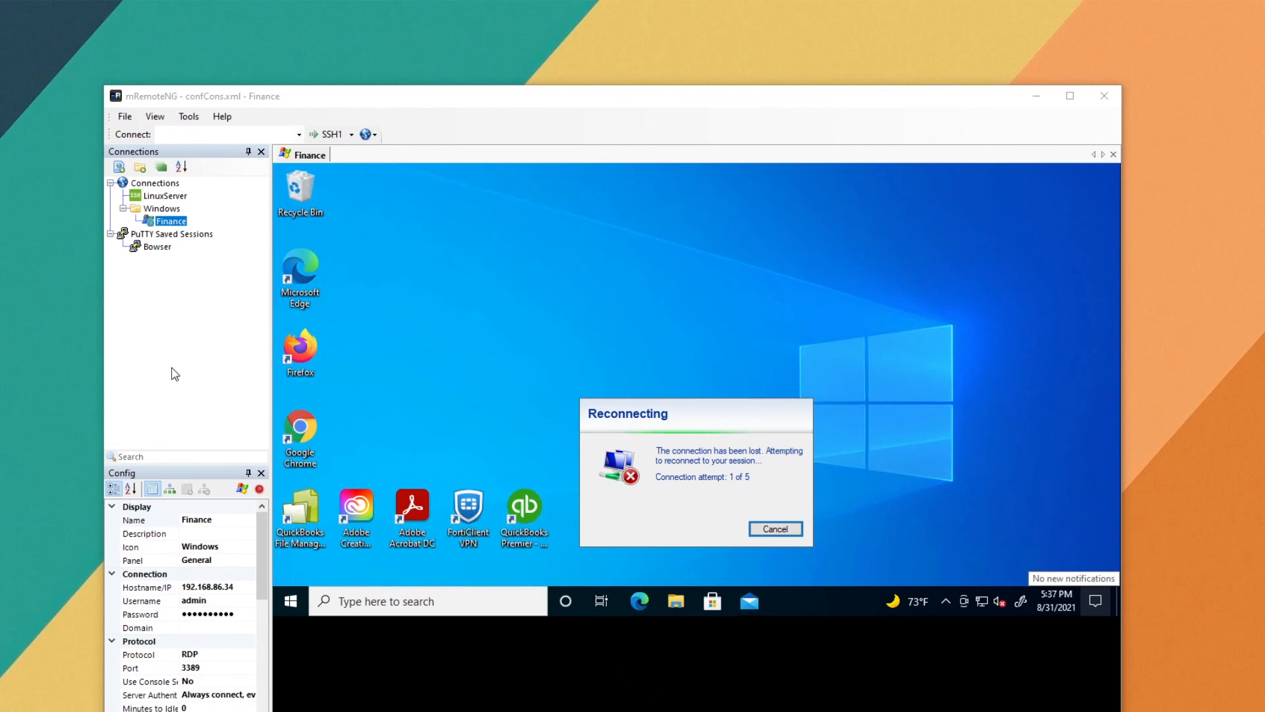
pyautogui.moveTo(673, 452)
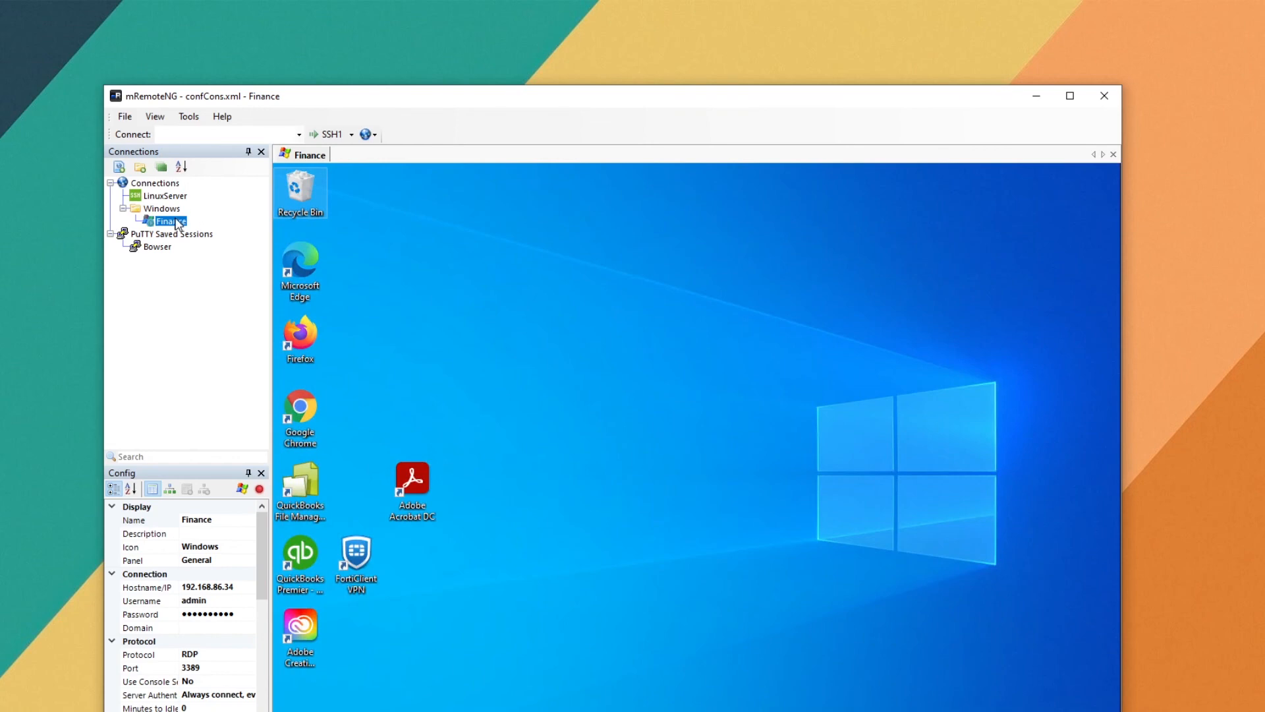
pyautogui.click(1113, 155)
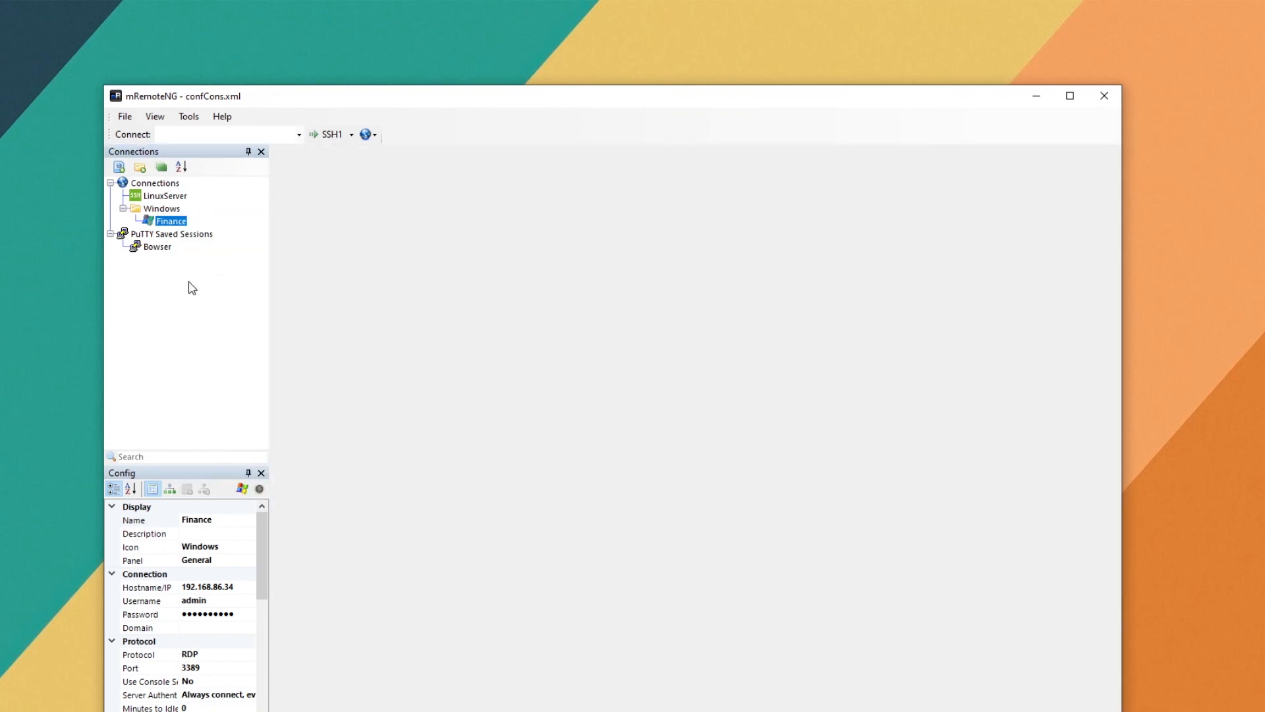
pyautogui.click(164, 195)
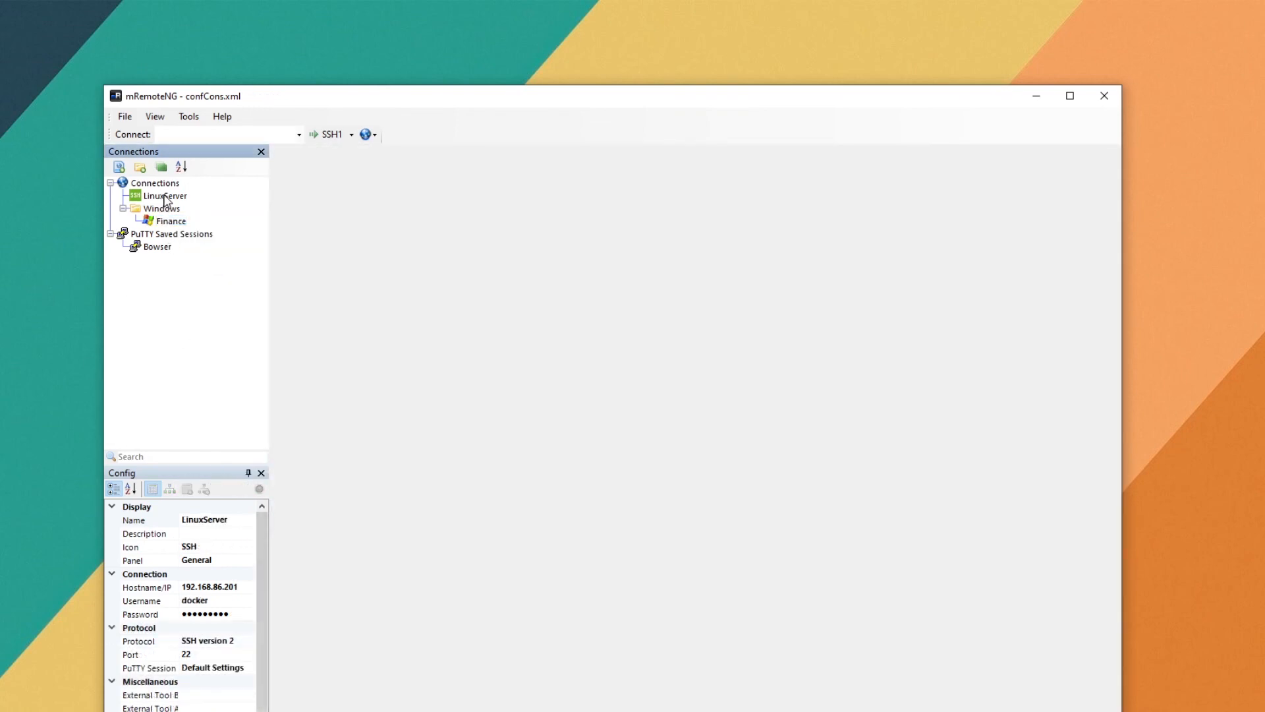
pyautogui.click(165, 195)
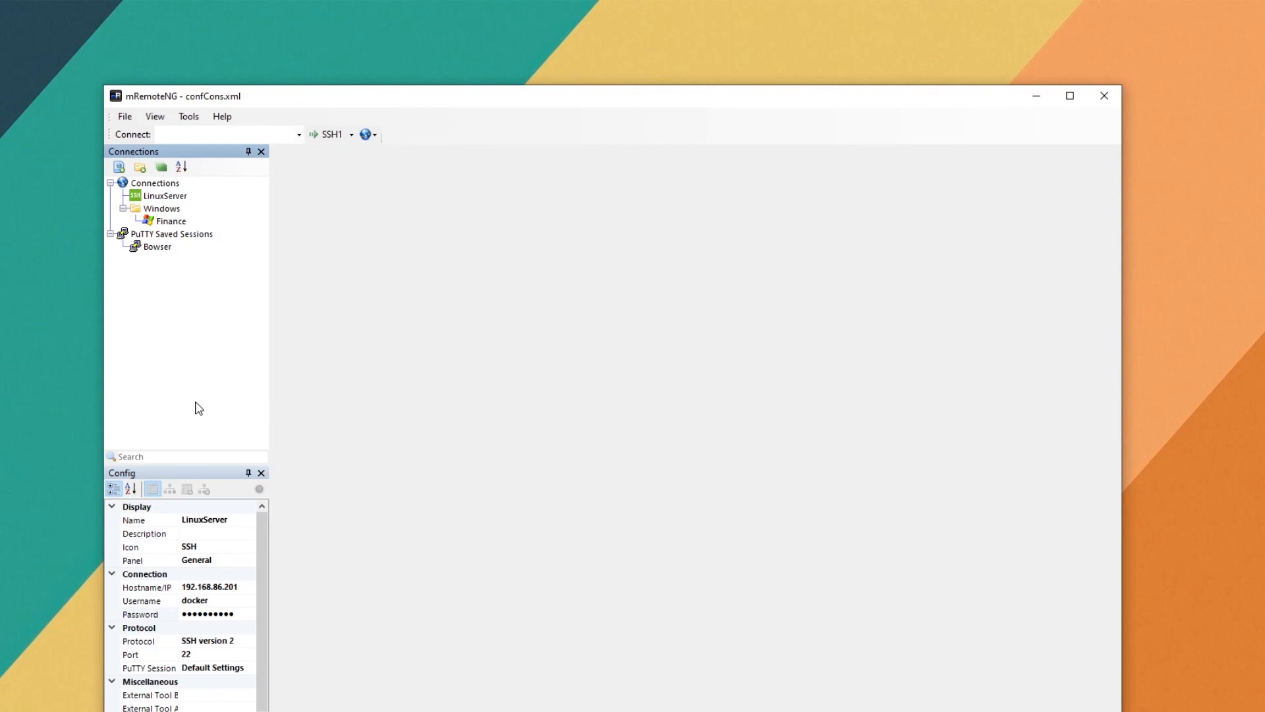
pyautogui.doubleClick(165, 196)
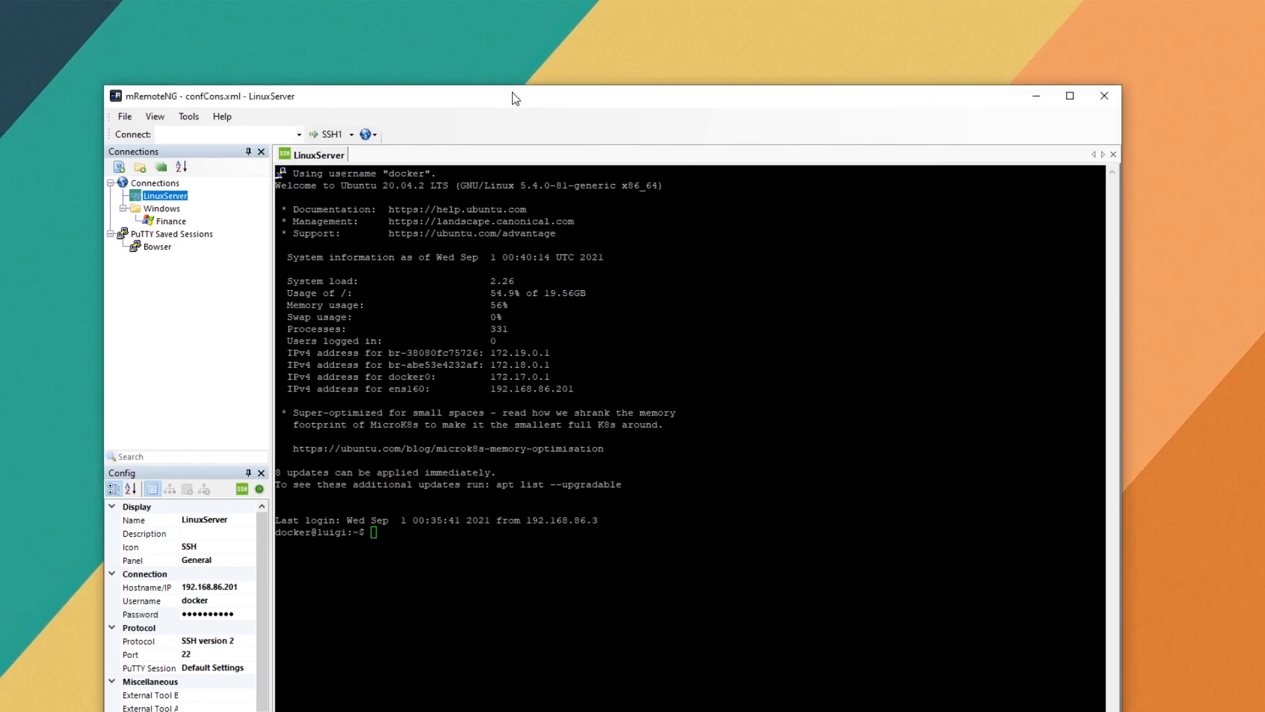
pyautogui.moveTo(509, 123)
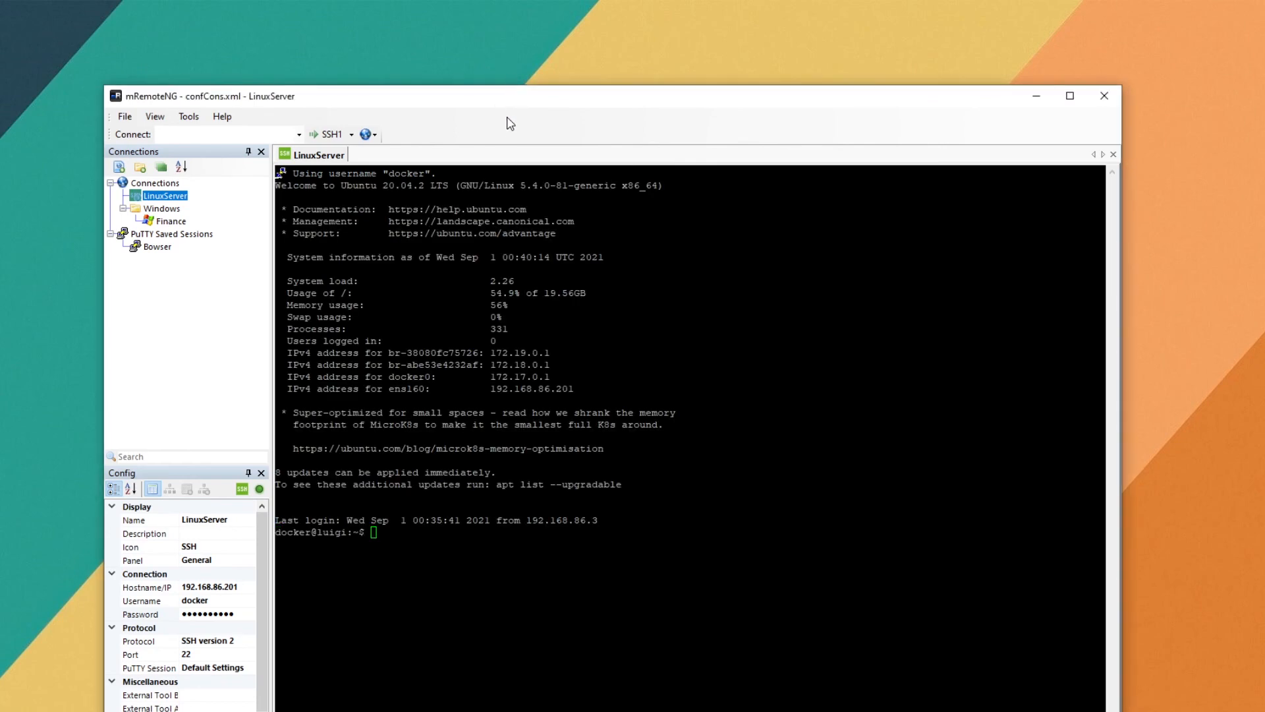